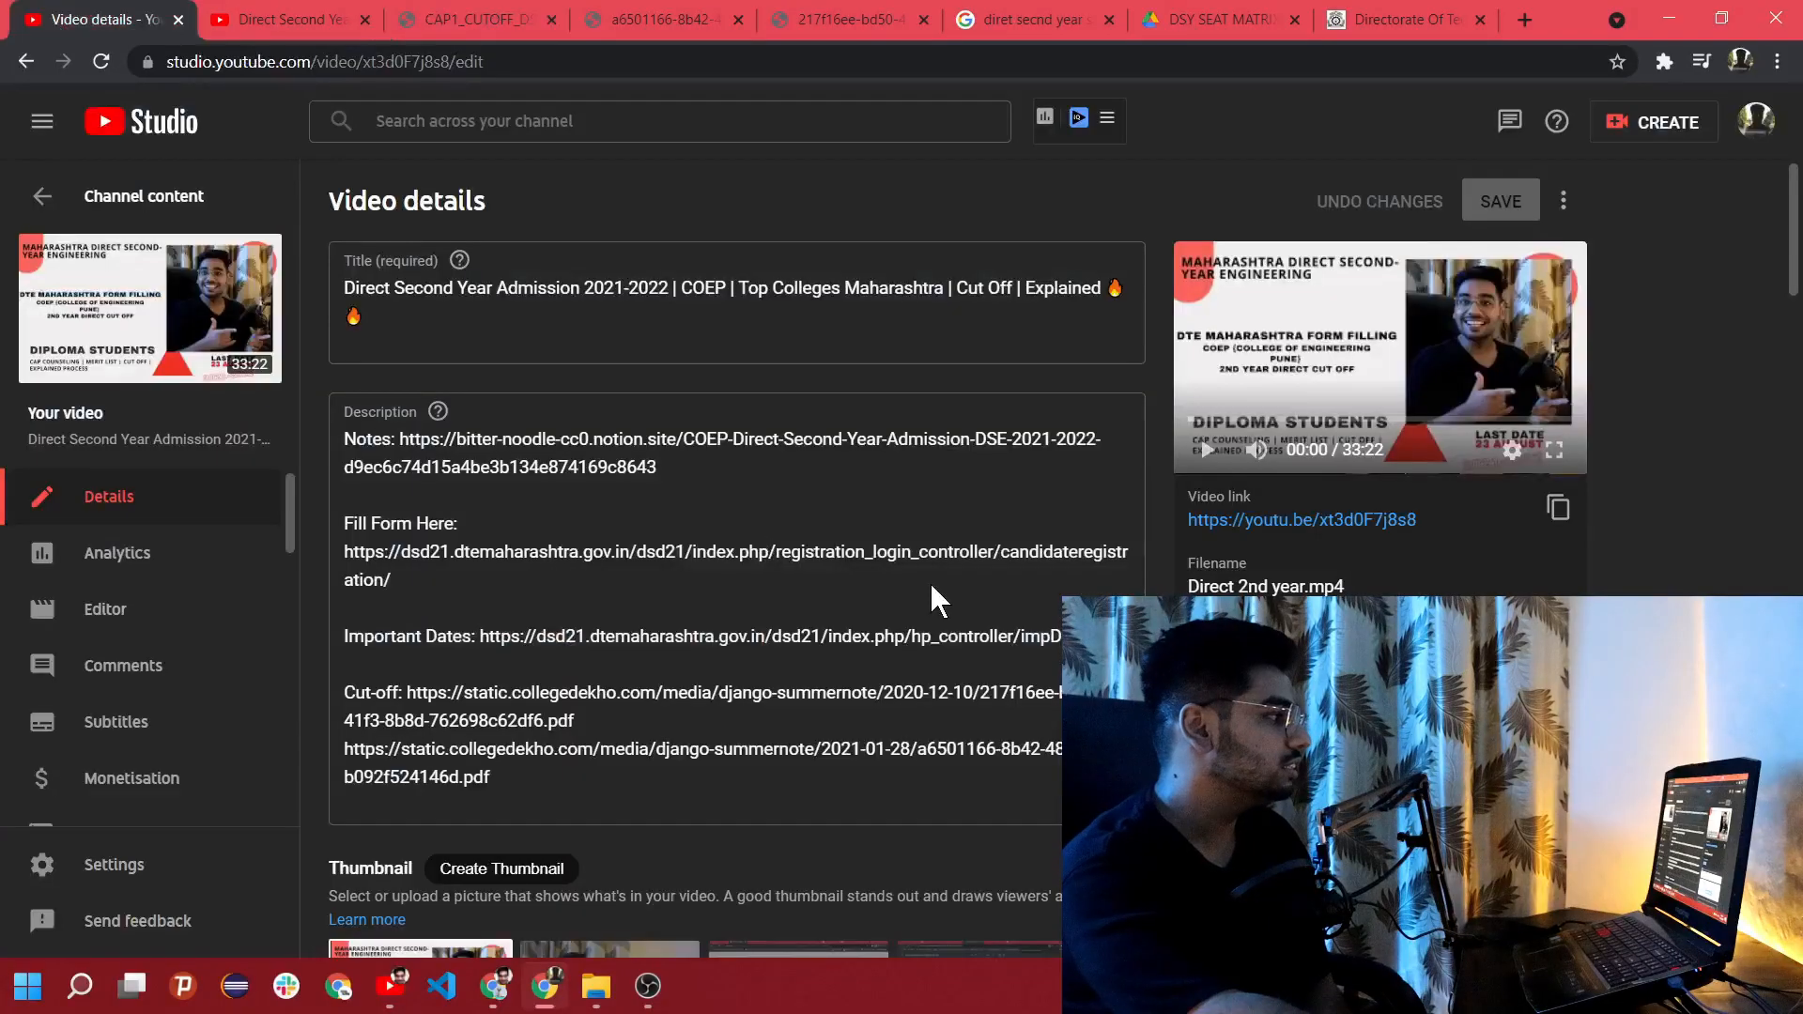
mouse_move(862, 184)
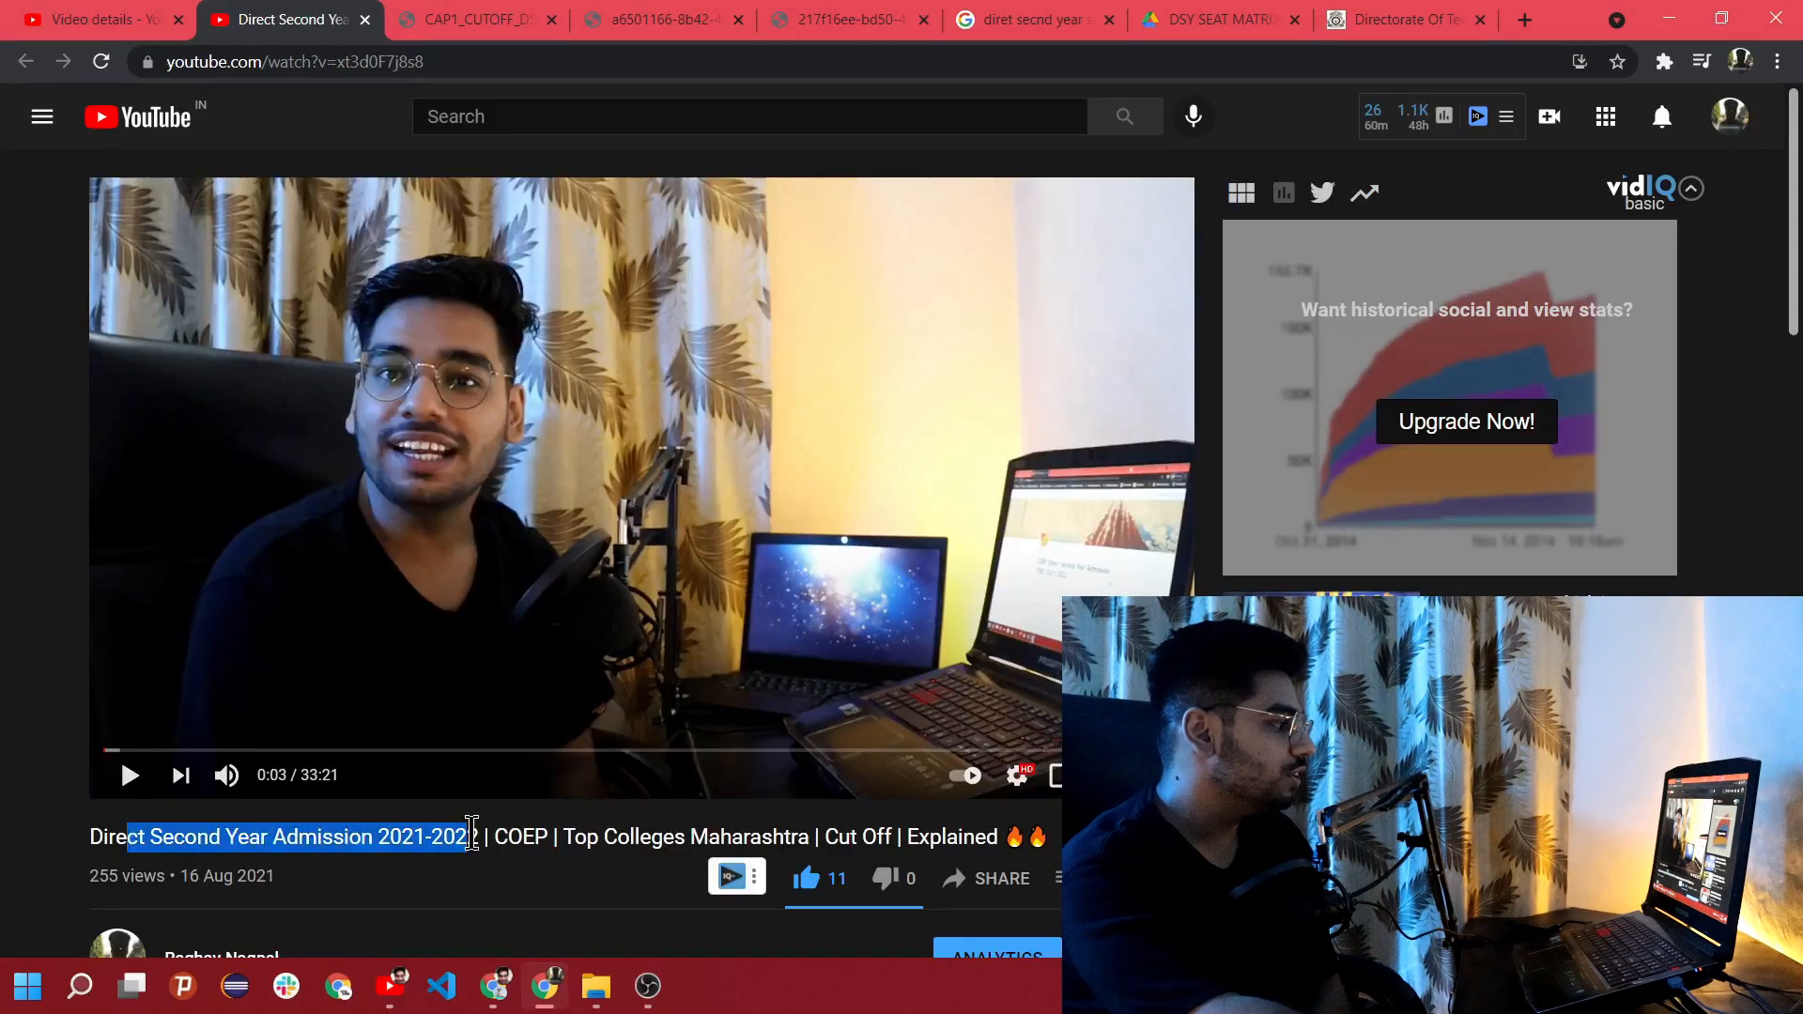
Step: Bring up the public YouTube watch page for the Direct Second Year Admission 2021-2022 video
click(216, 836)
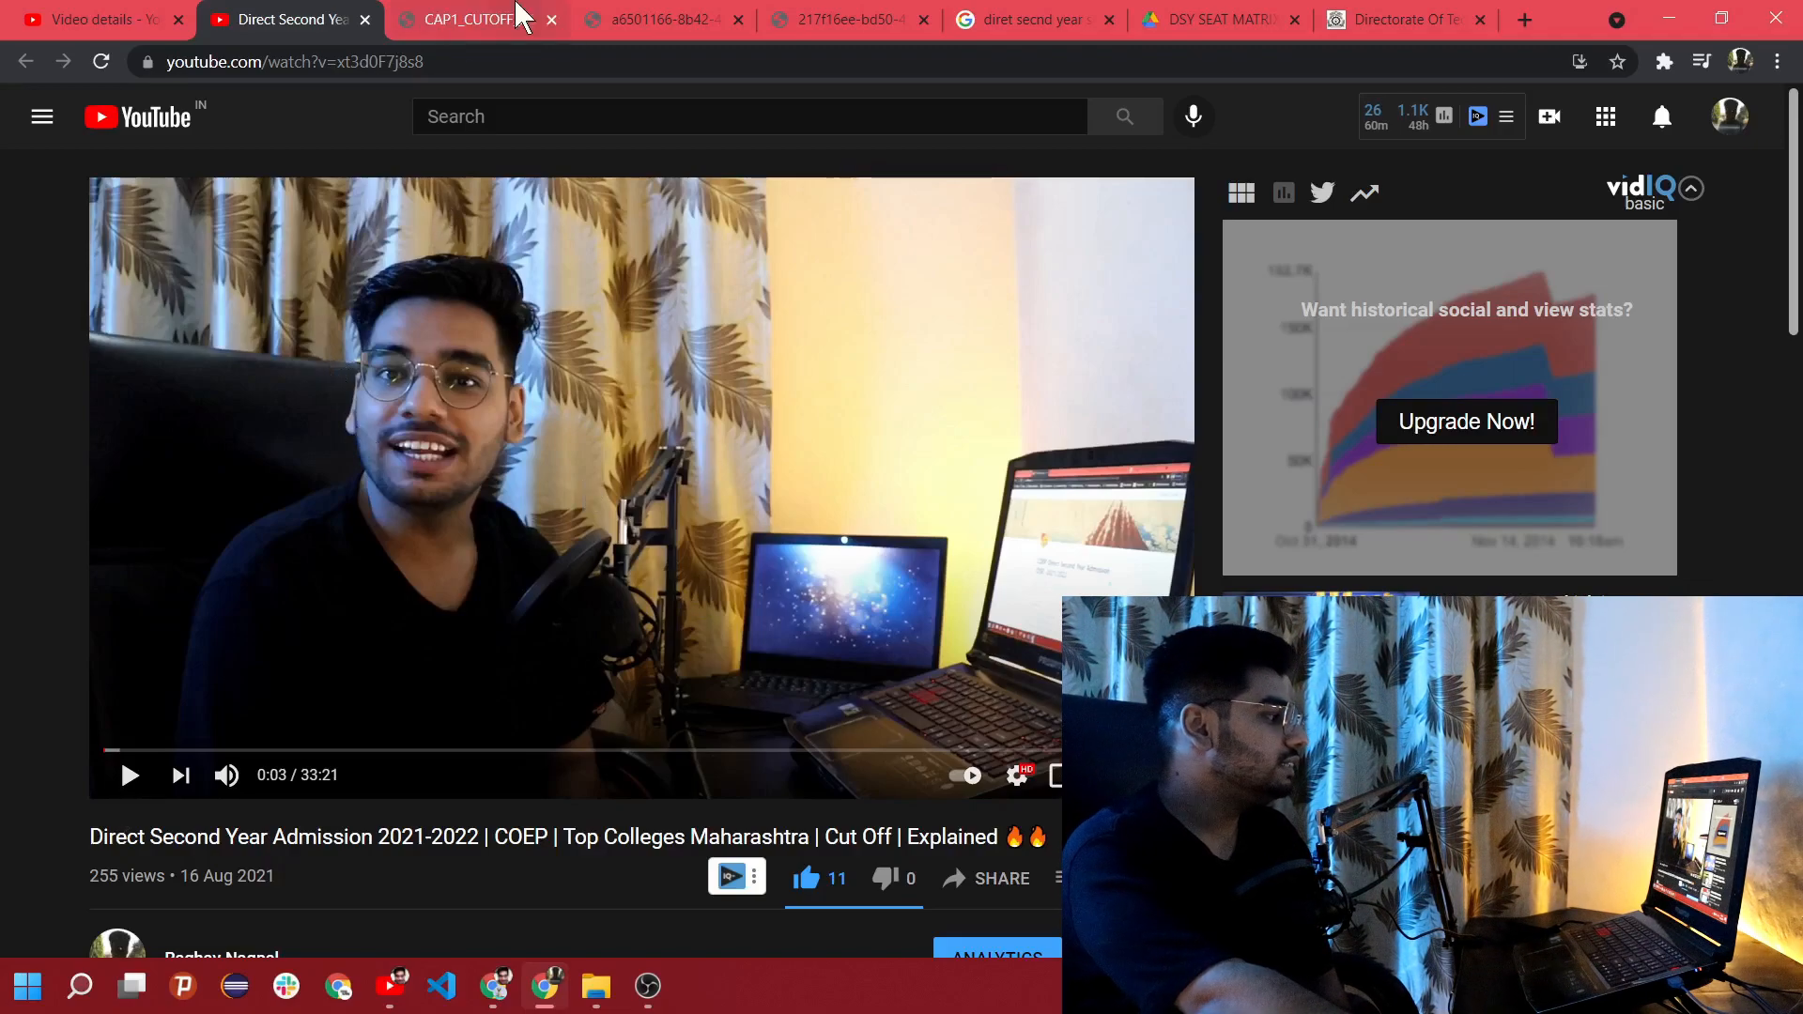
Step: Switch to the CAP1_CUTOFF_DSE.pdf tab showing COEP's Computer Engineering cutoffs on page 228
click(466, 19)
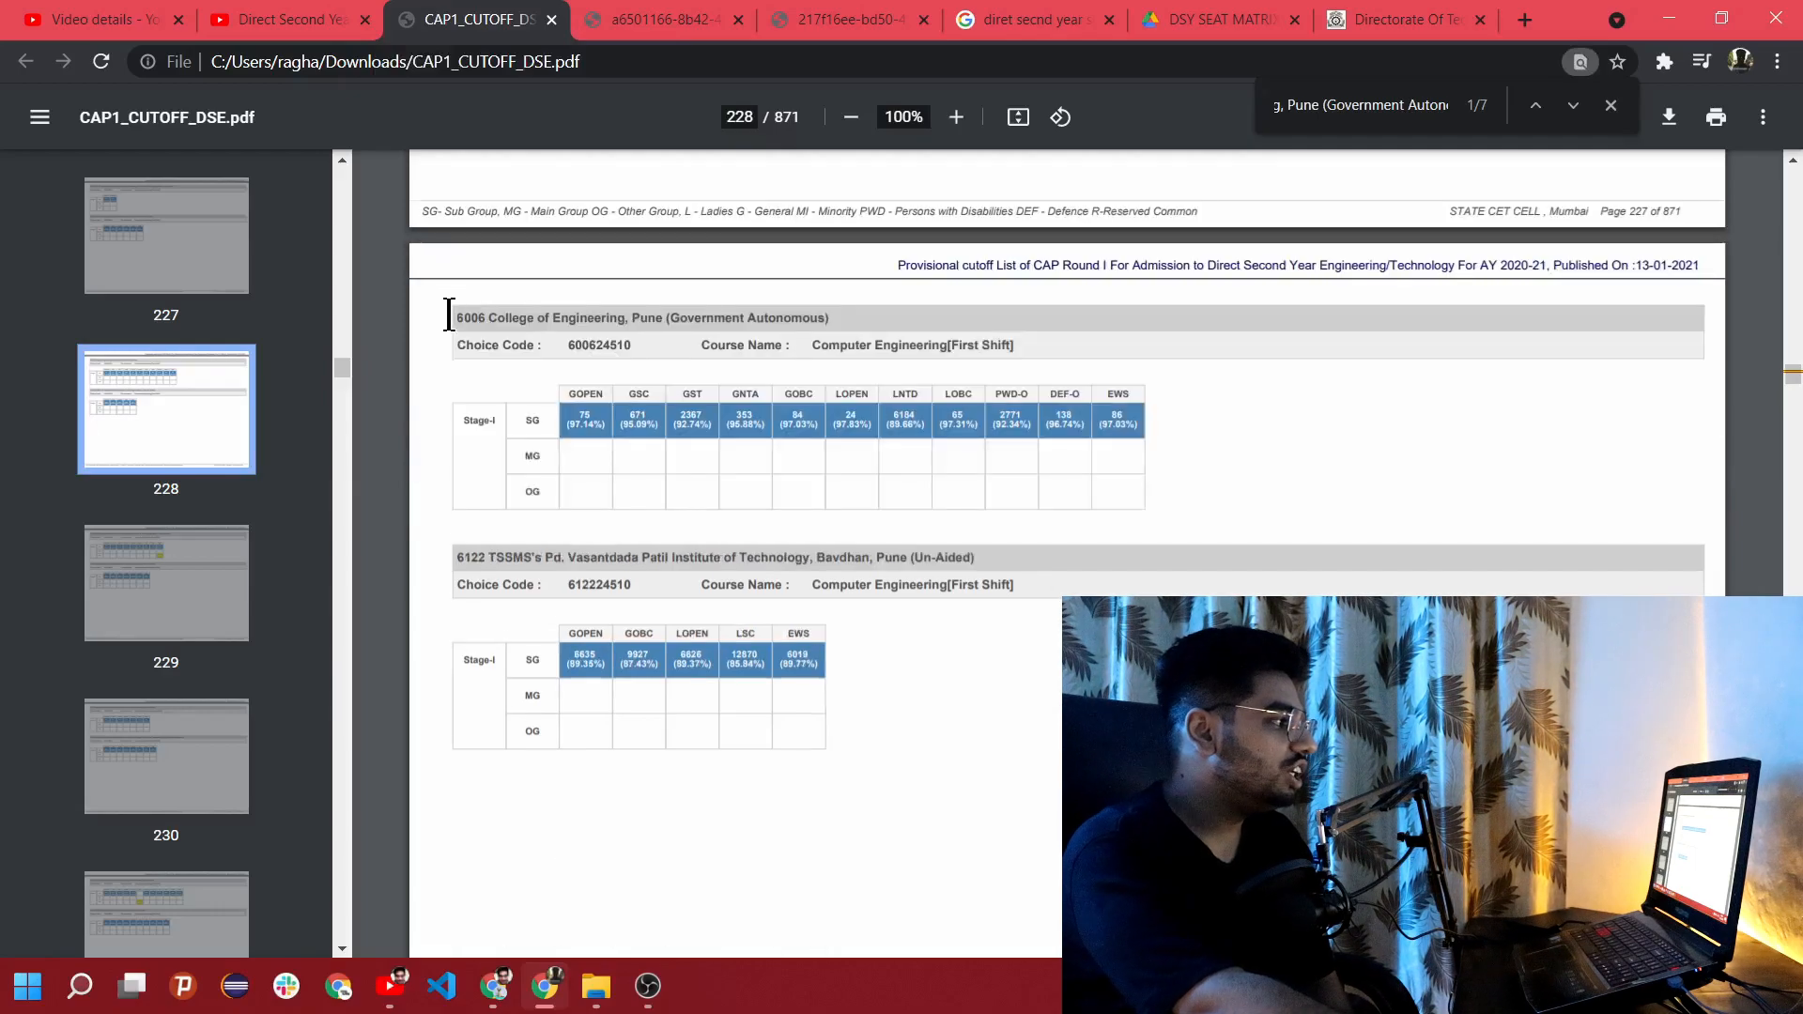
mouse_move(914, 327)
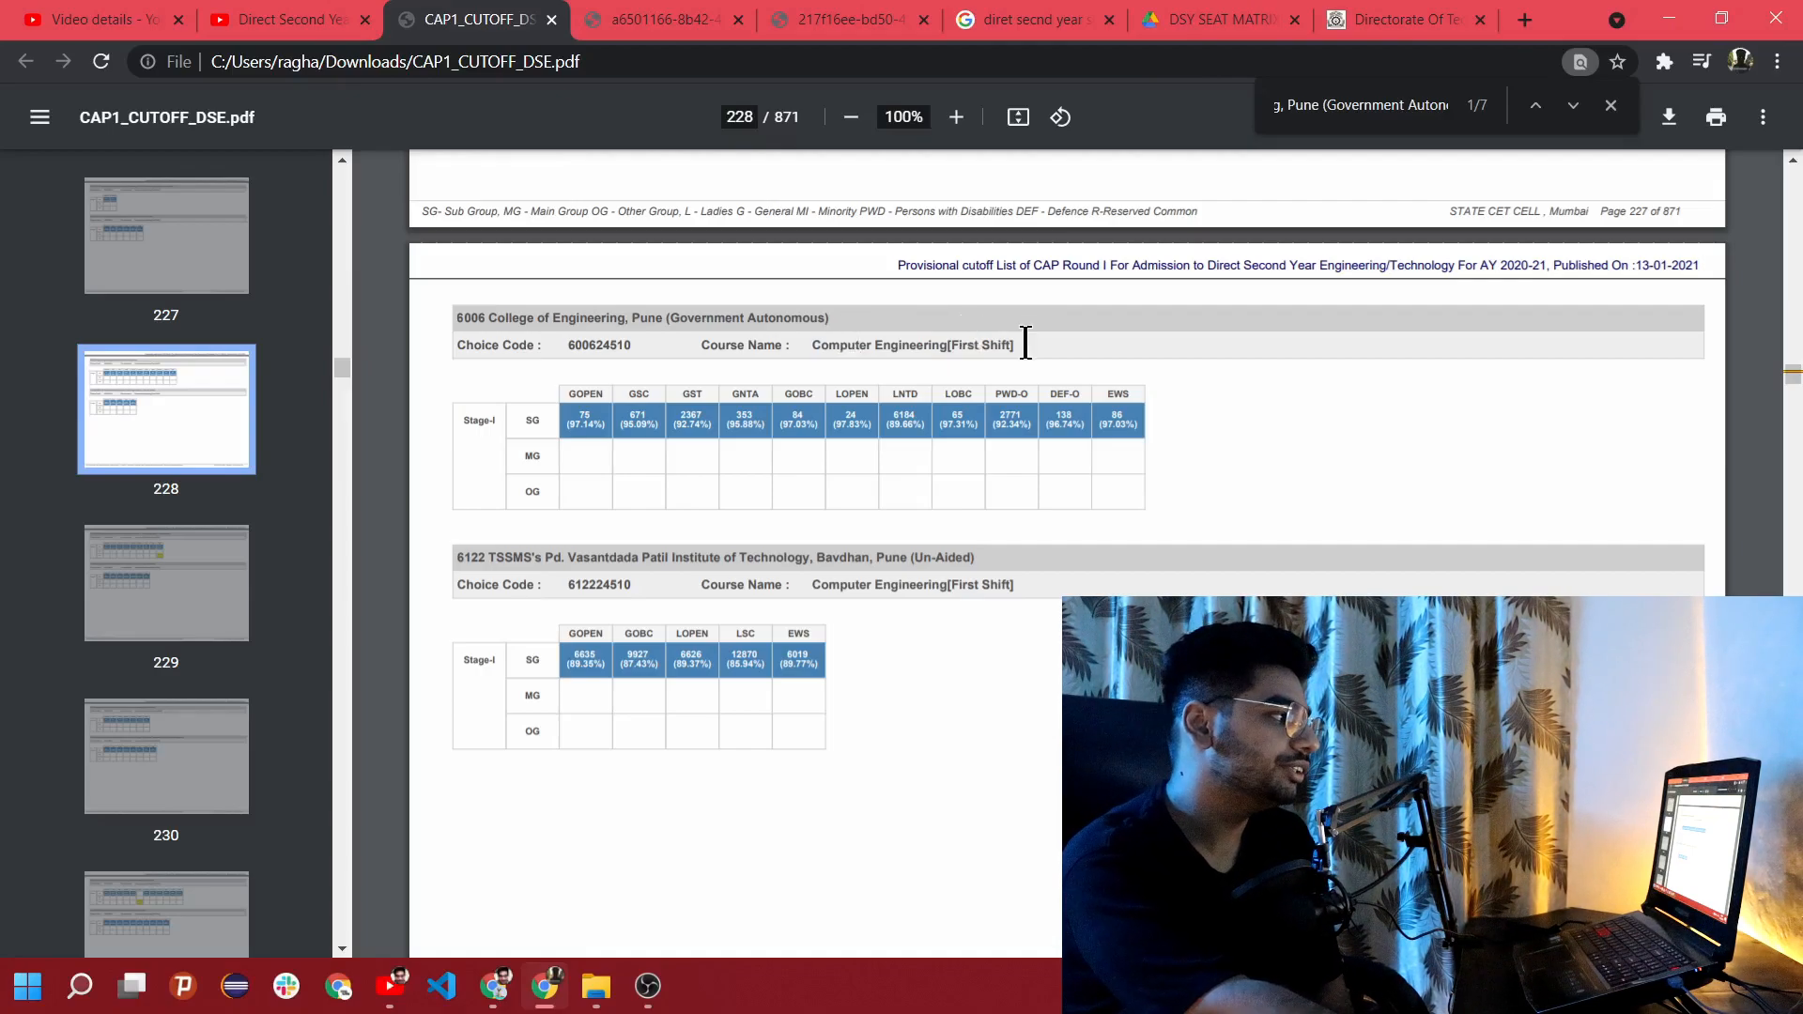
mouse_move(992, 379)
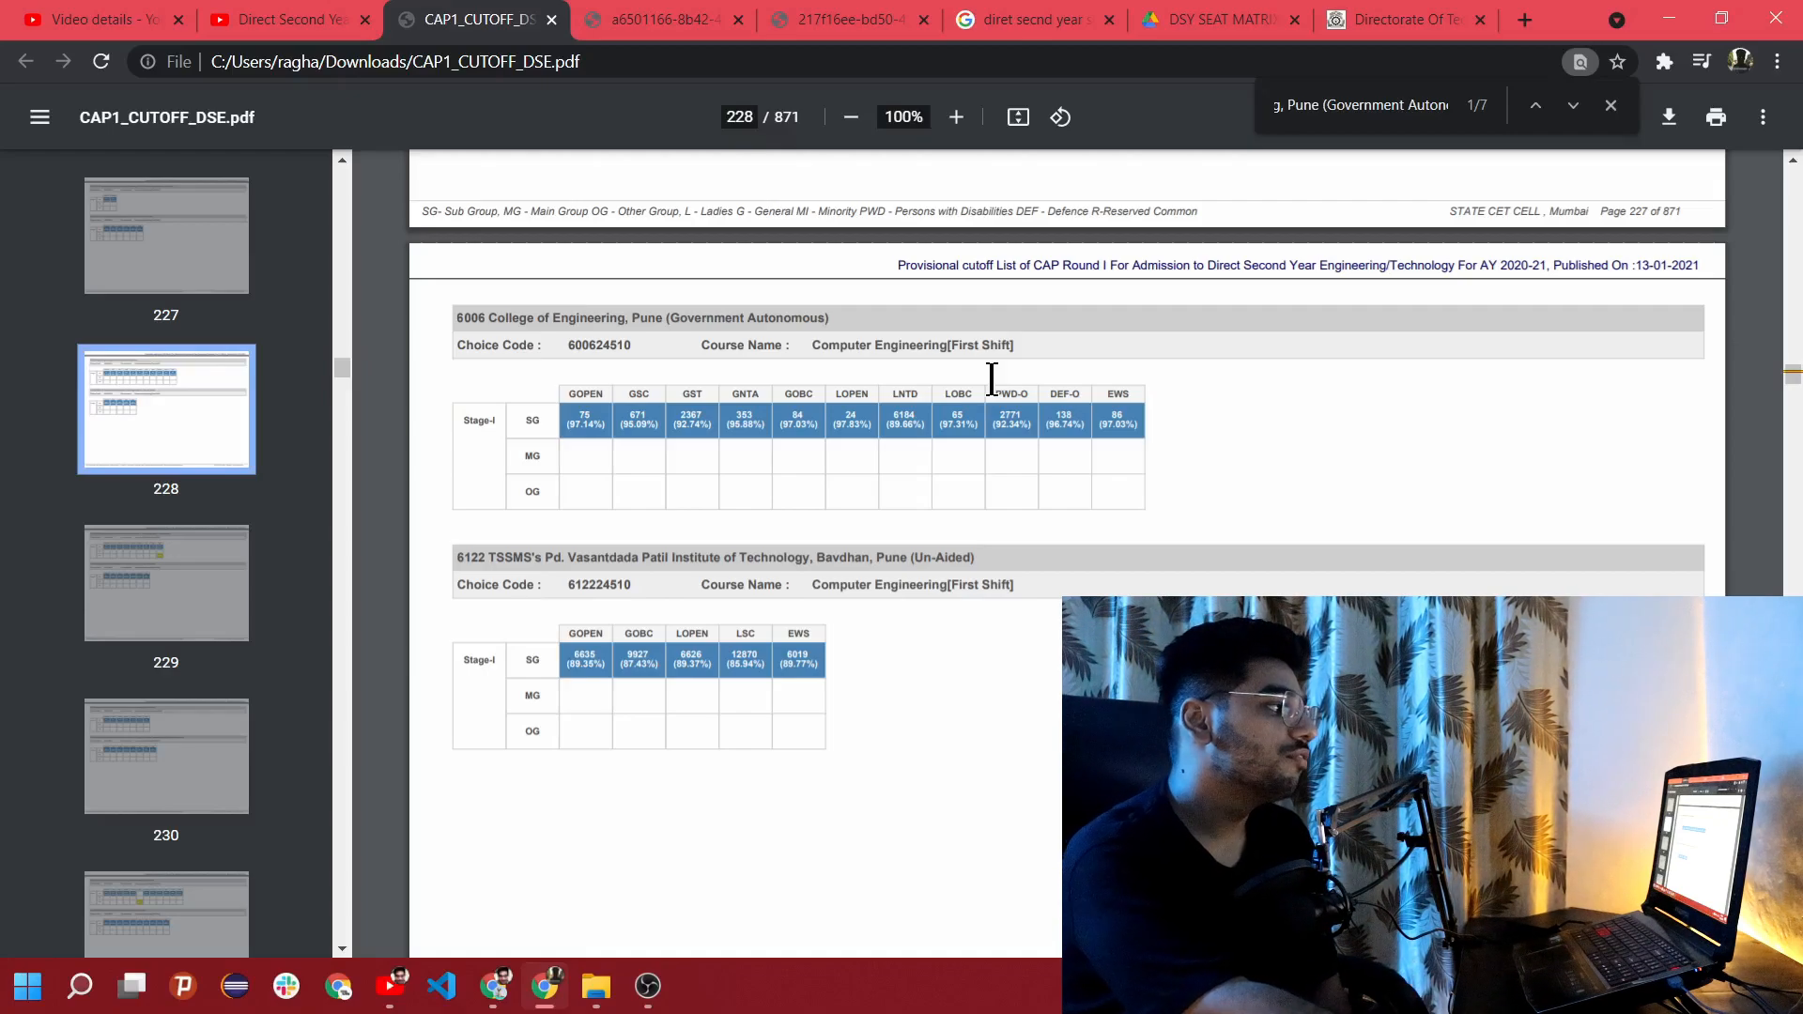
mouse_move(931, 569)
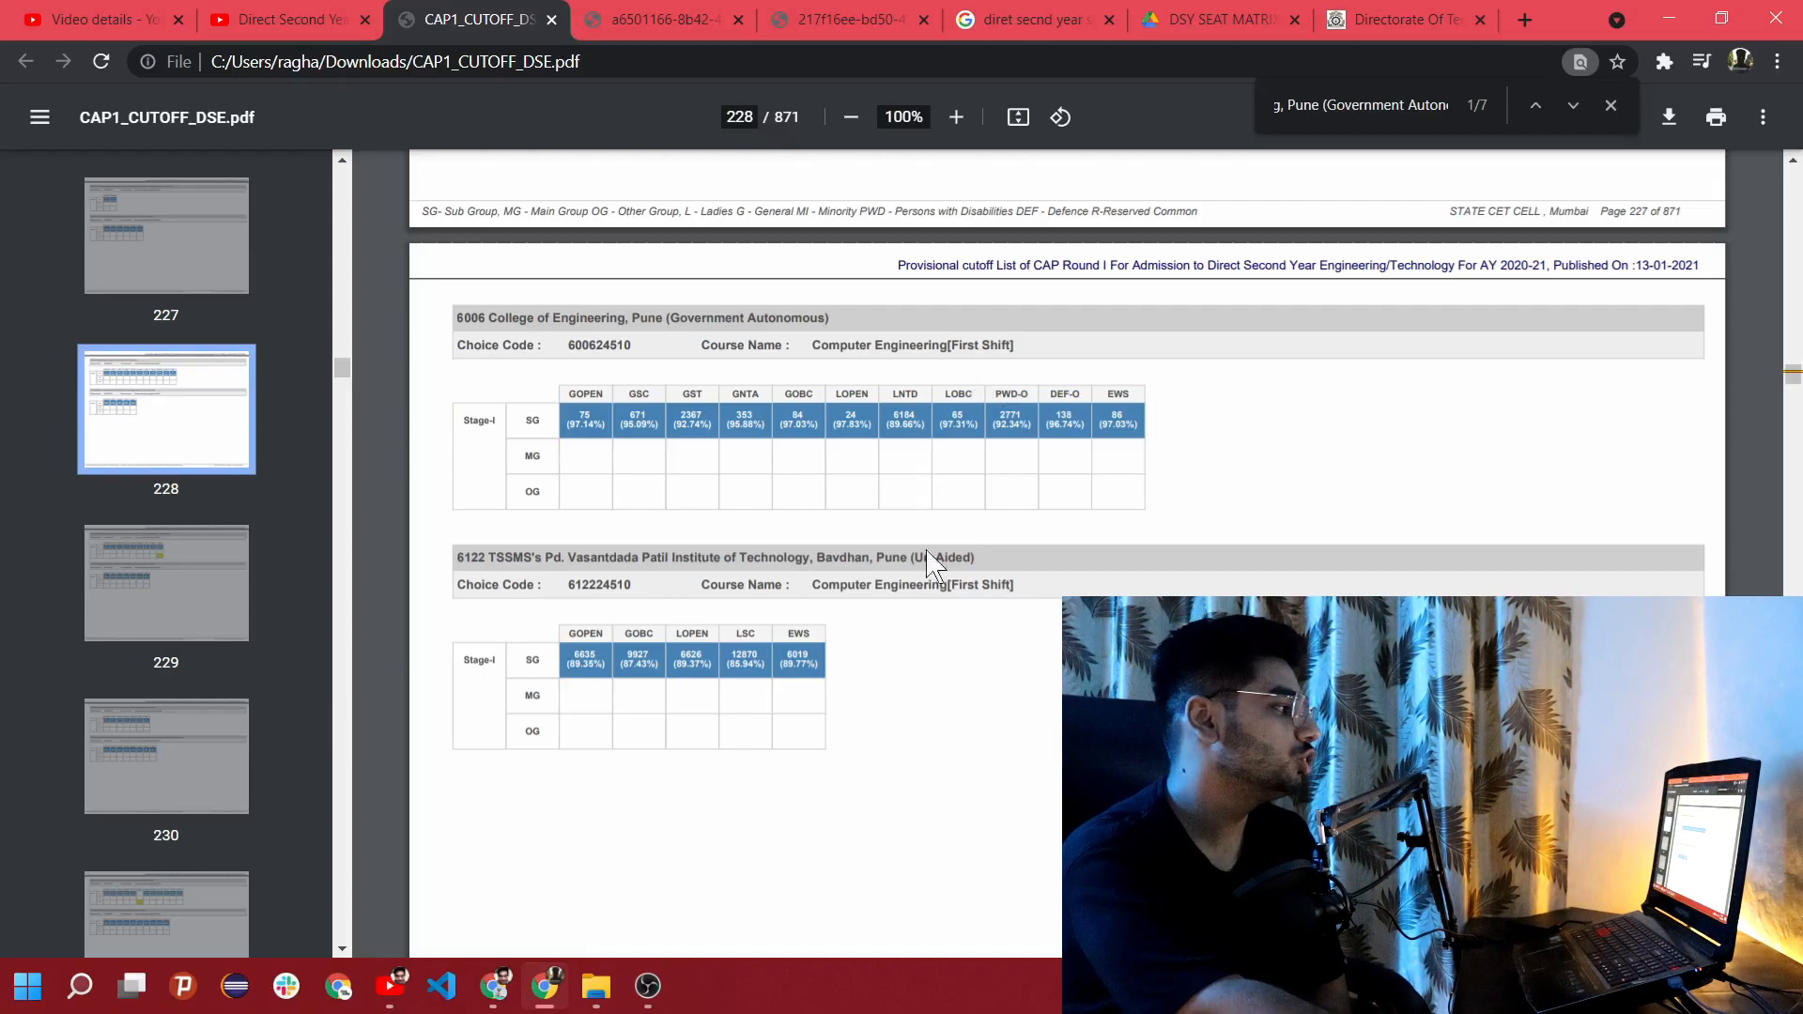
mouse_move(879, 682)
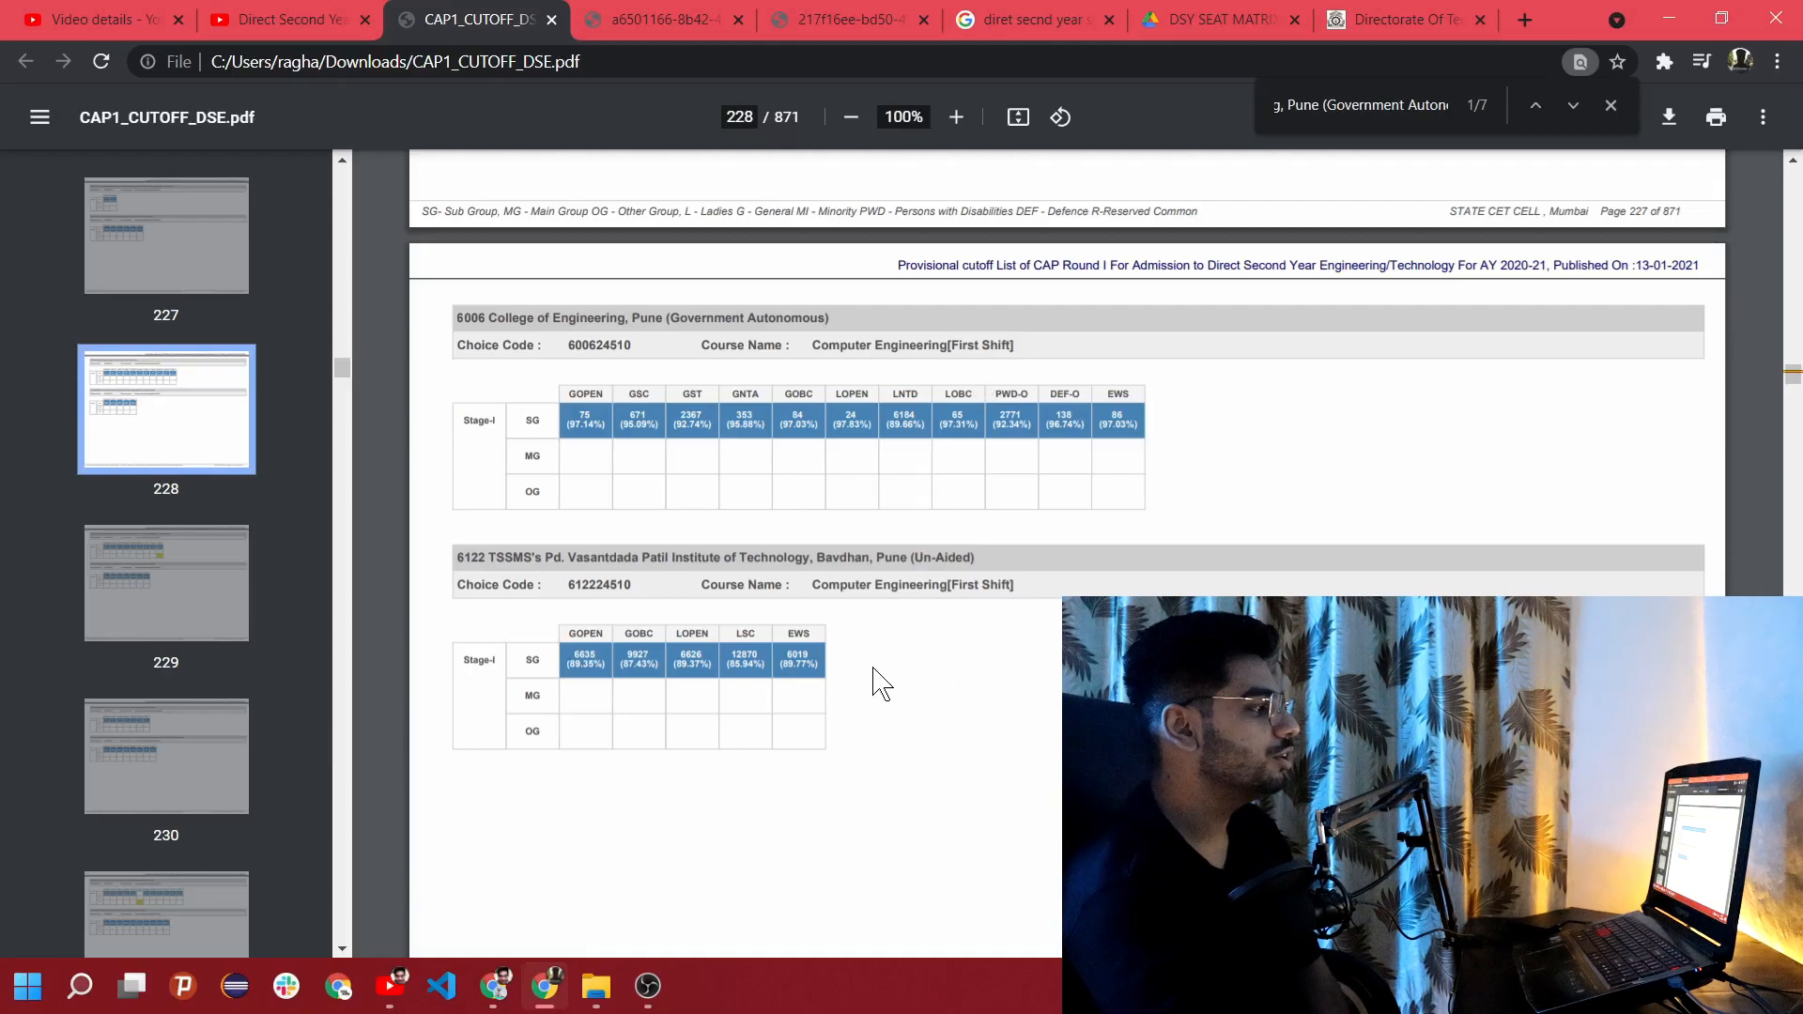
mouse_move(586, 449)
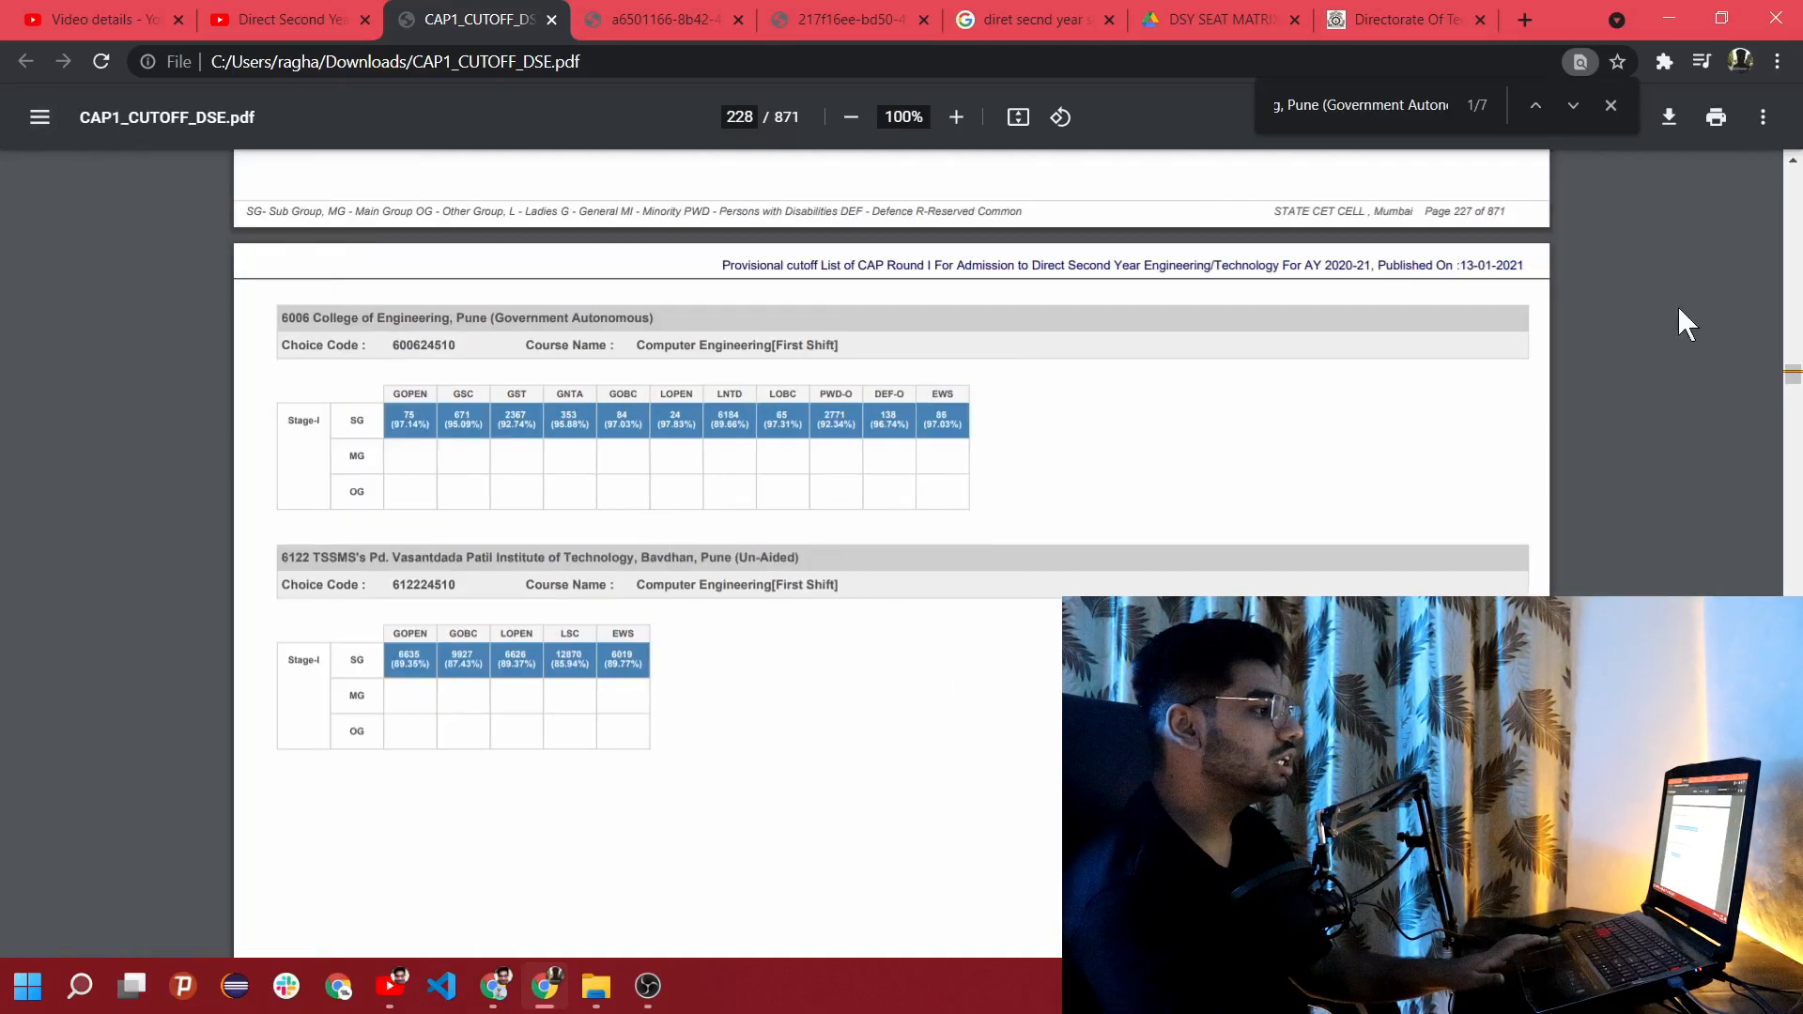
Step: Jump the CAP Round I cutoff PDF back to page 1 via the page number box
triple_click(738, 117)
text(1)
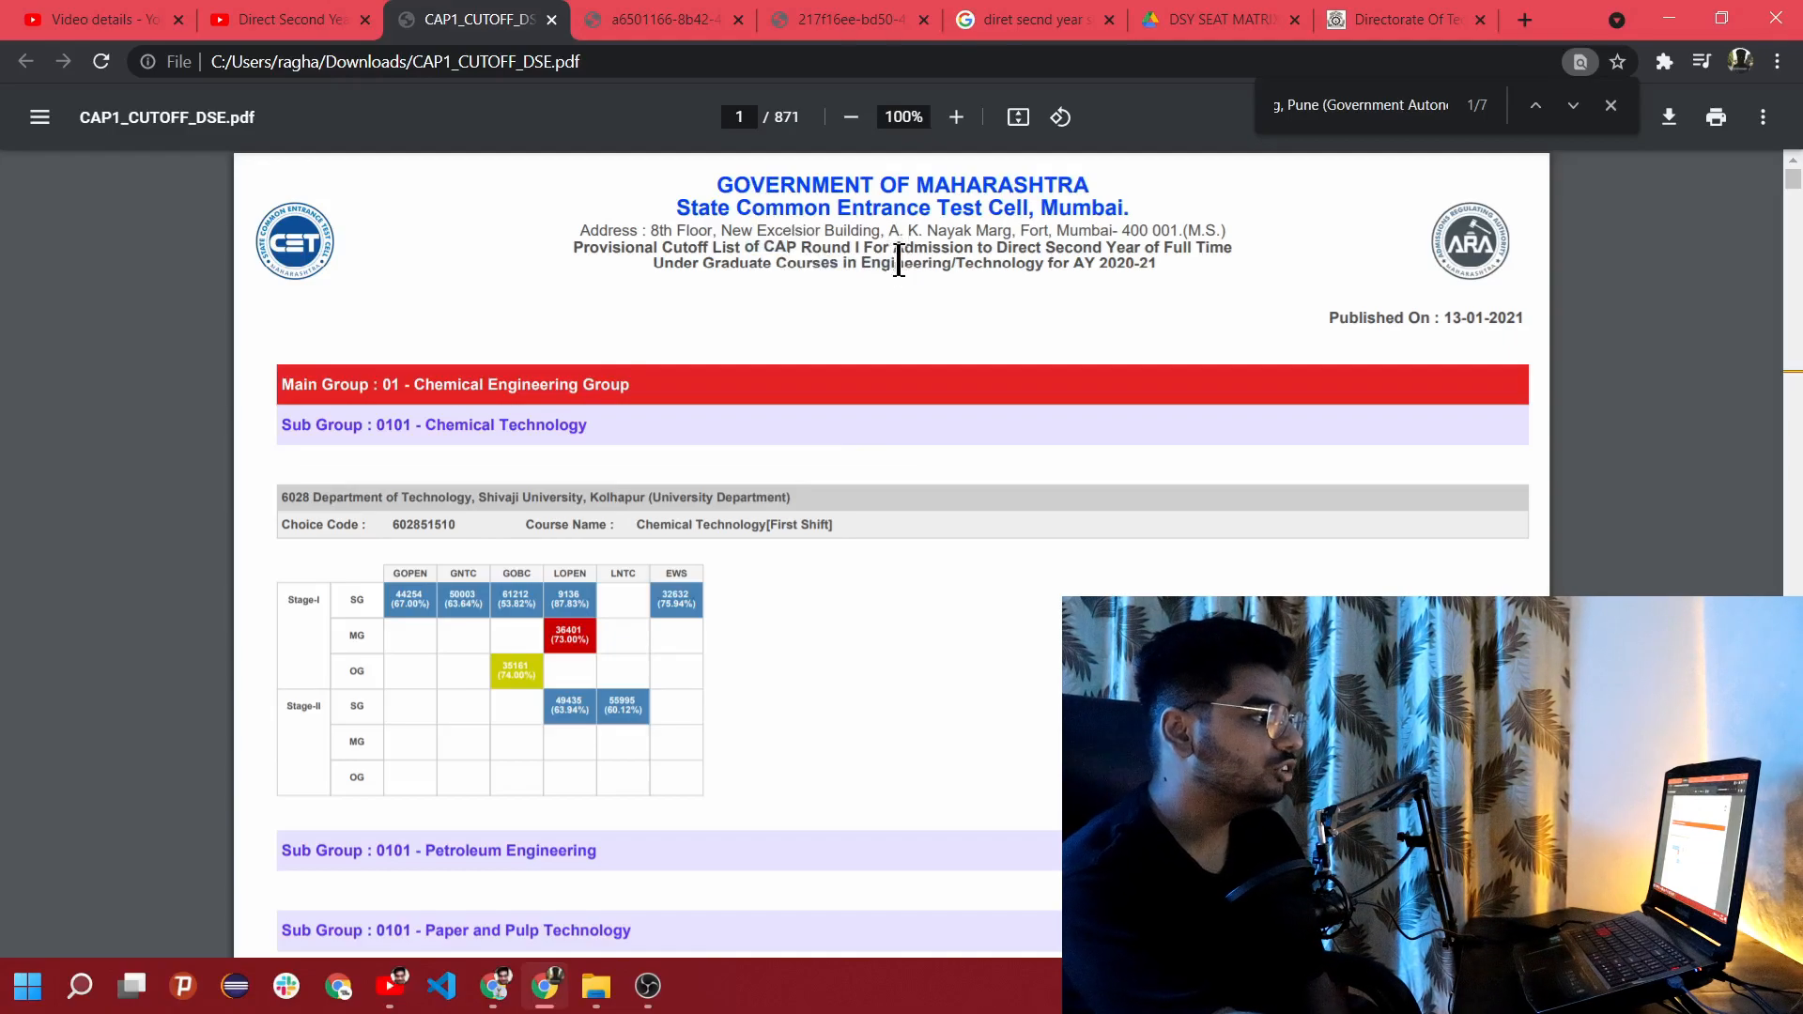
mouse_move(1098, 239)
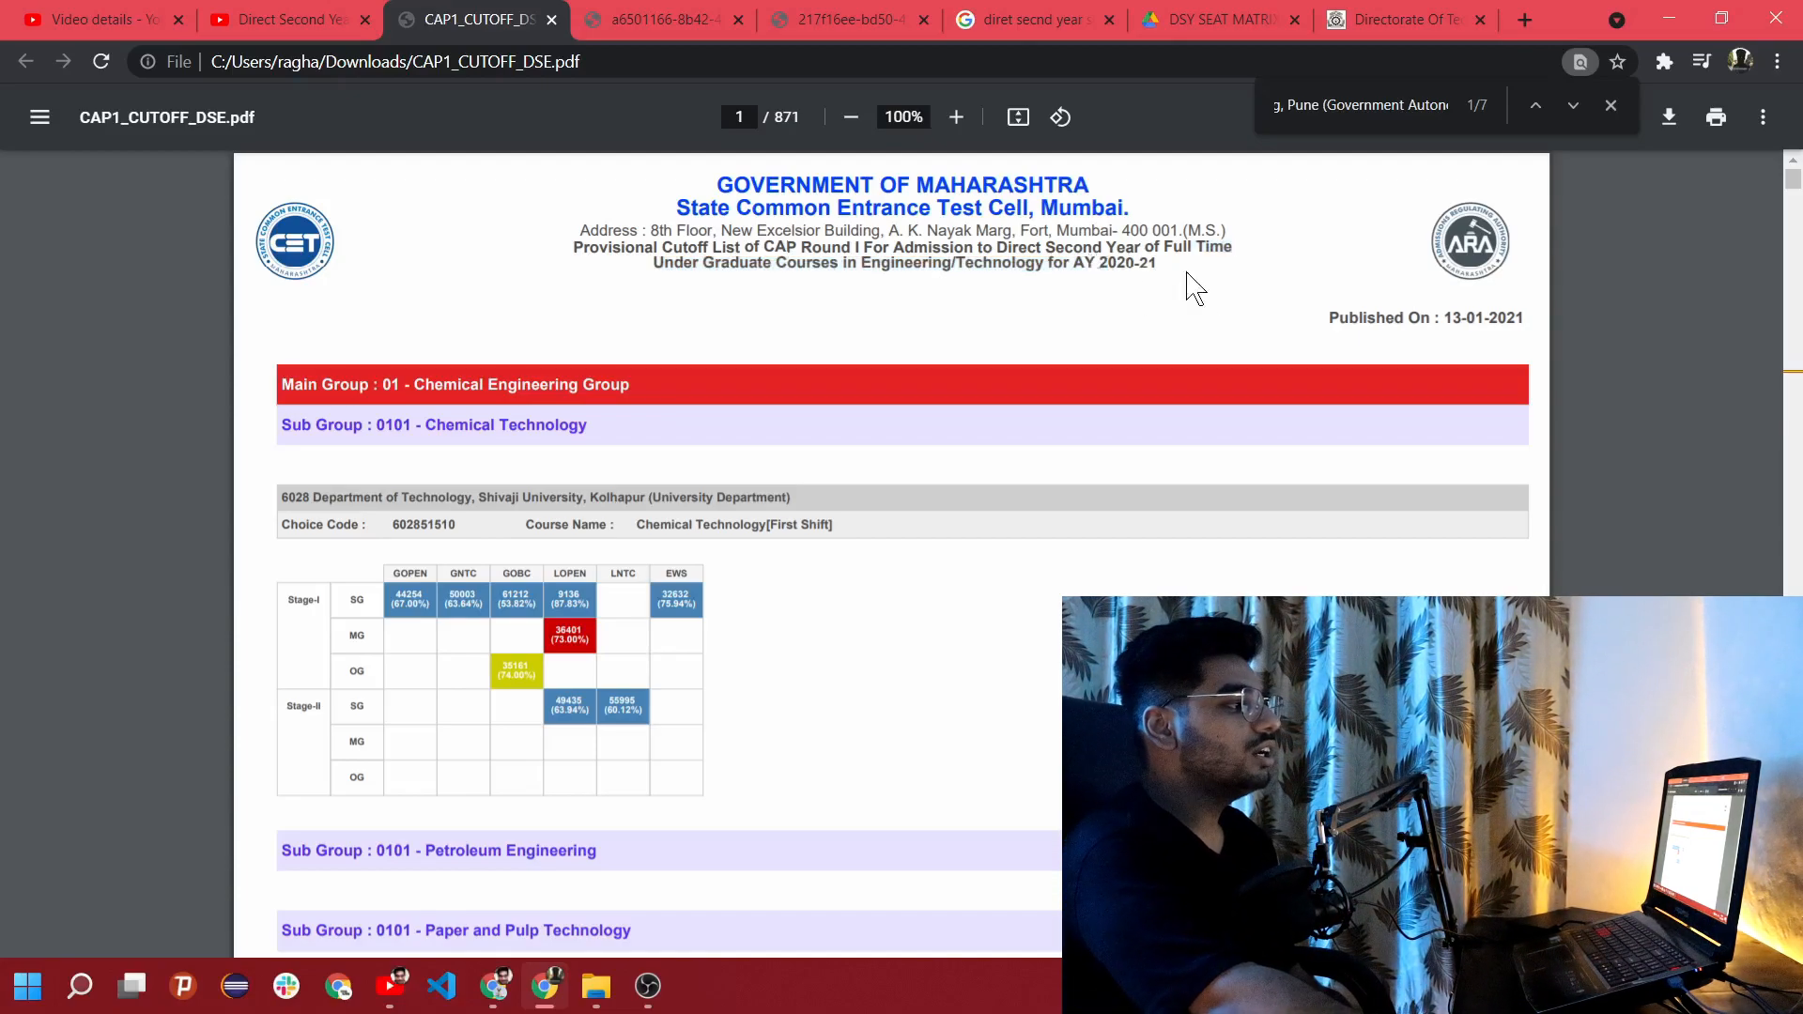
mouse_move(1203, 313)
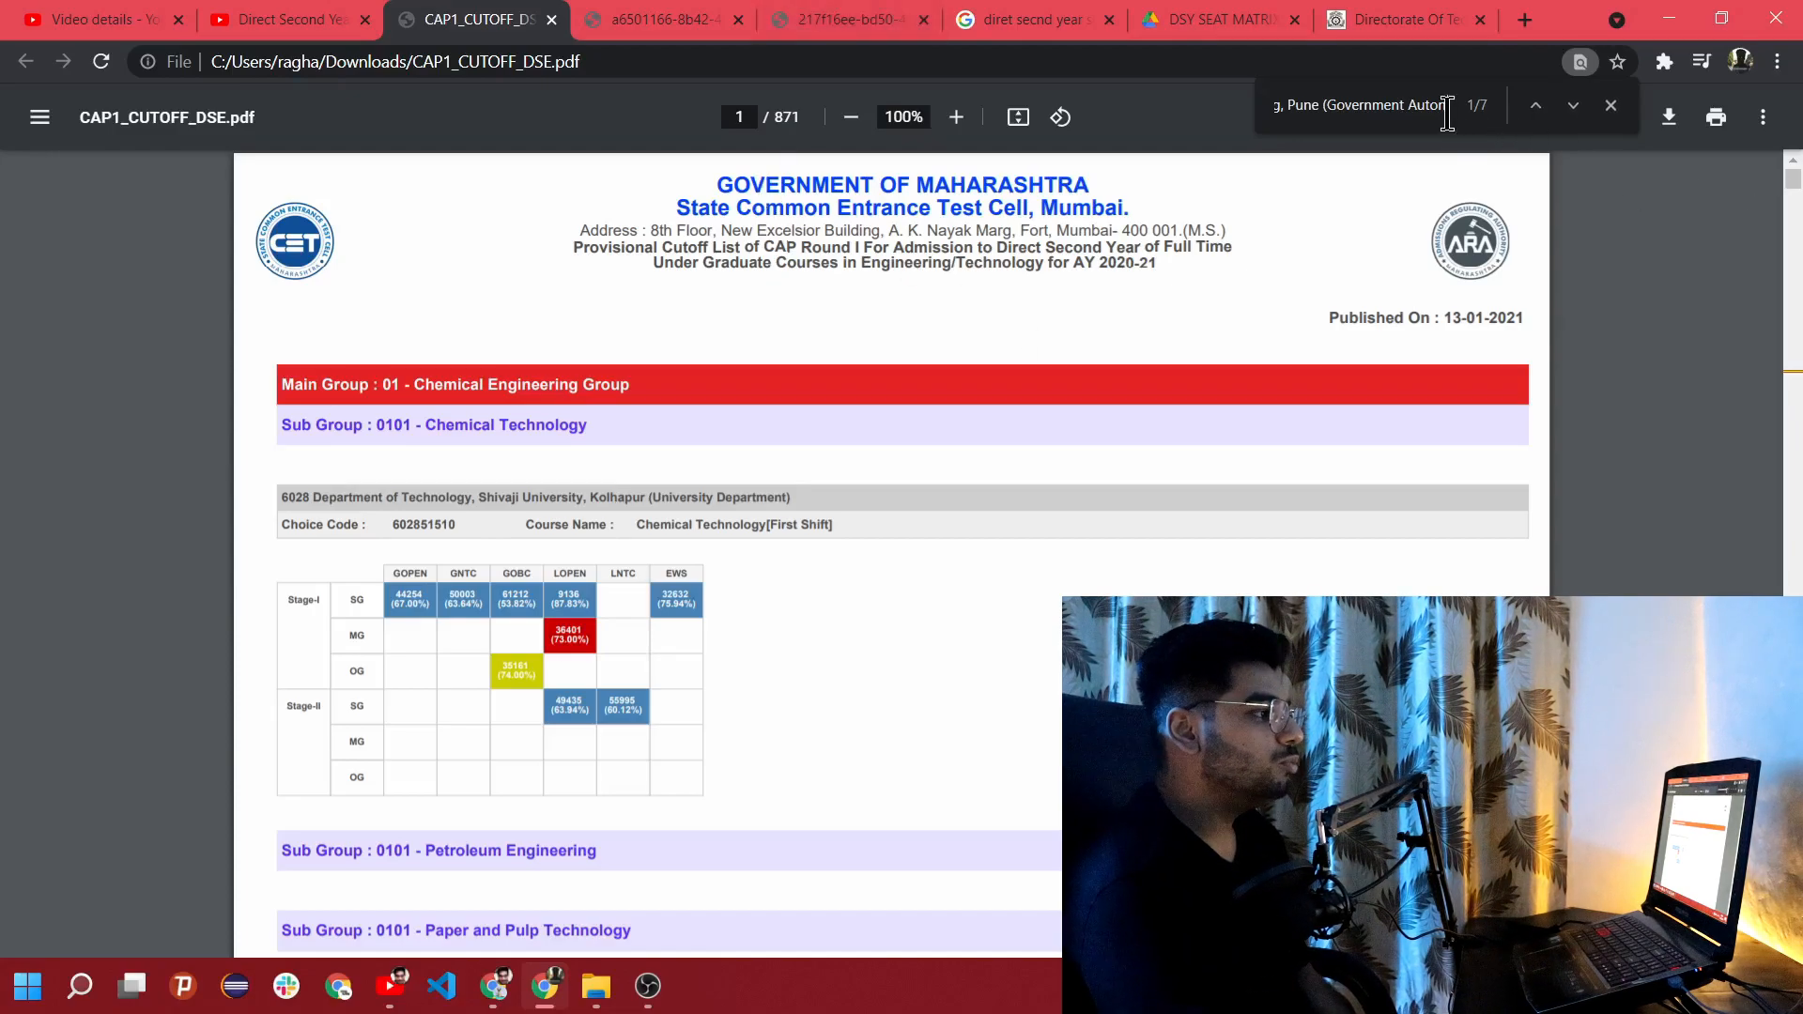
Step: Advance to find match 2 of 7 on page 501, COEP's Electronics and Telecommunication cutoff table
click(1574, 105)
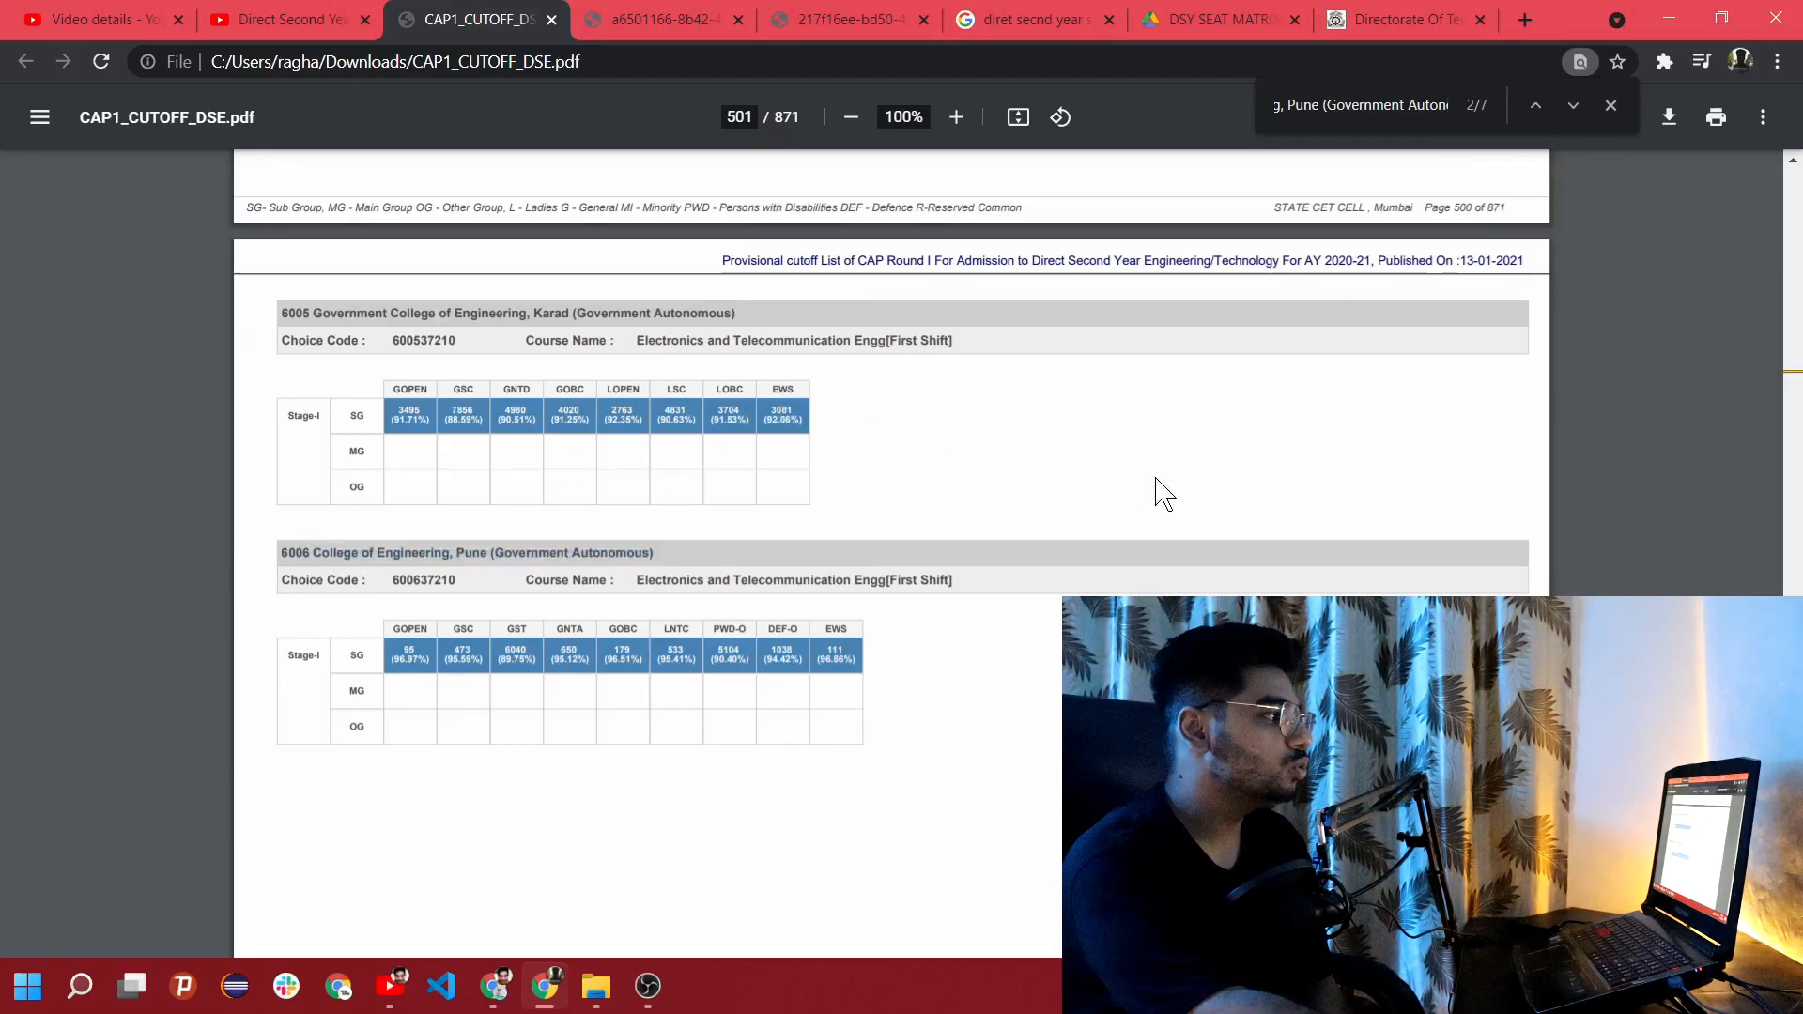
mouse_move(287, 319)
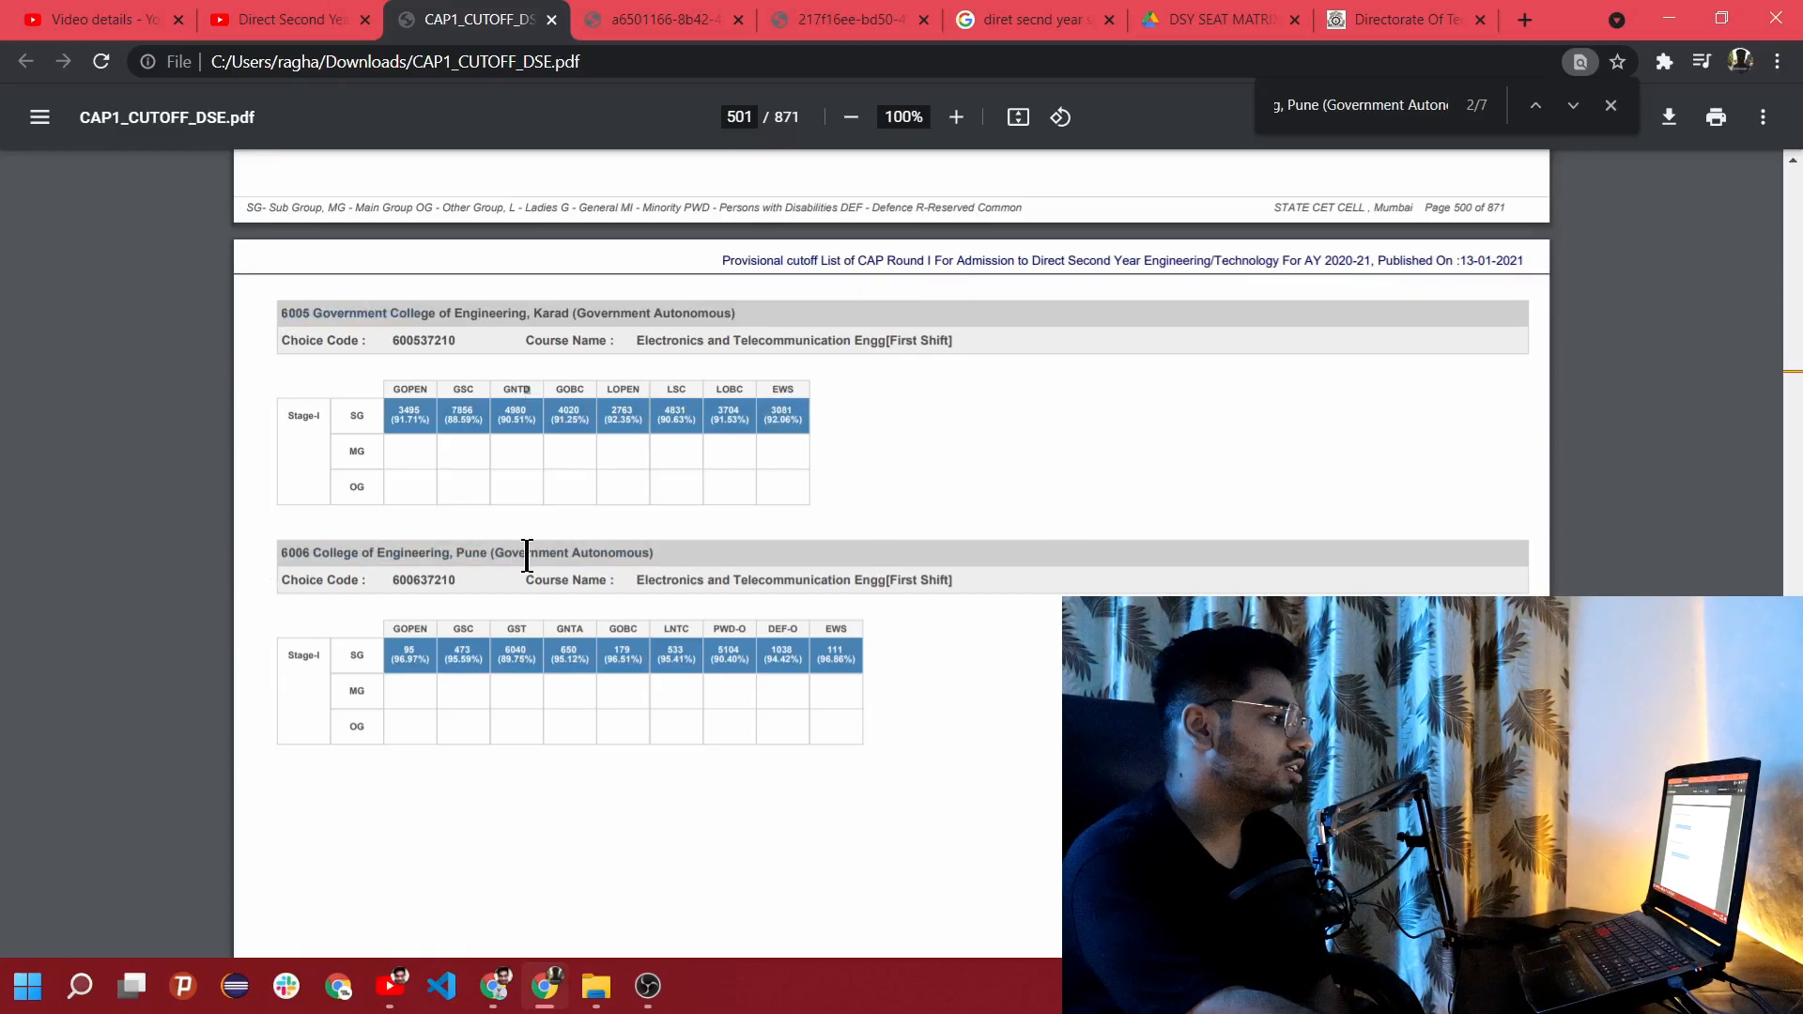
scroll(down, 3)
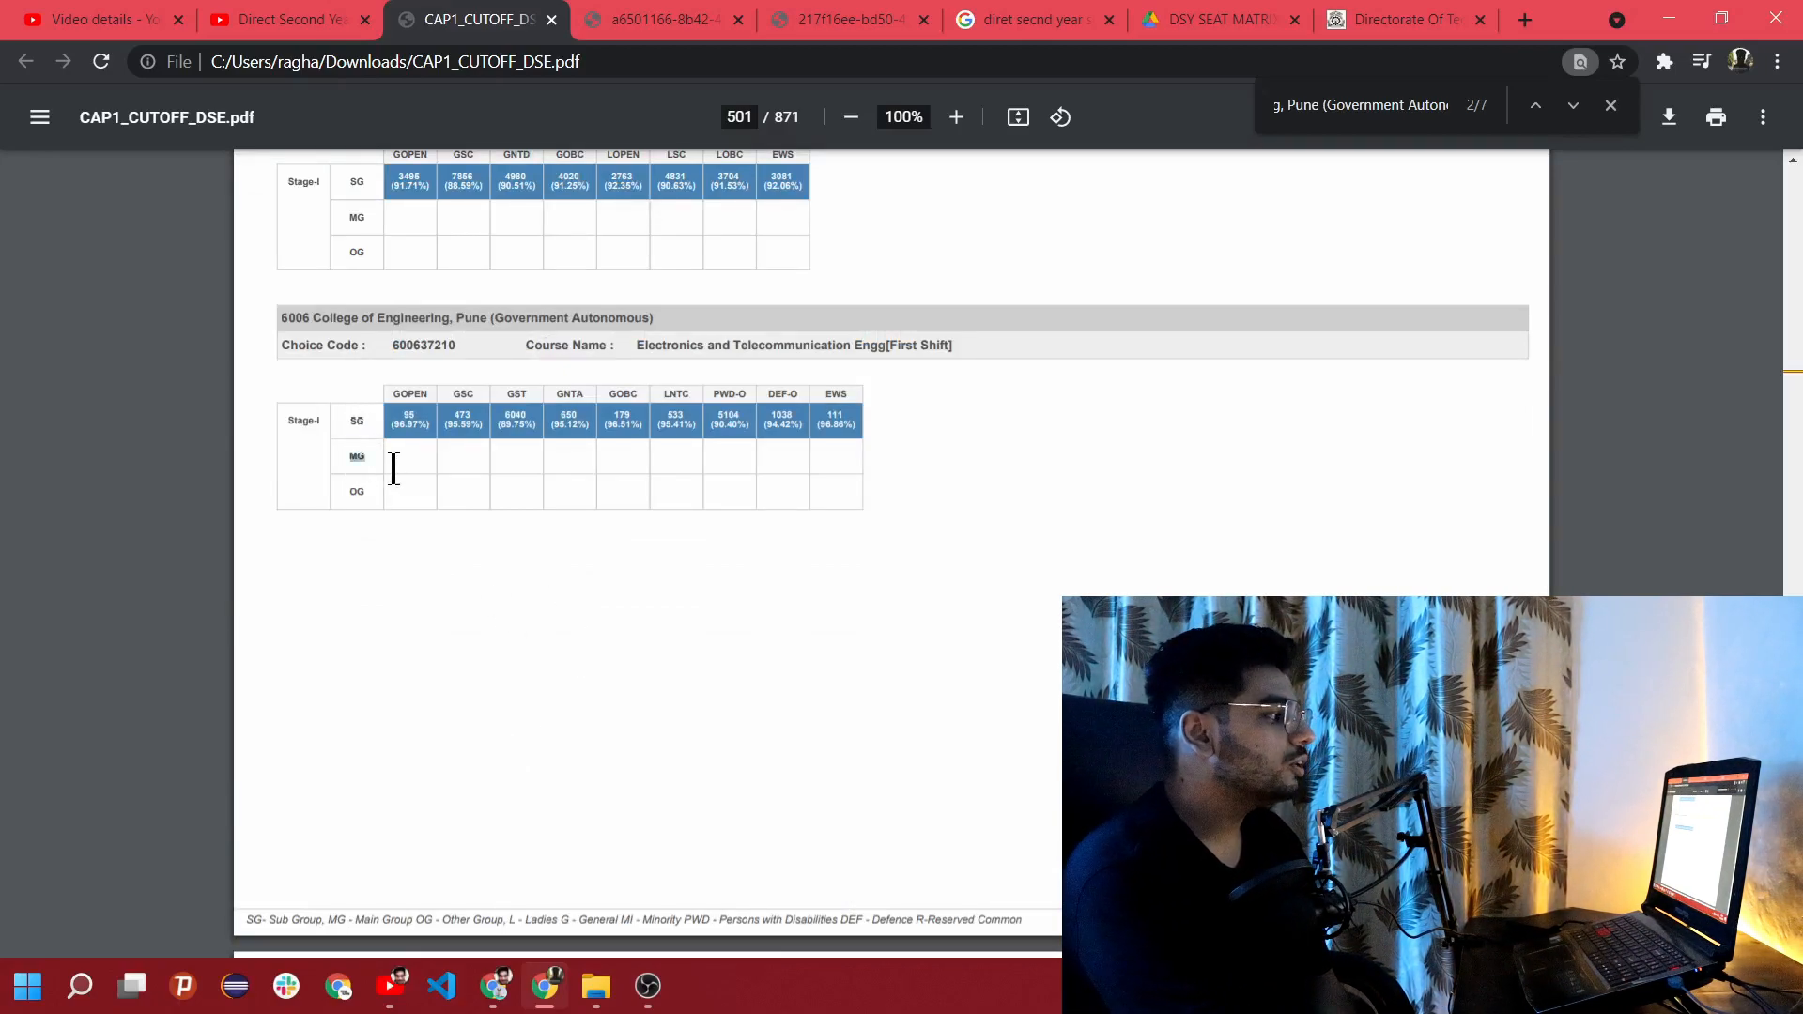
mouse_move(351, 494)
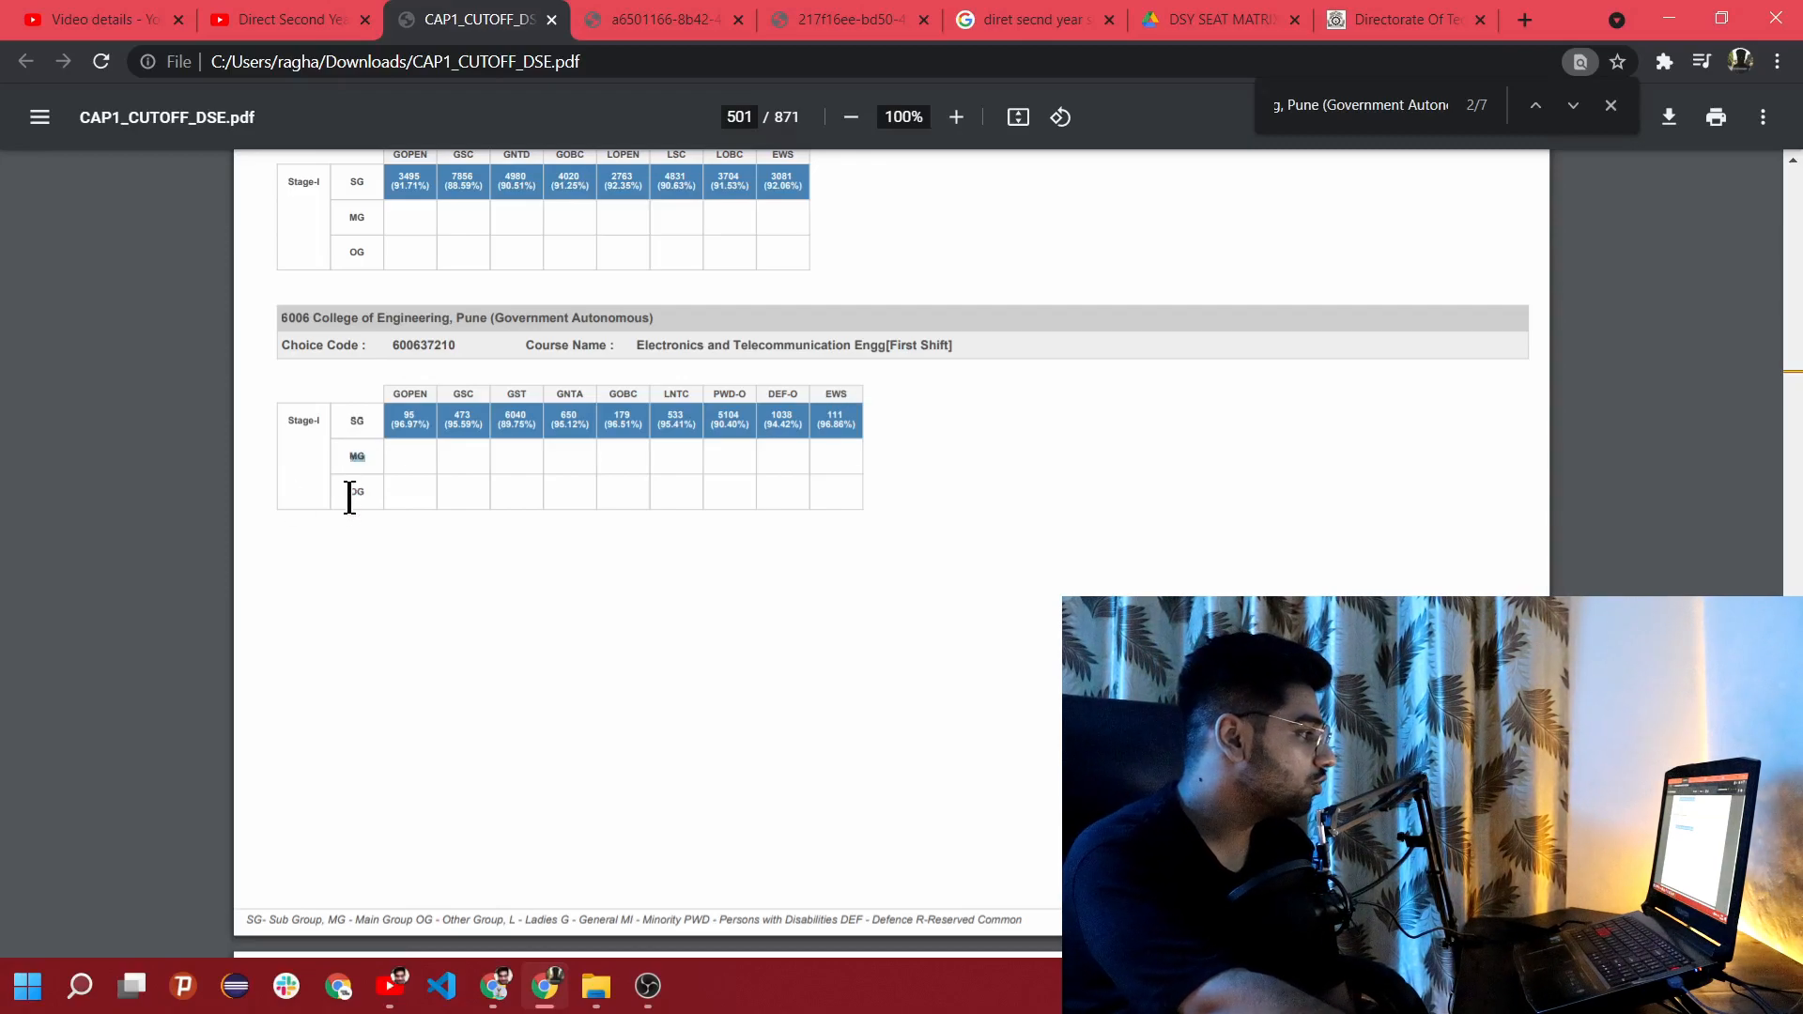
mouse_move(597, 525)
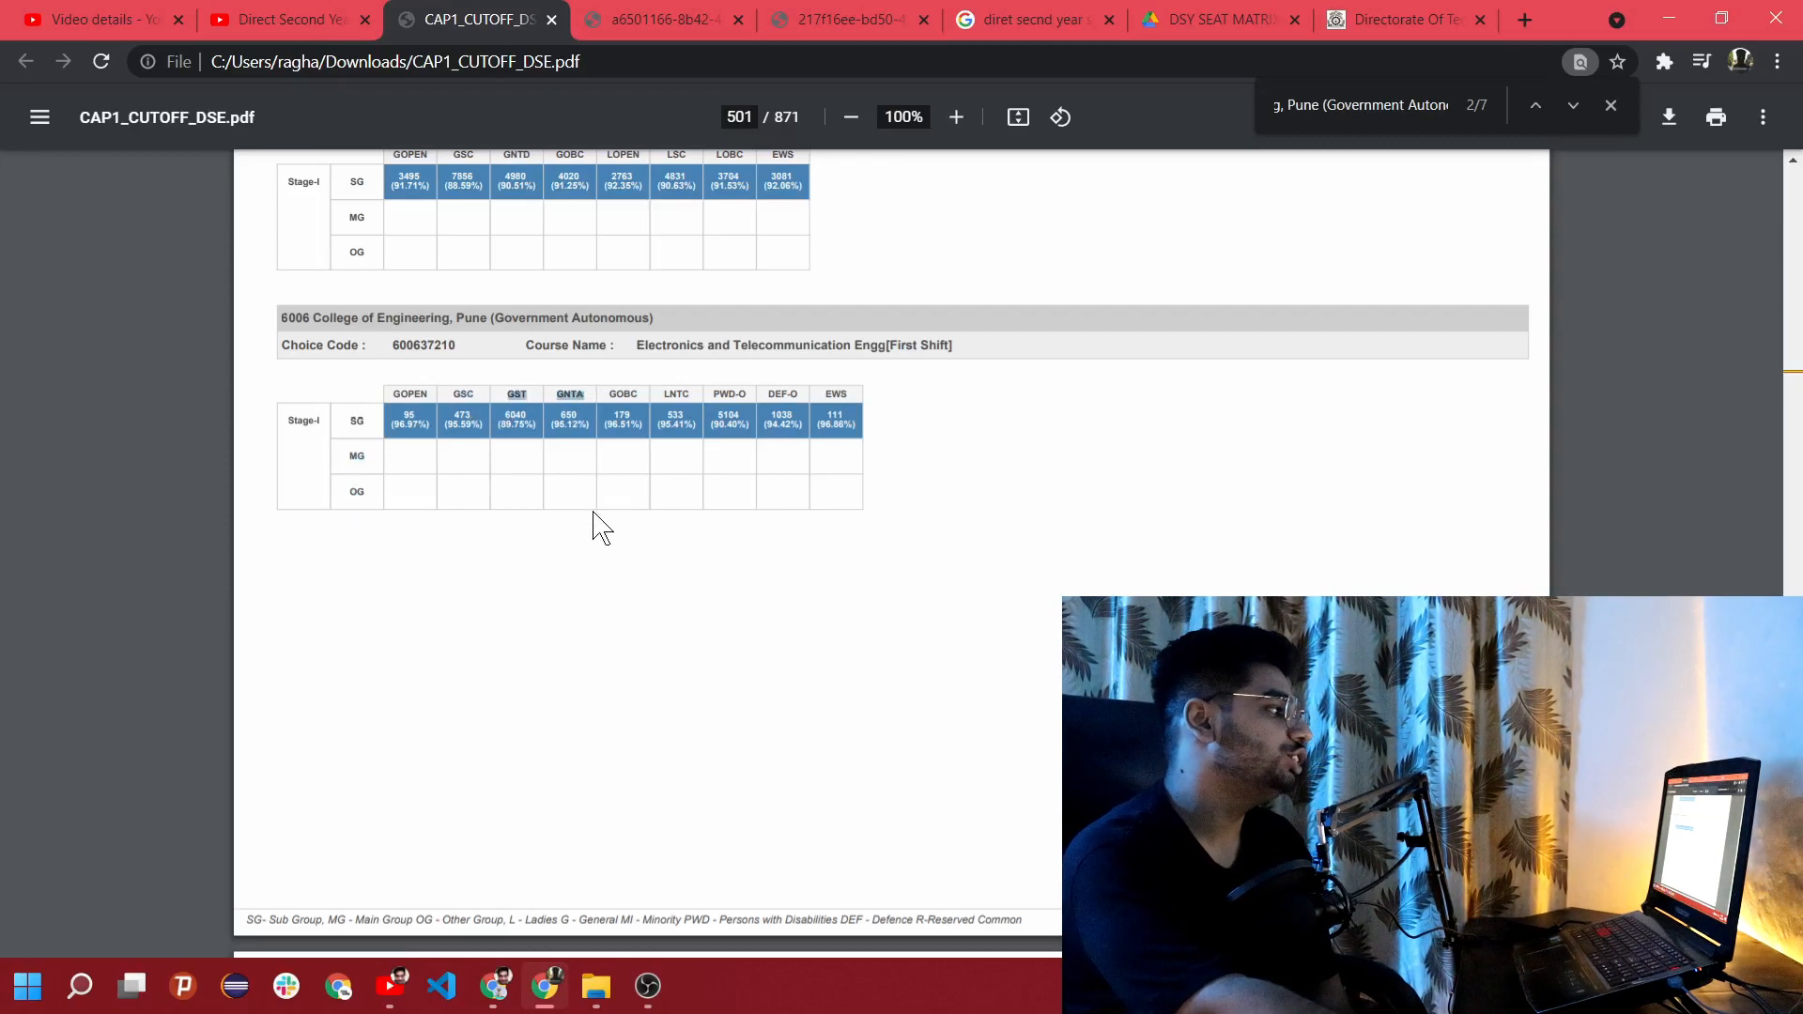
mouse_move(672, 628)
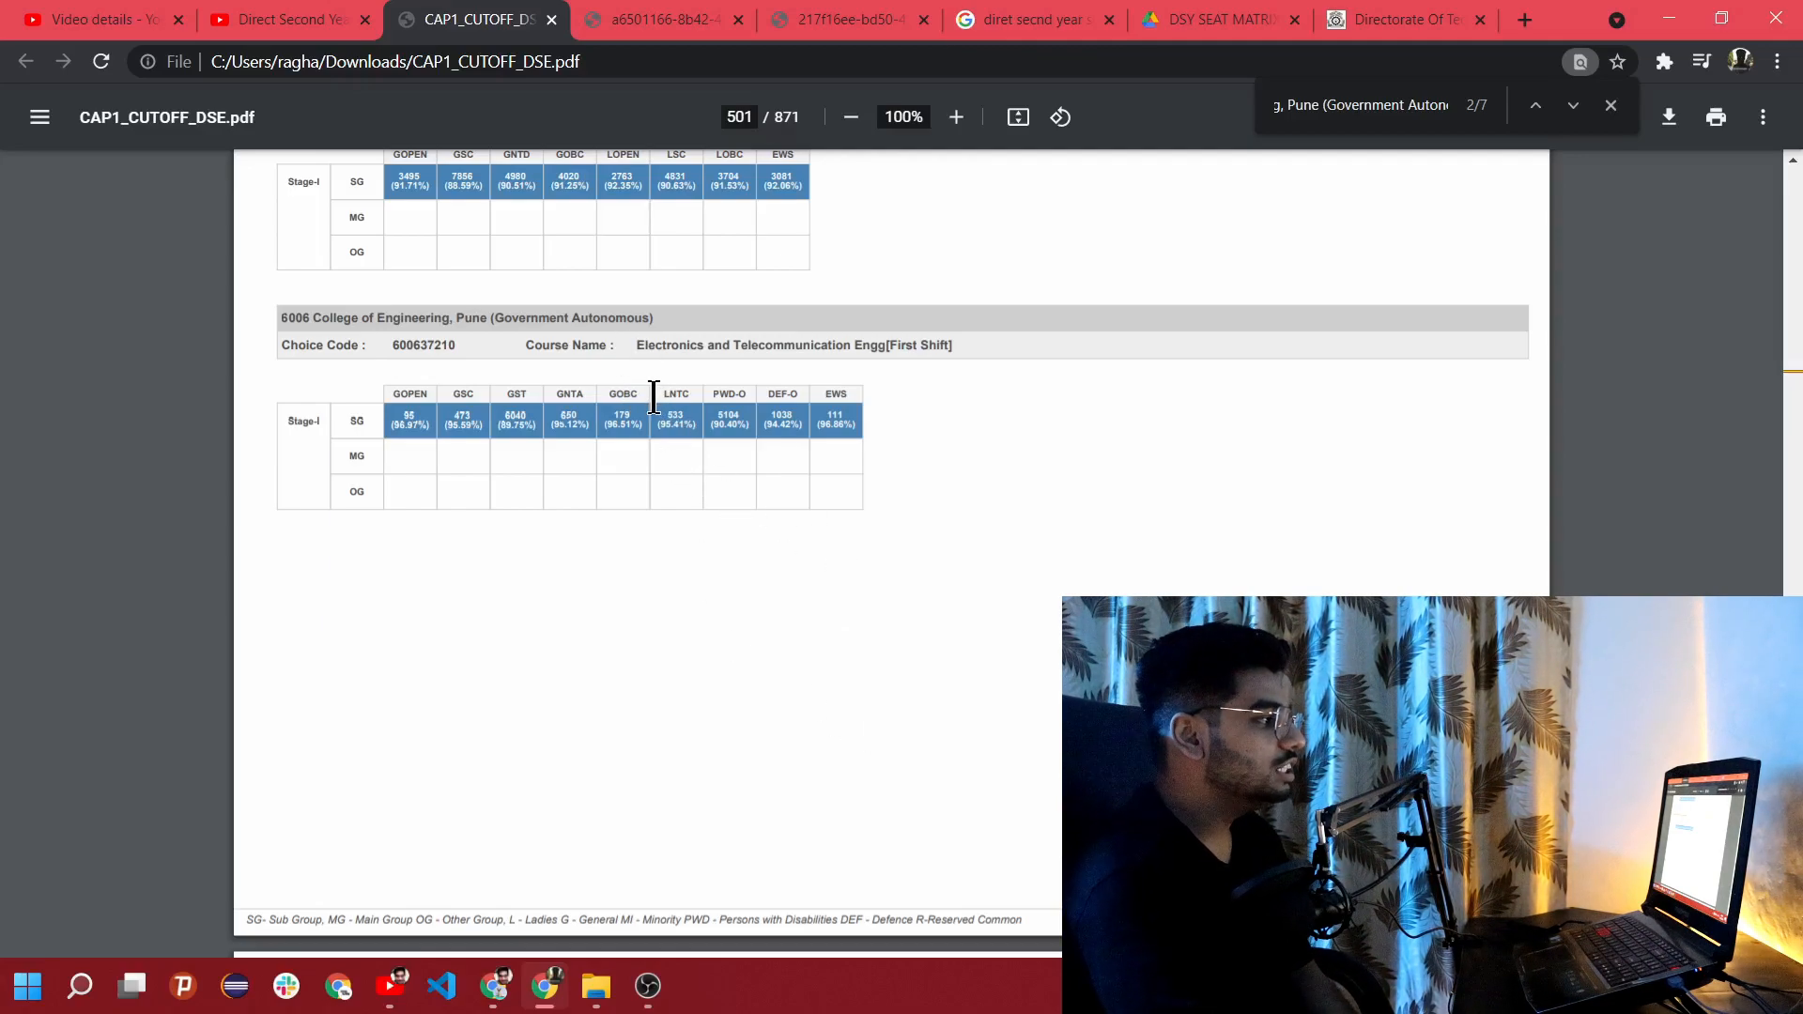
mouse_move(714, 407)
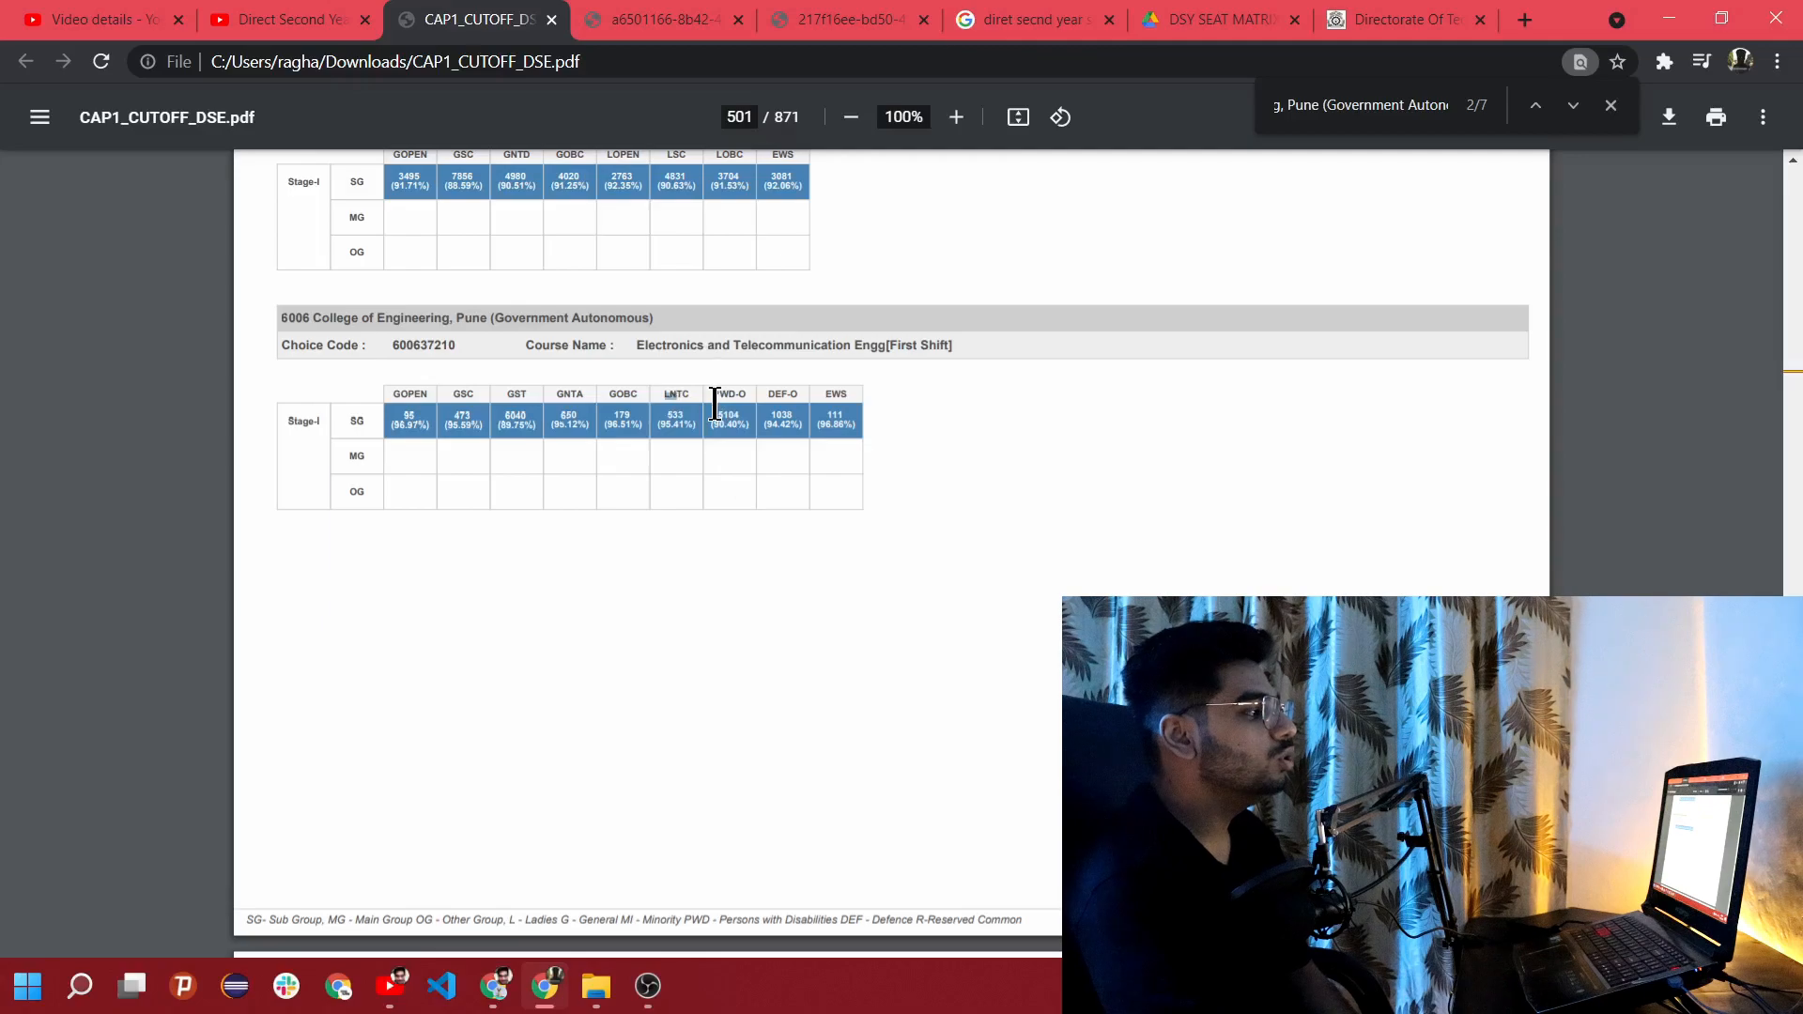
mouse_move(781, 562)
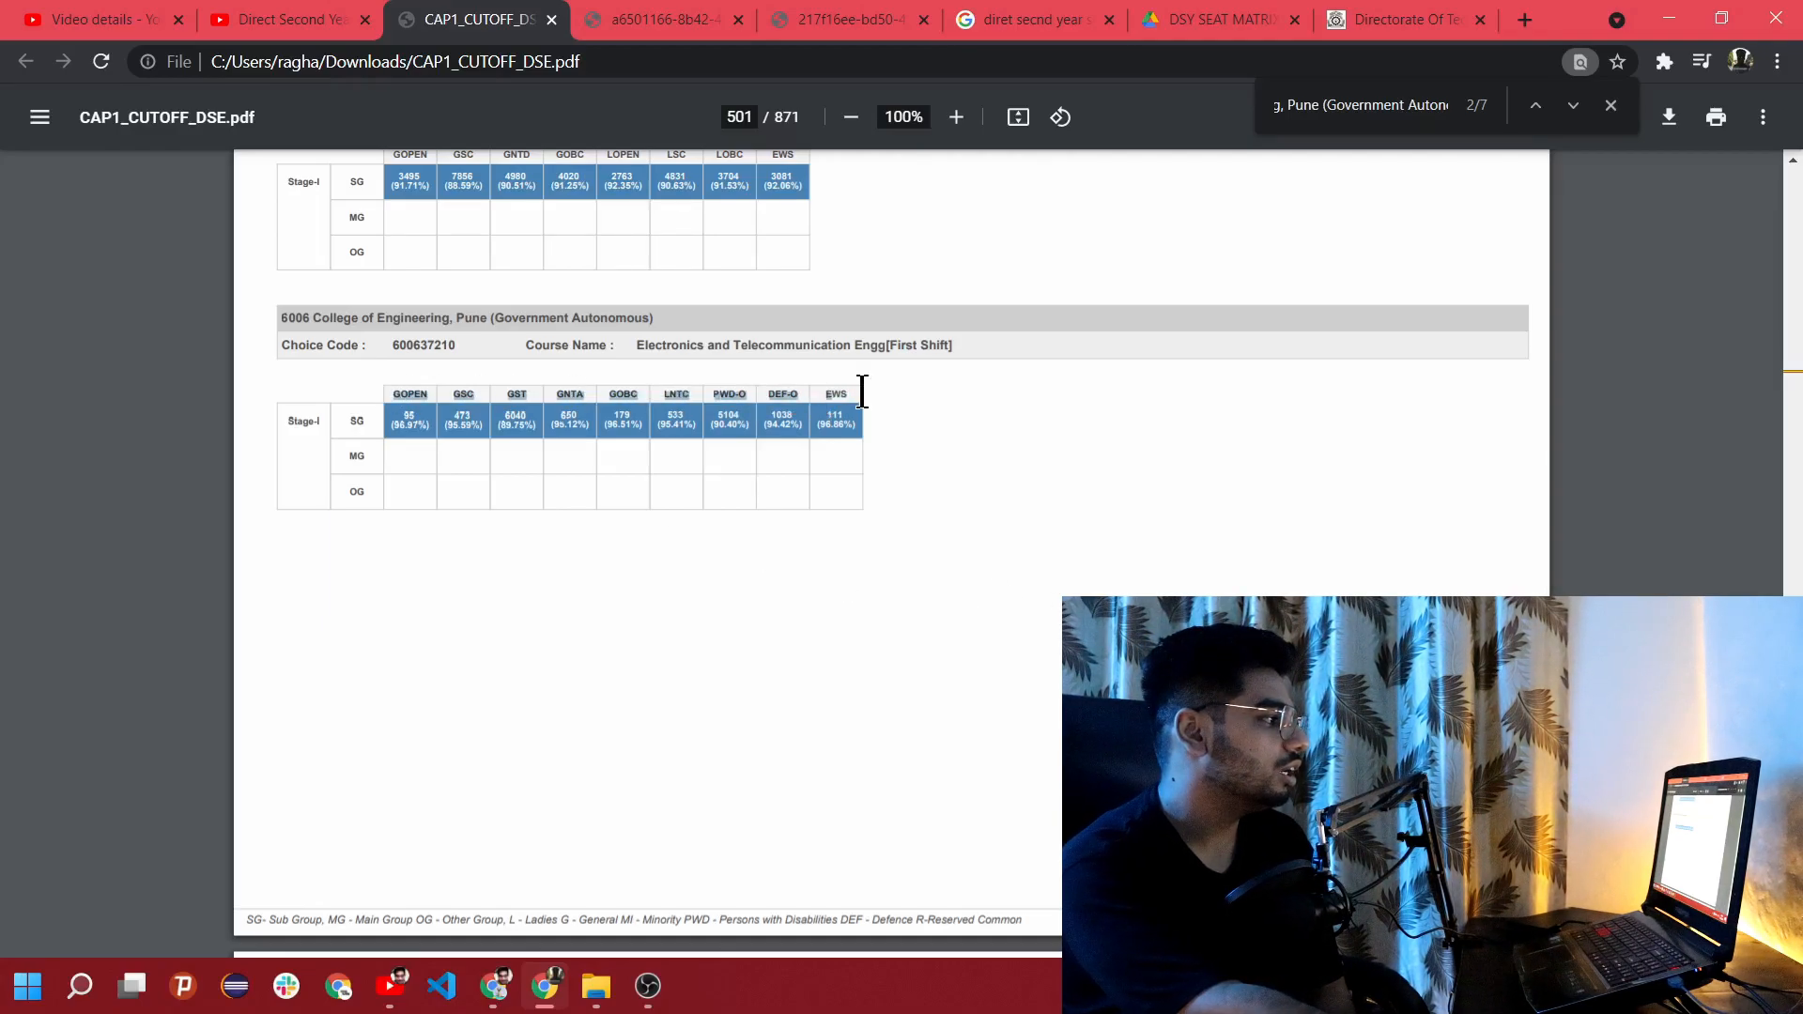
mouse_move(890, 440)
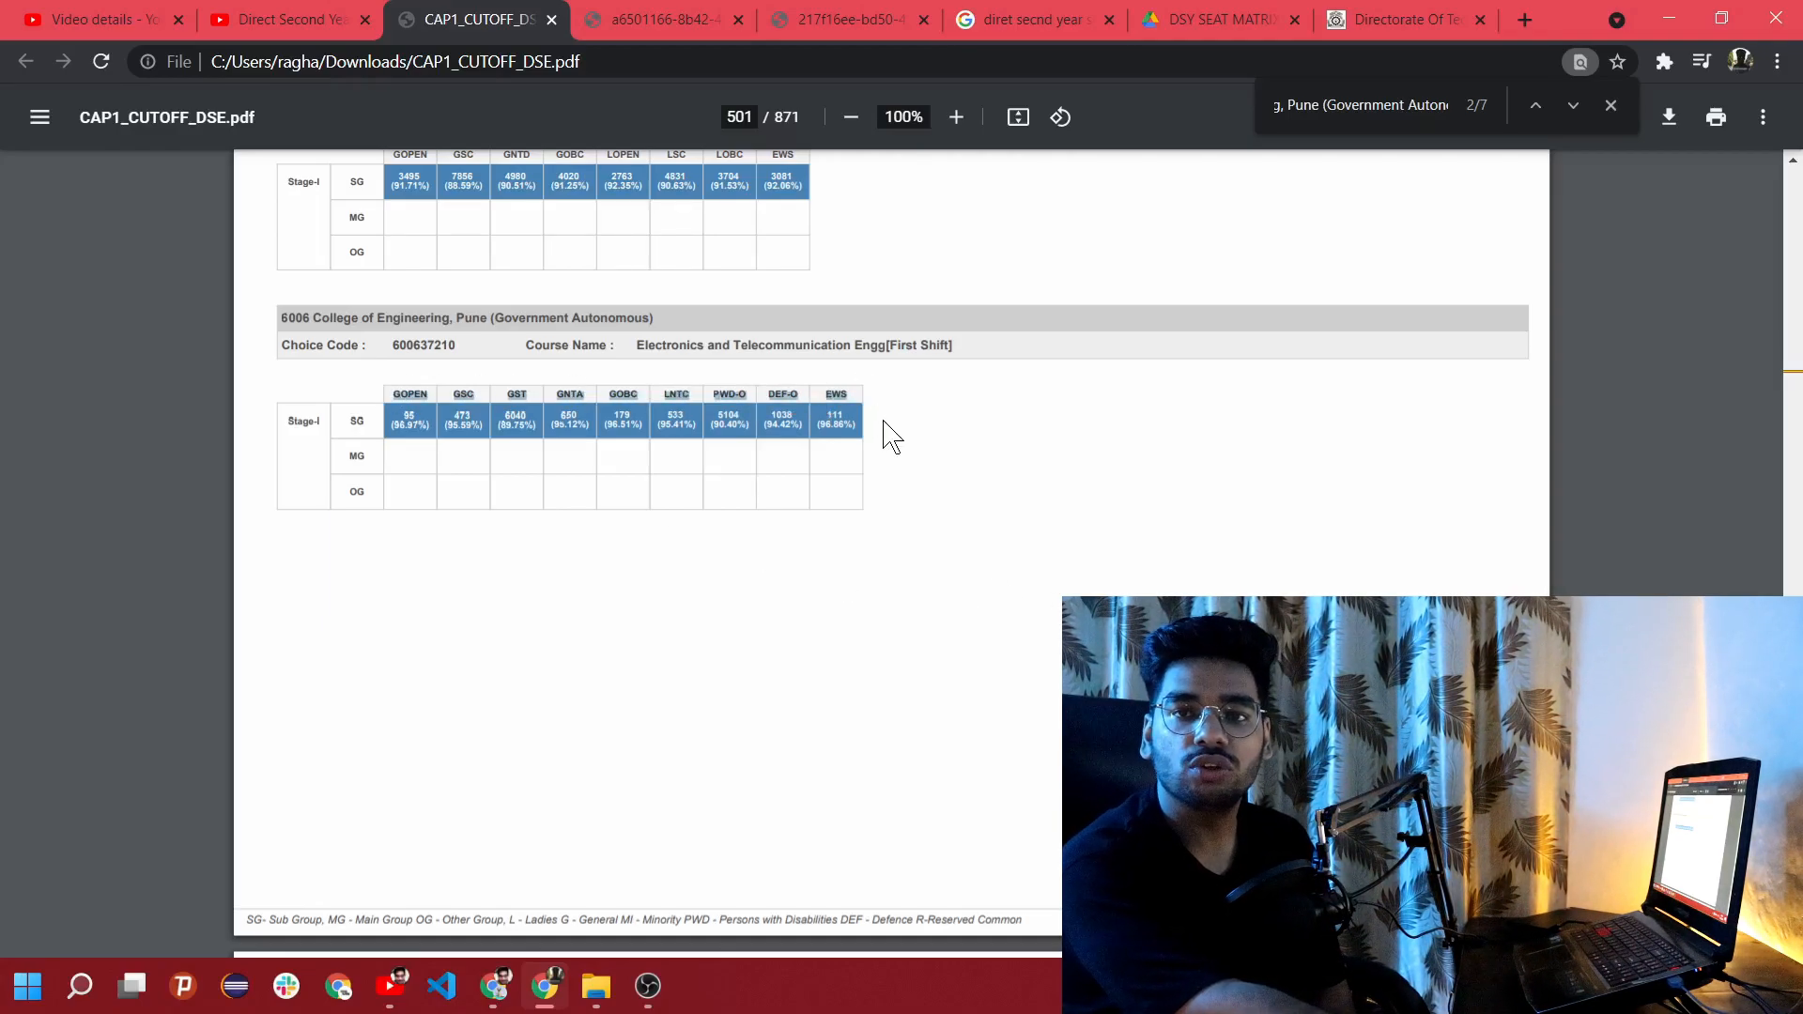
mouse_move(565, 508)
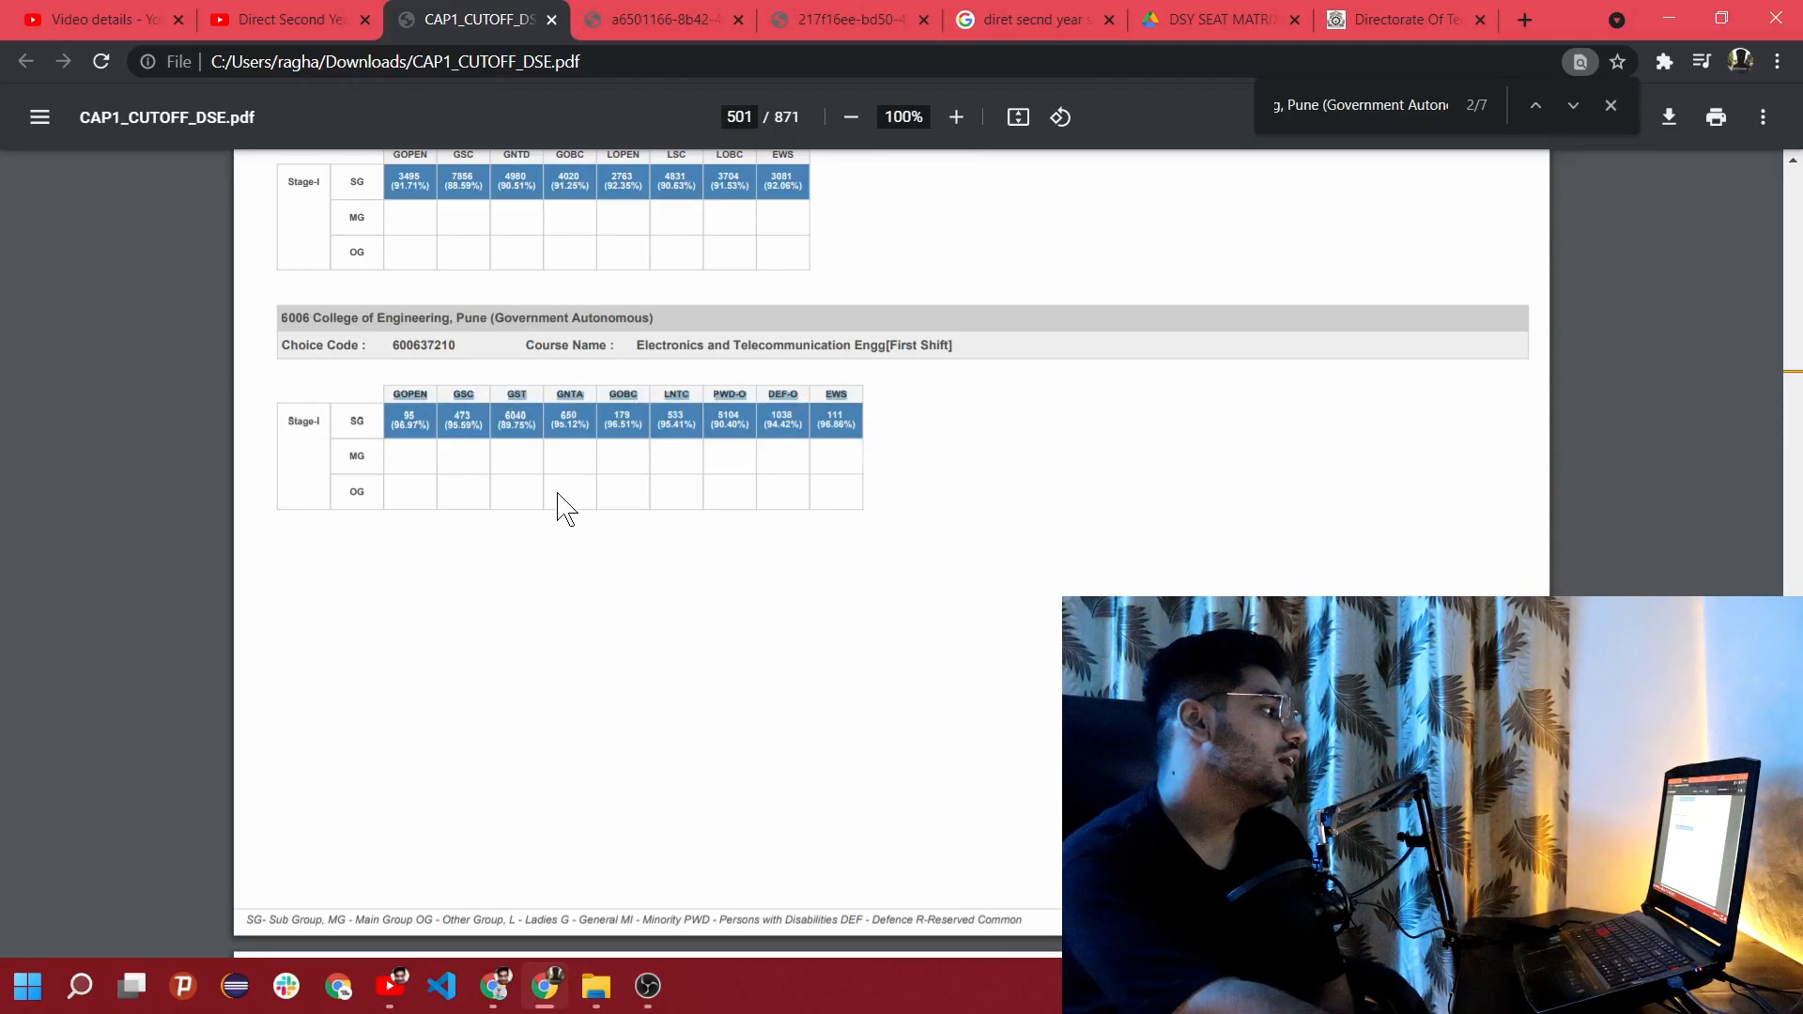
mouse_move(641, 540)
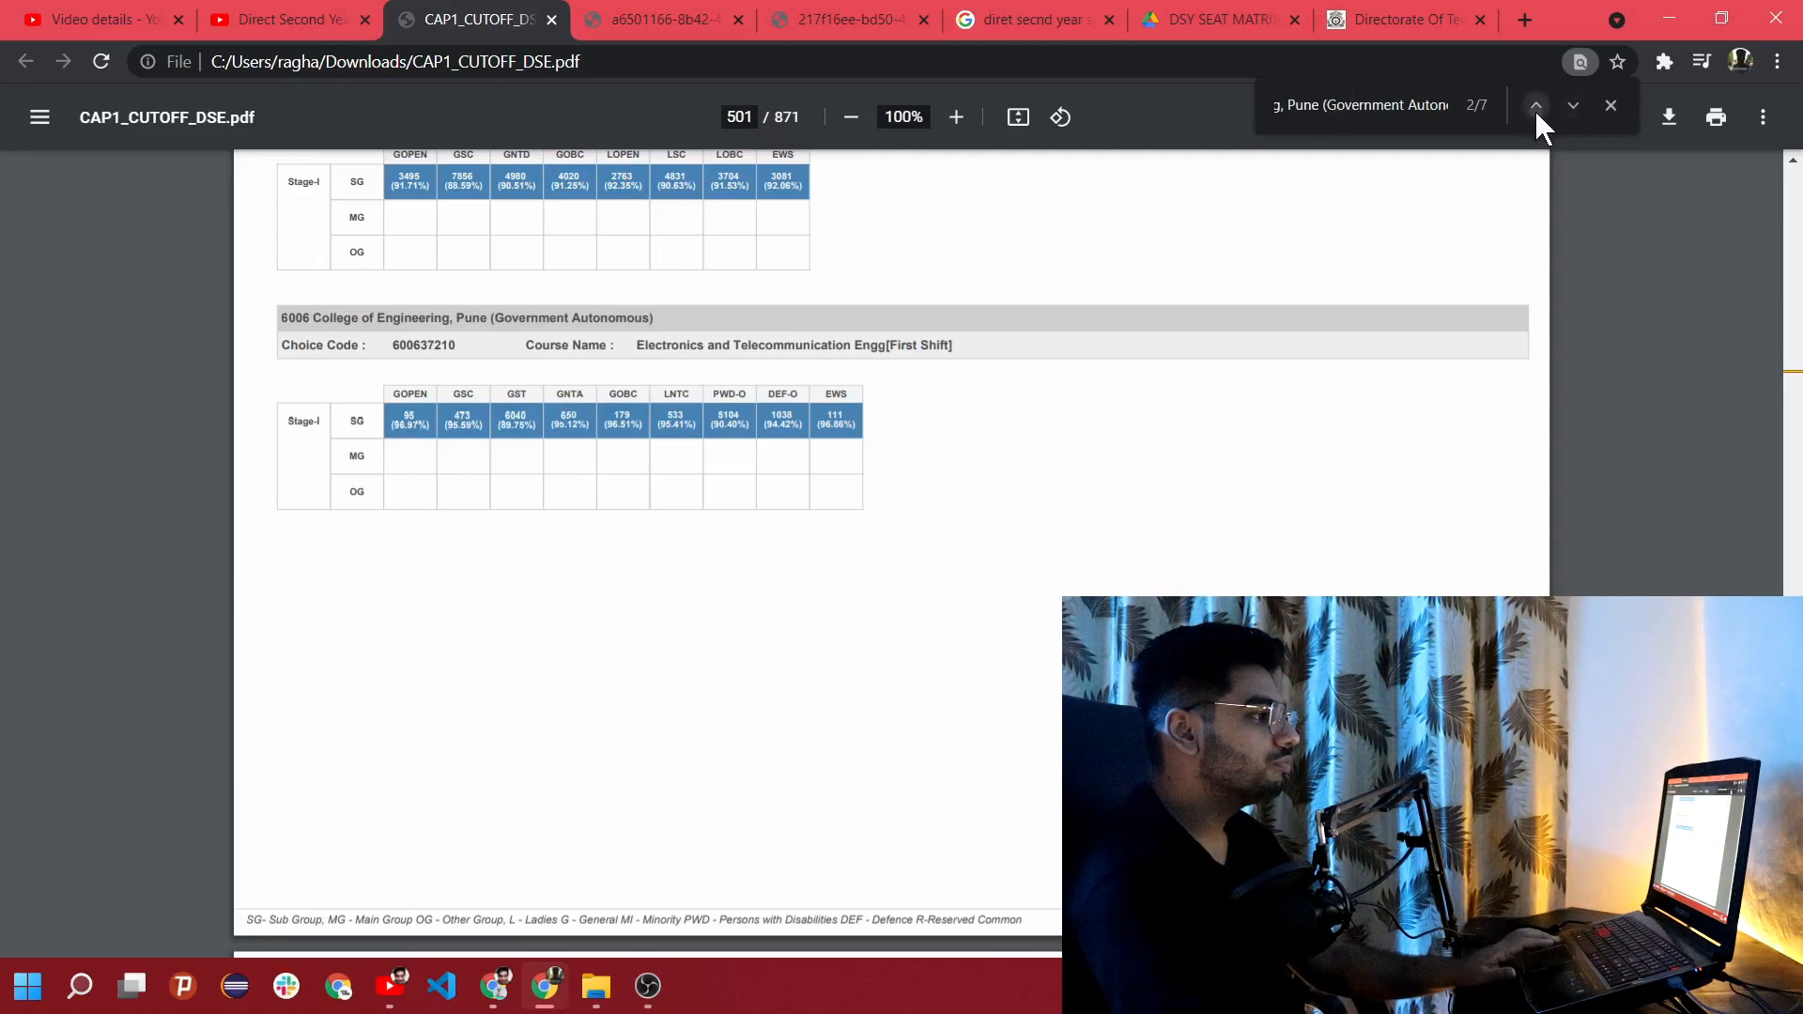
click(1534, 116)
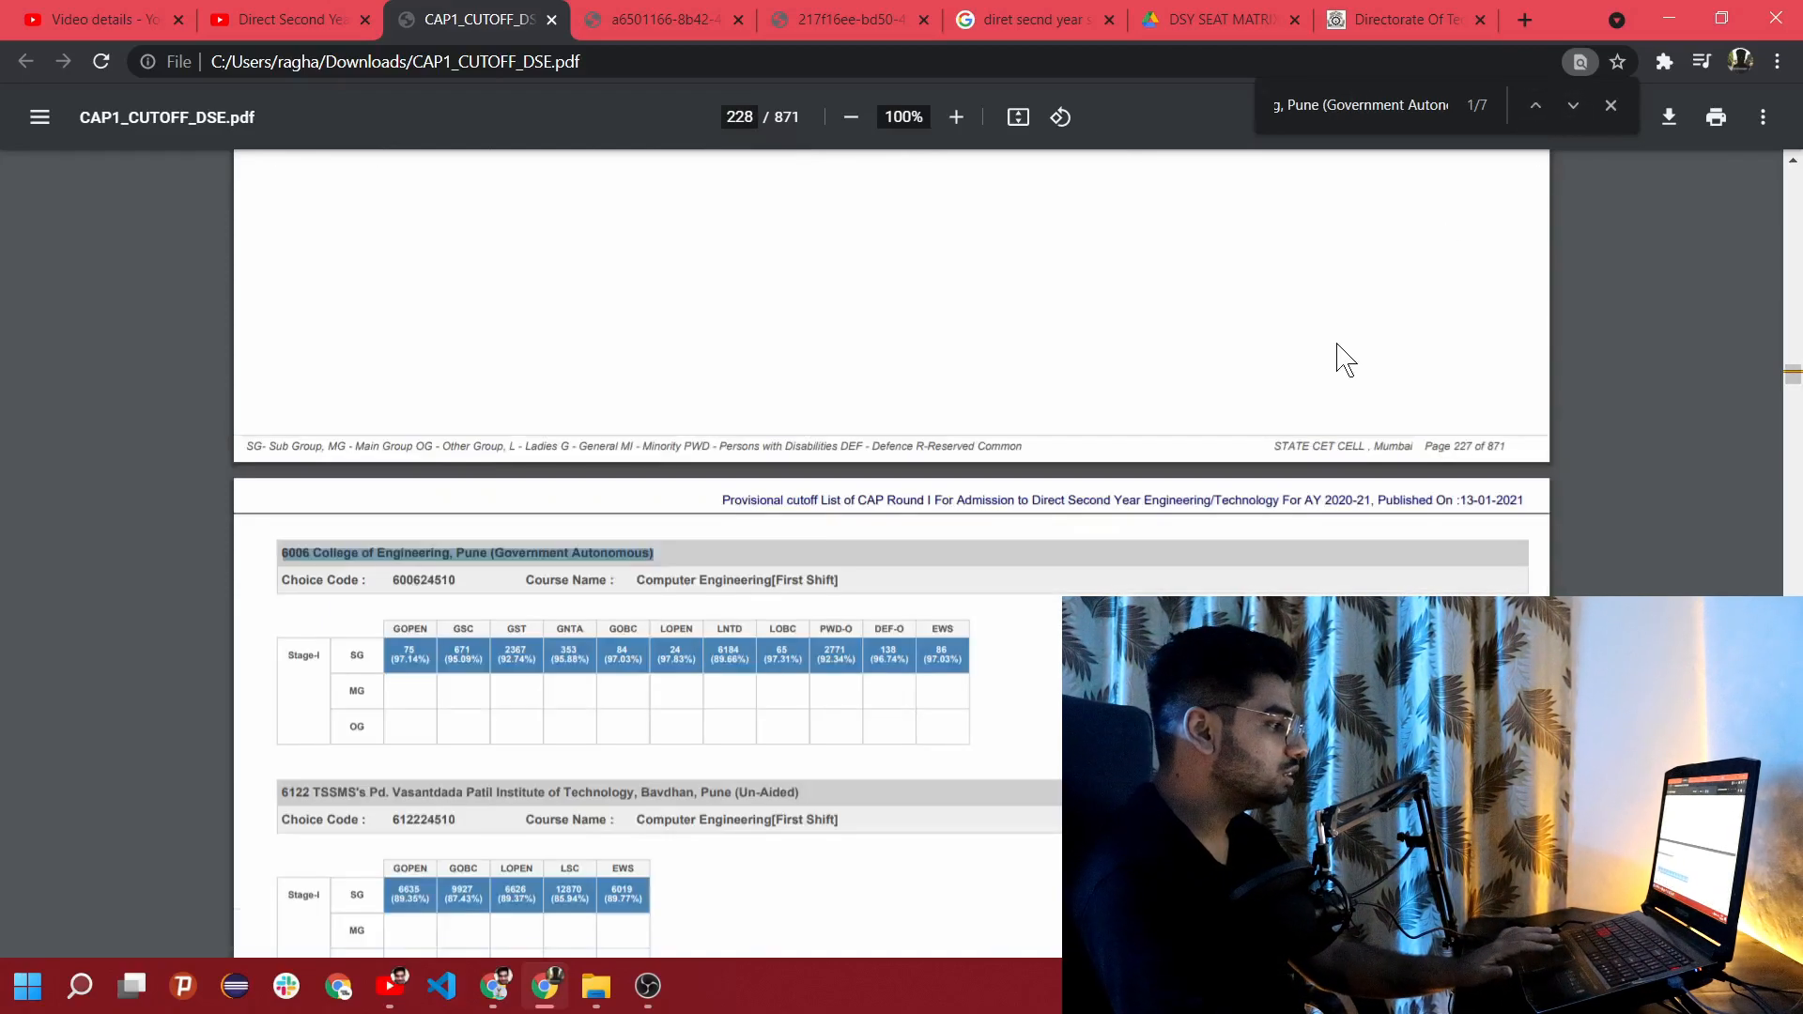
click(955, 117)
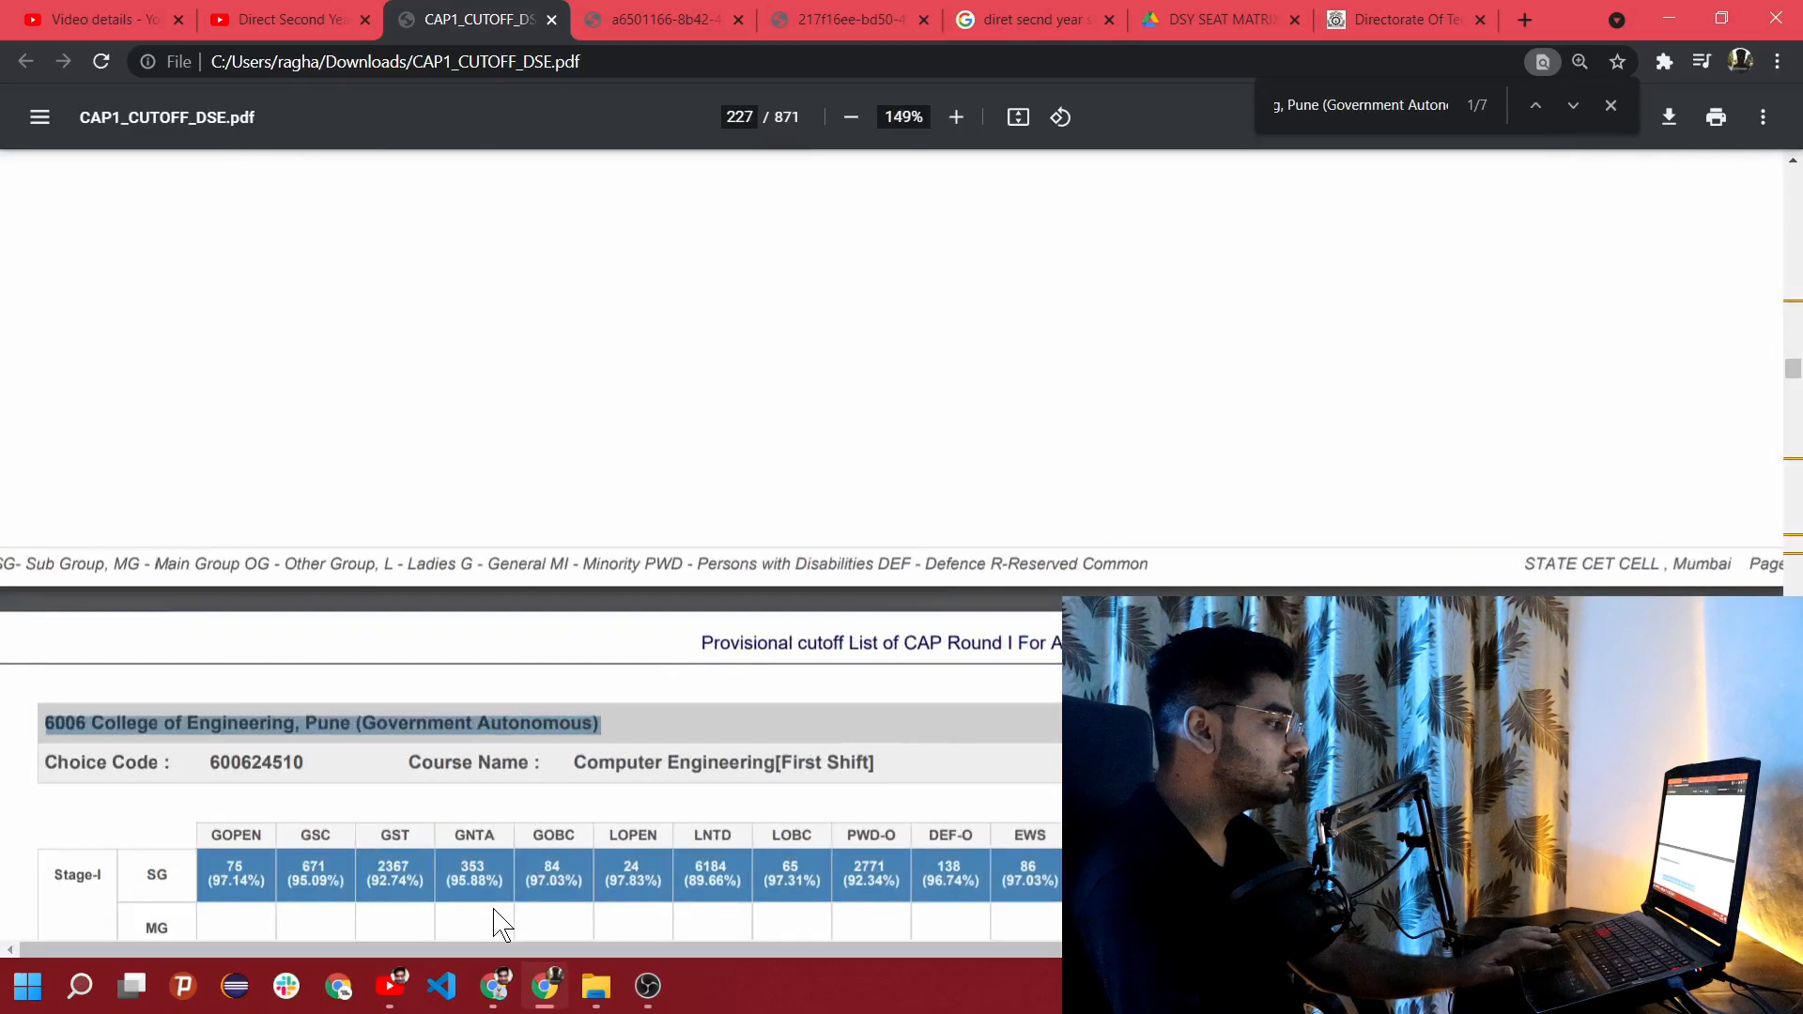
scroll(down, 3)
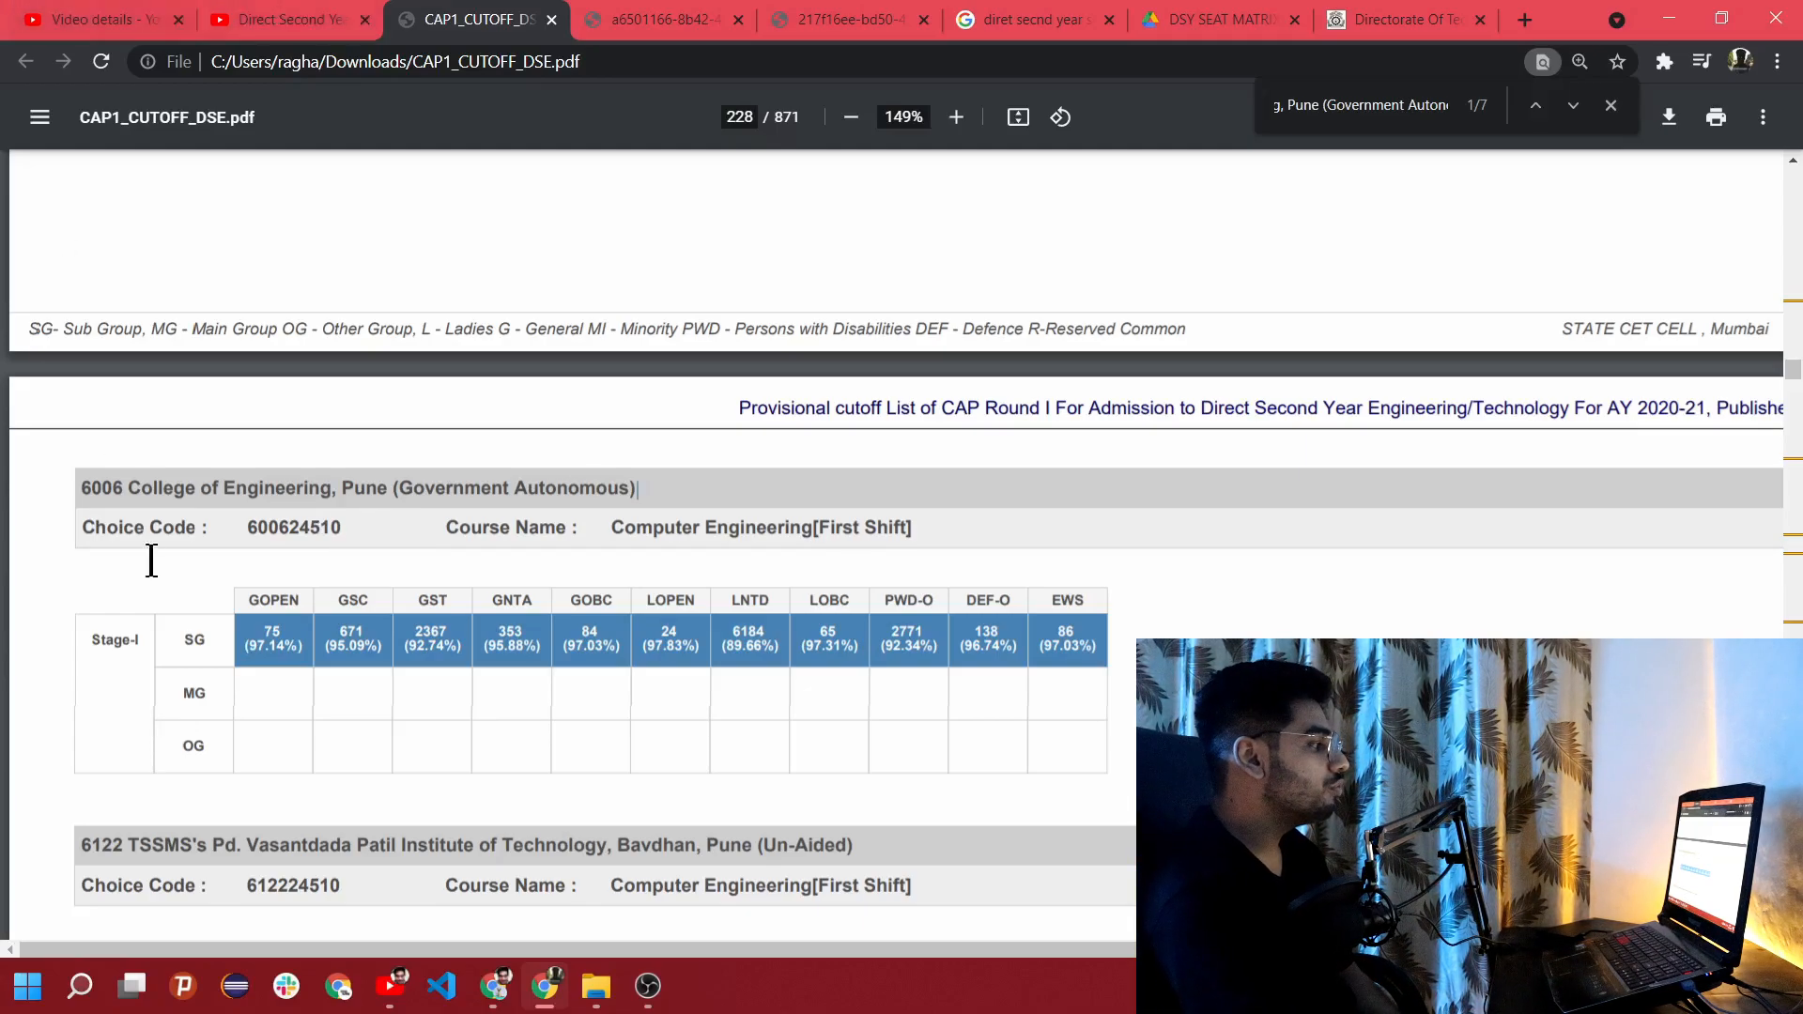
mouse_move(306, 653)
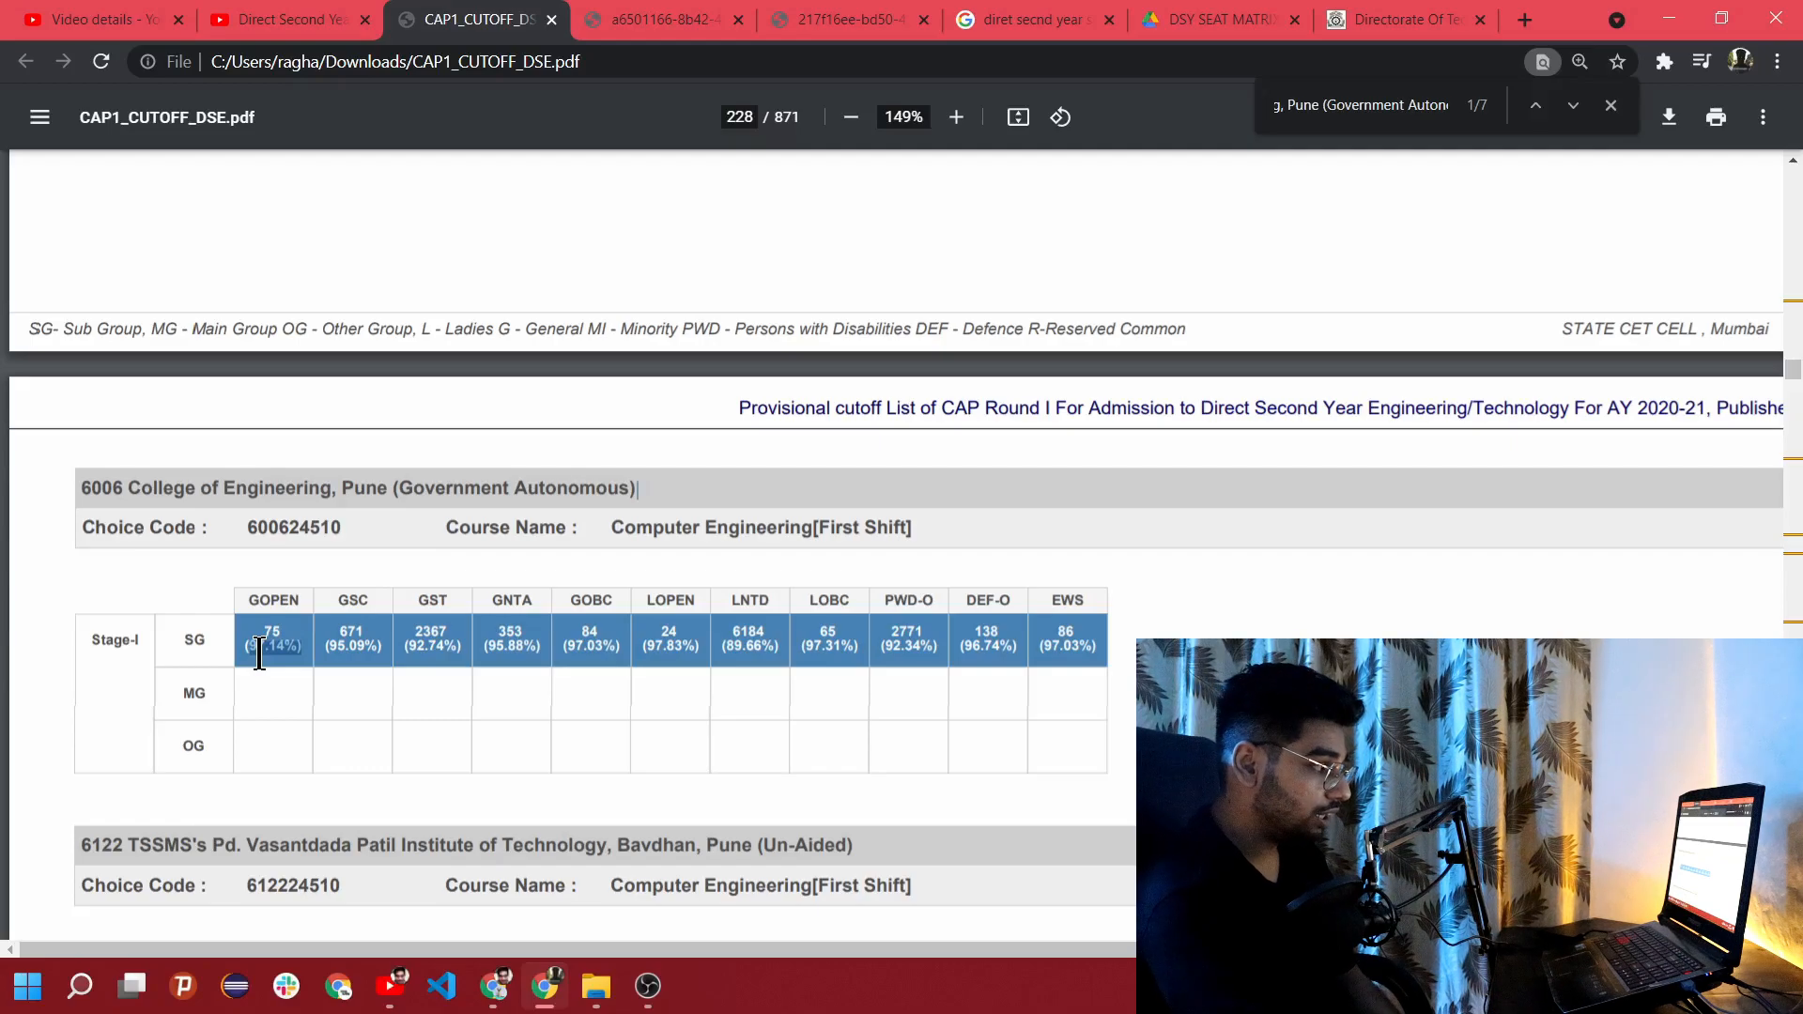
mouse_move(700, 526)
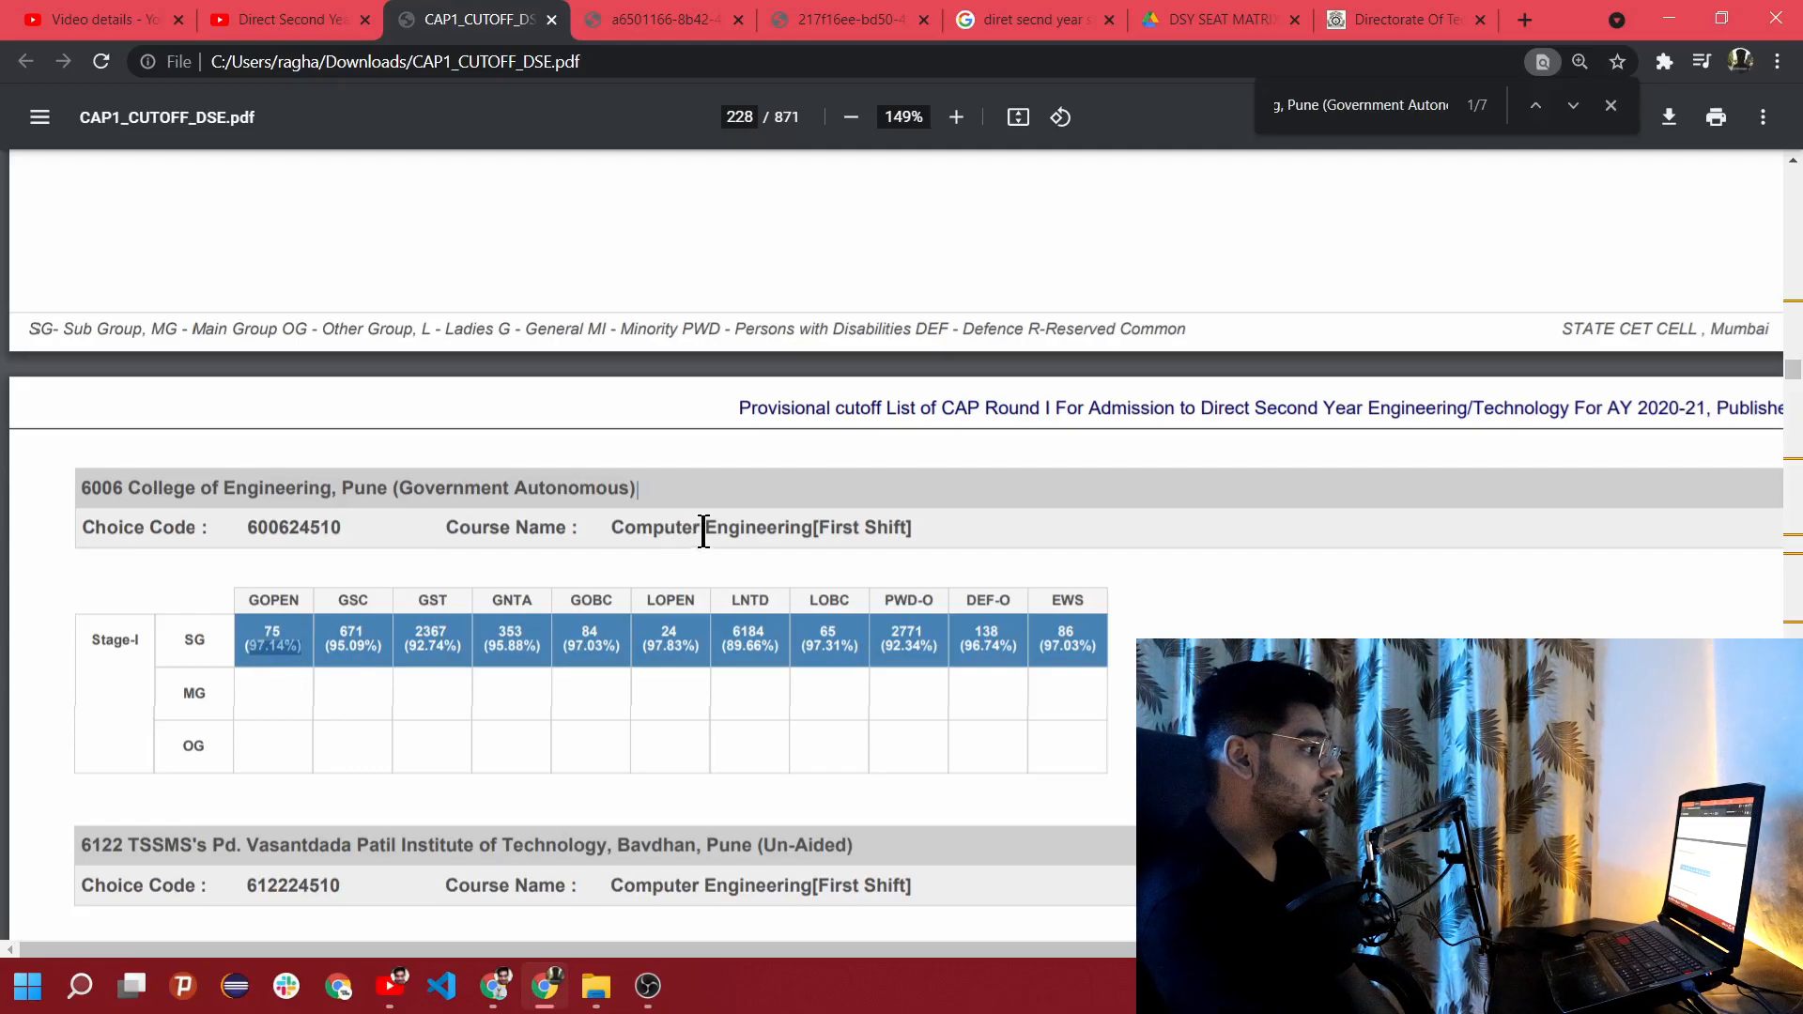
mouse_move(391, 650)
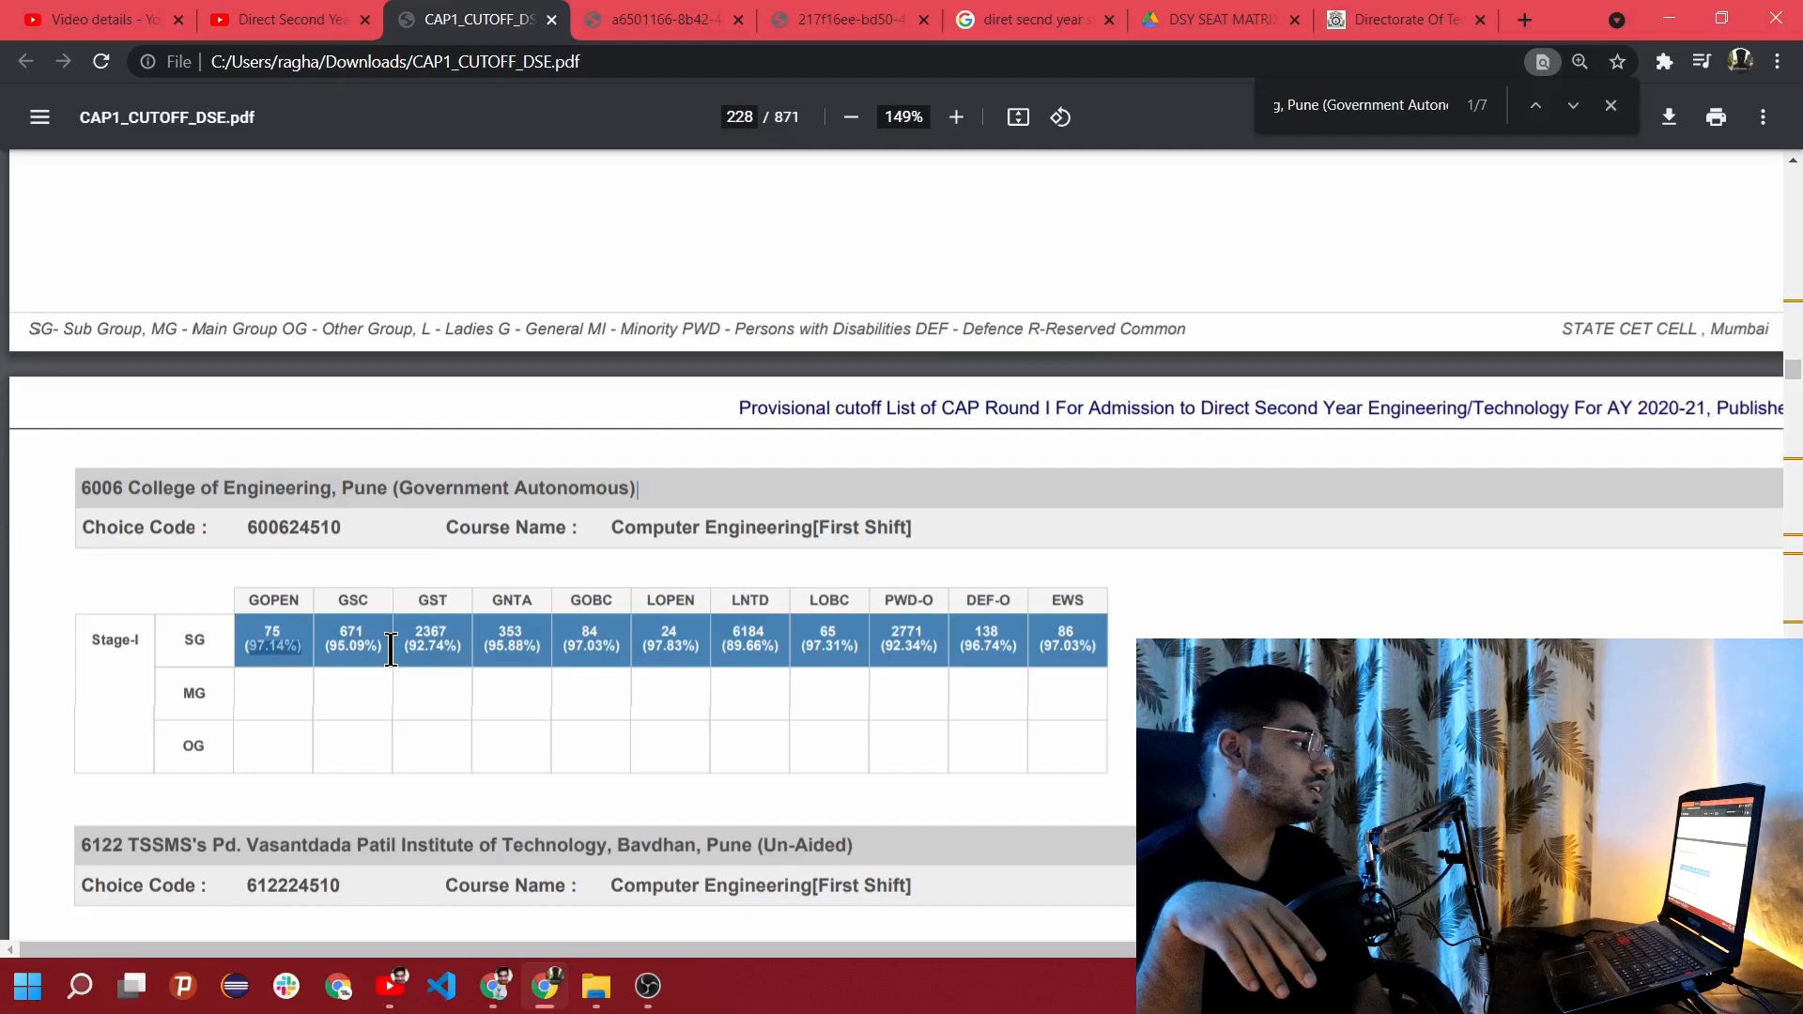
mouse_move(622, 644)
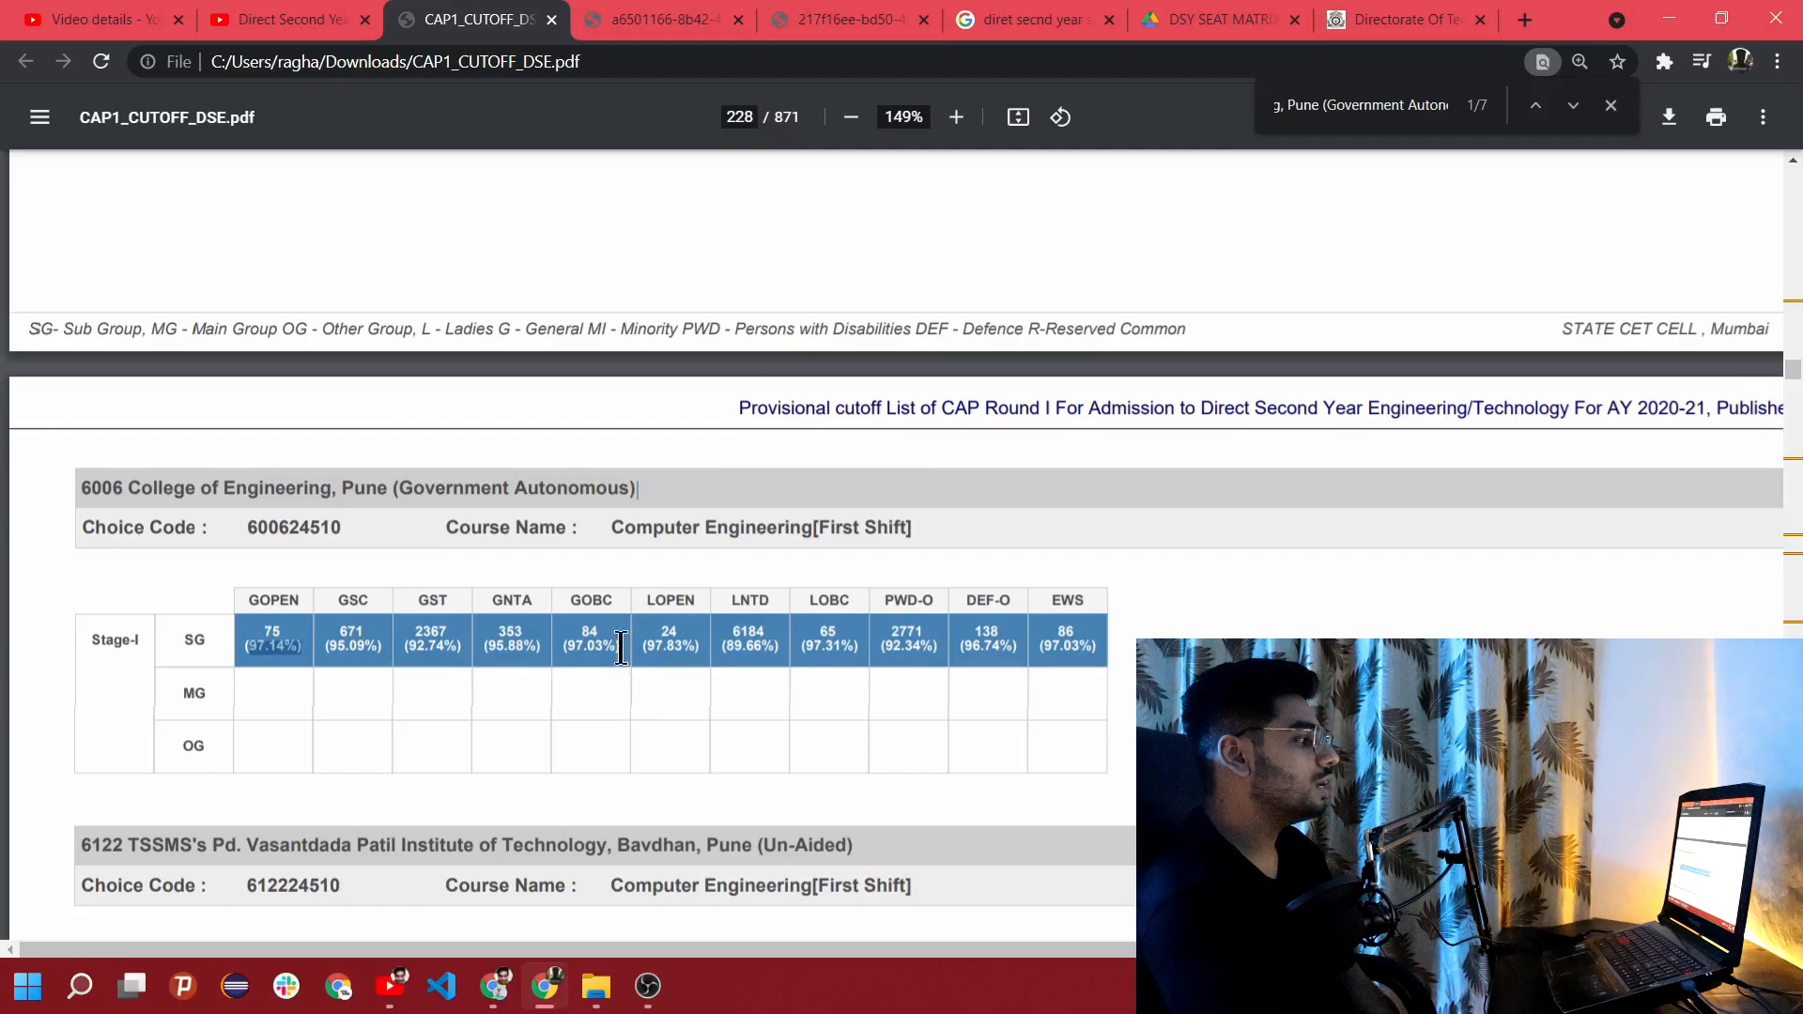
mouse_move(422, 669)
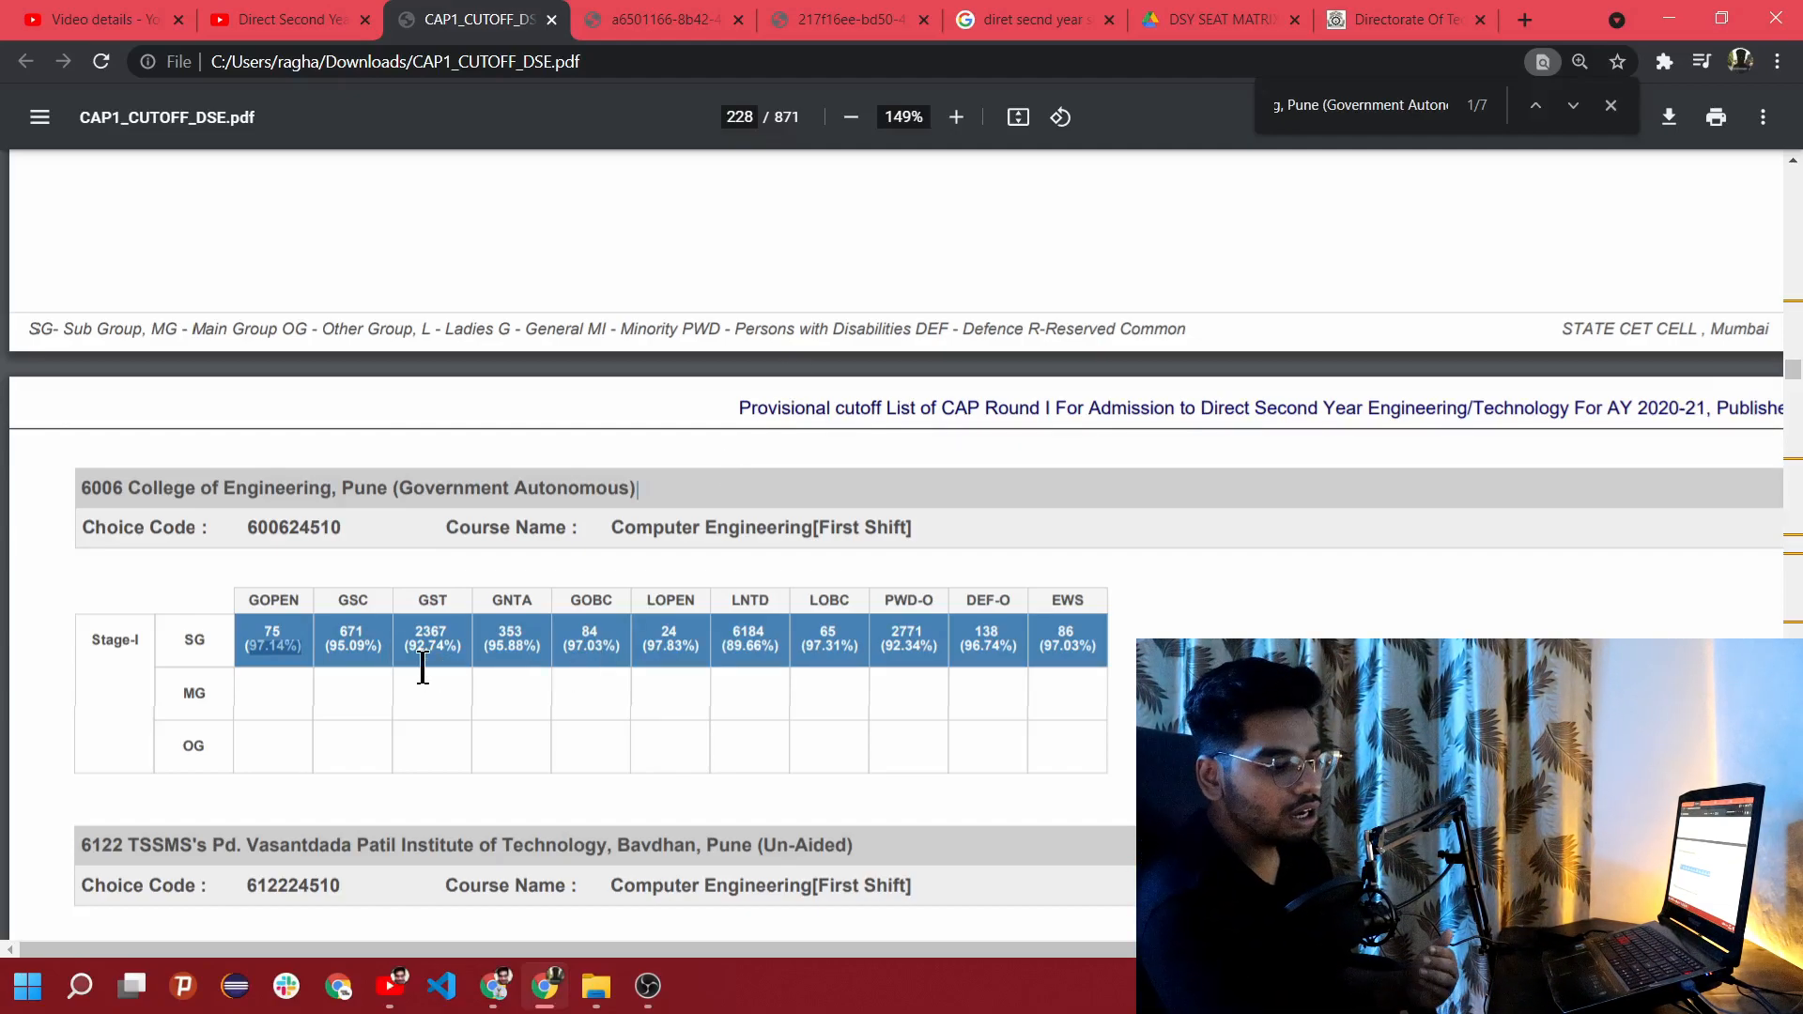
mouse_move(107, 623)
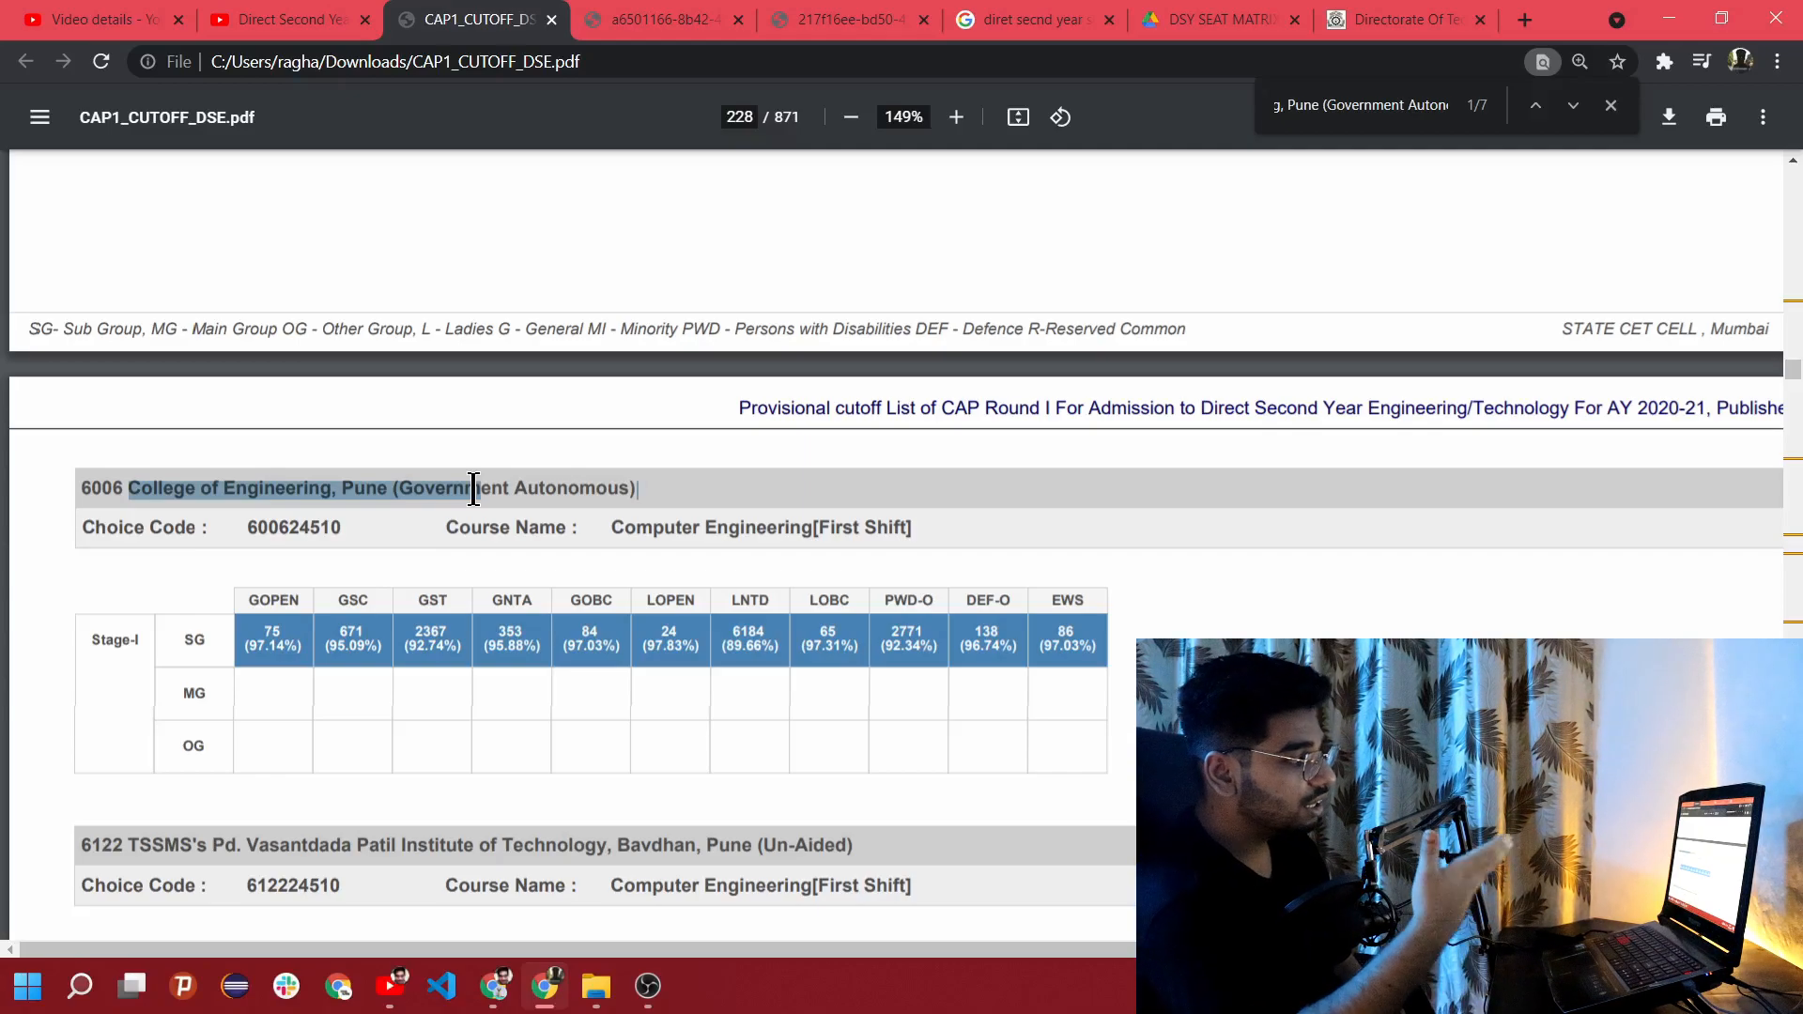
mouse_move(263, 650)
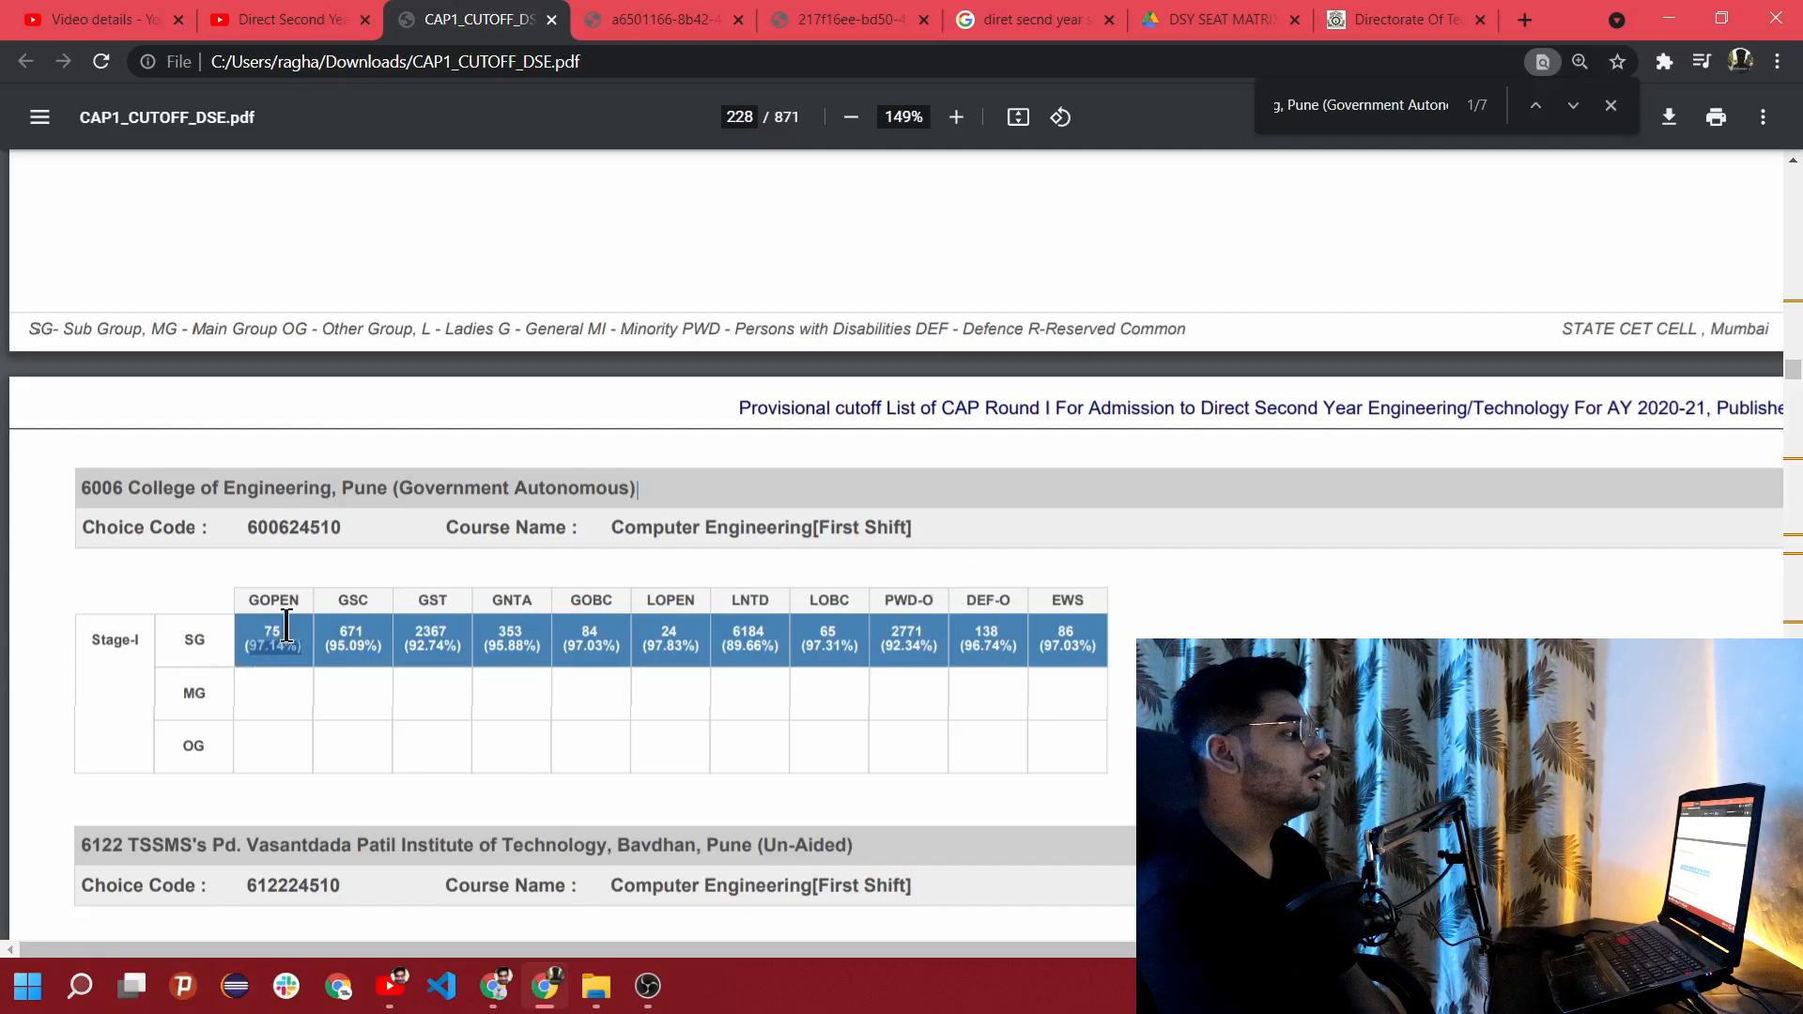
double_click(654, 525)
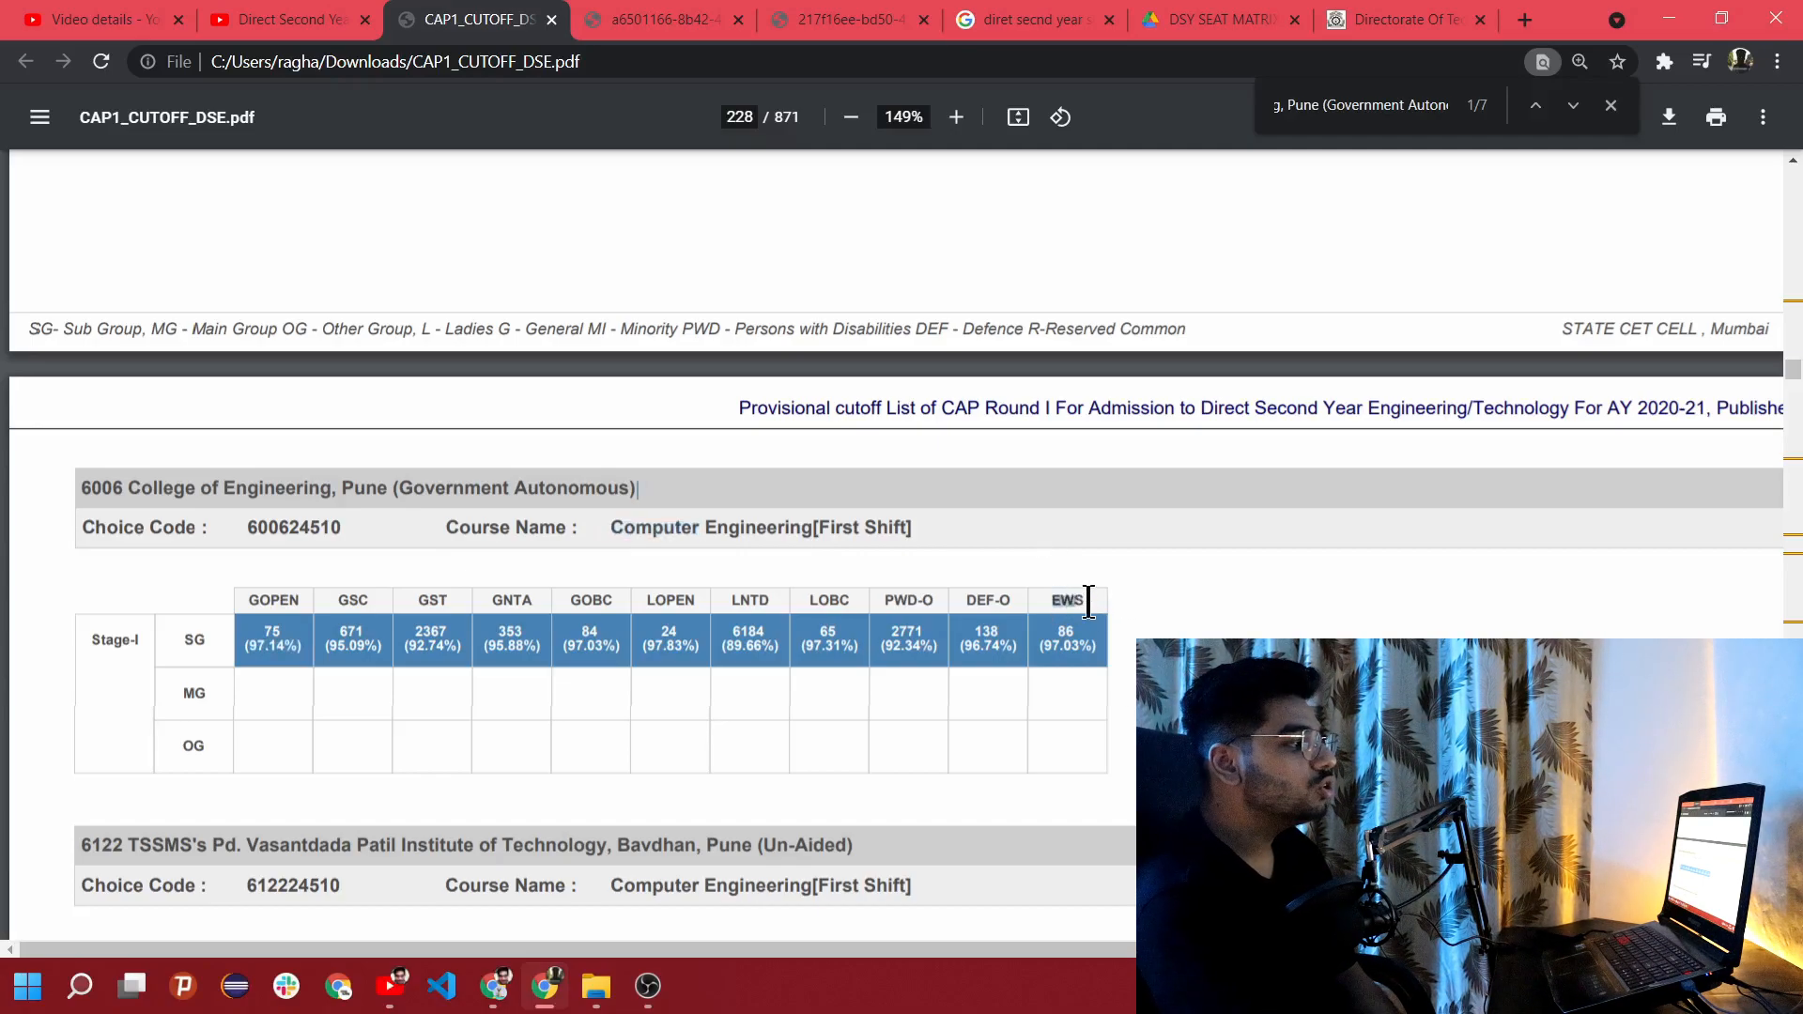
mouse_move(1028, 736)
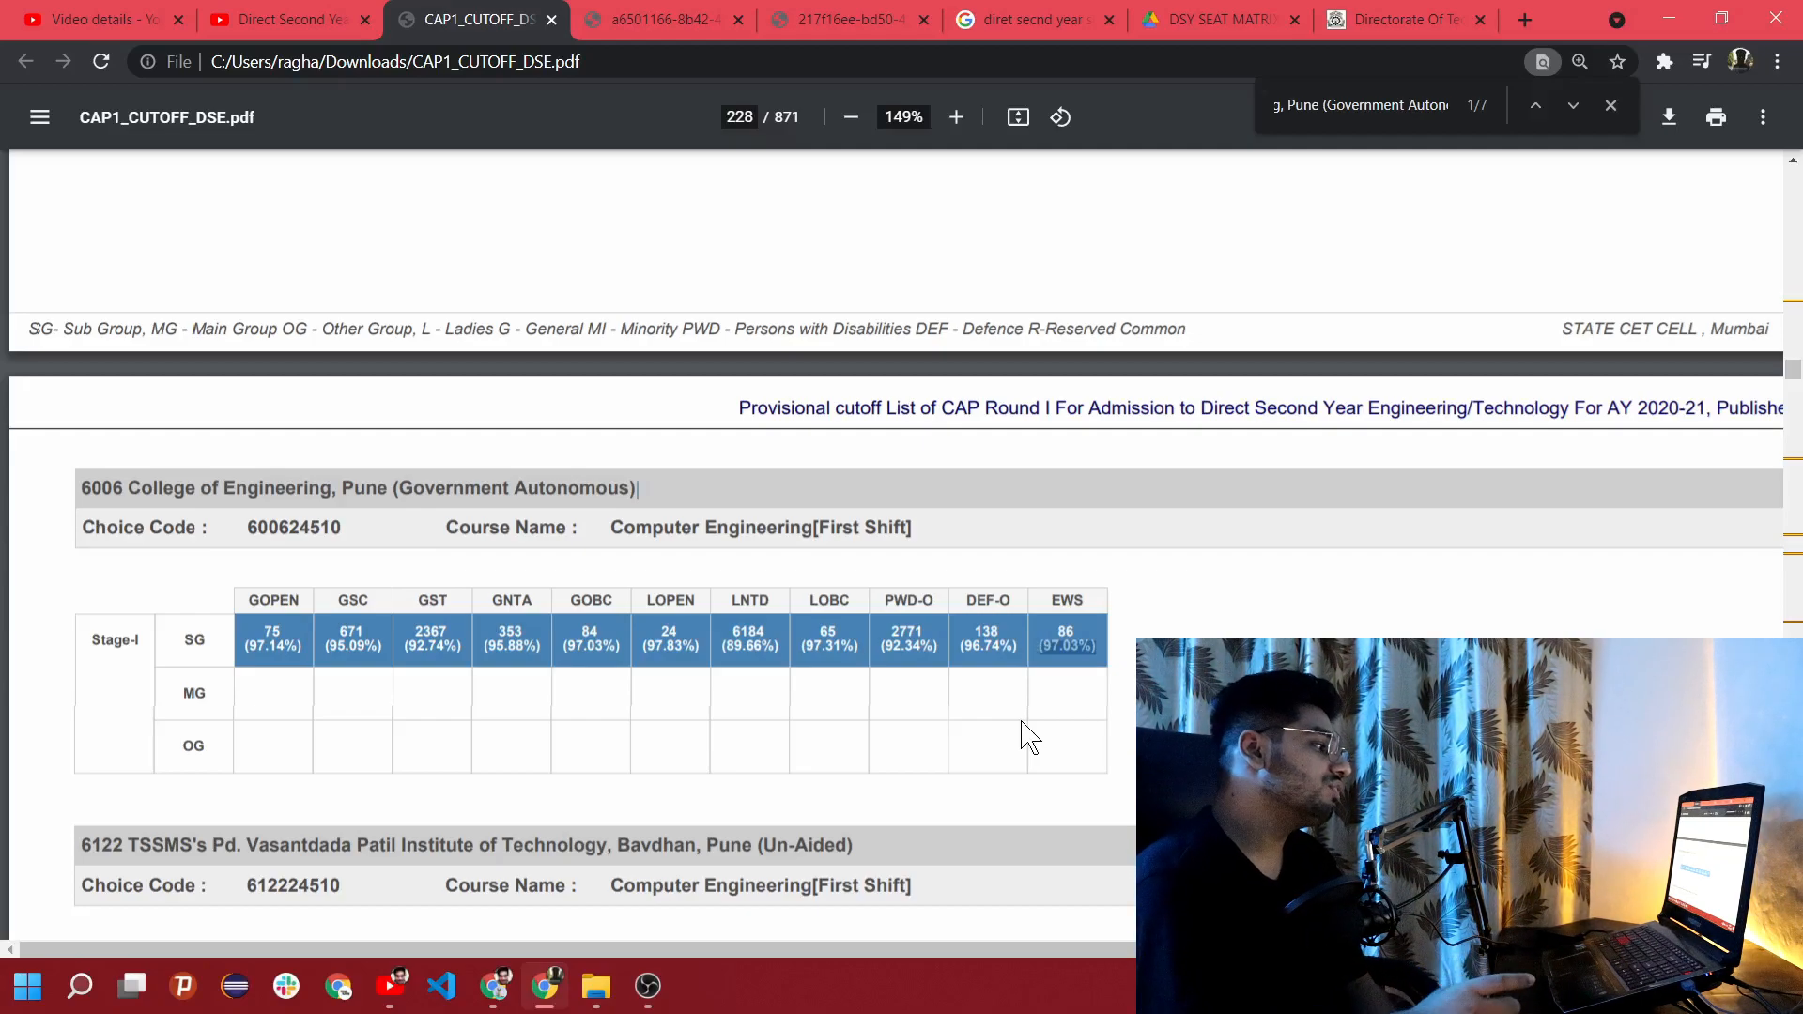
mouse_move(1105, 670)
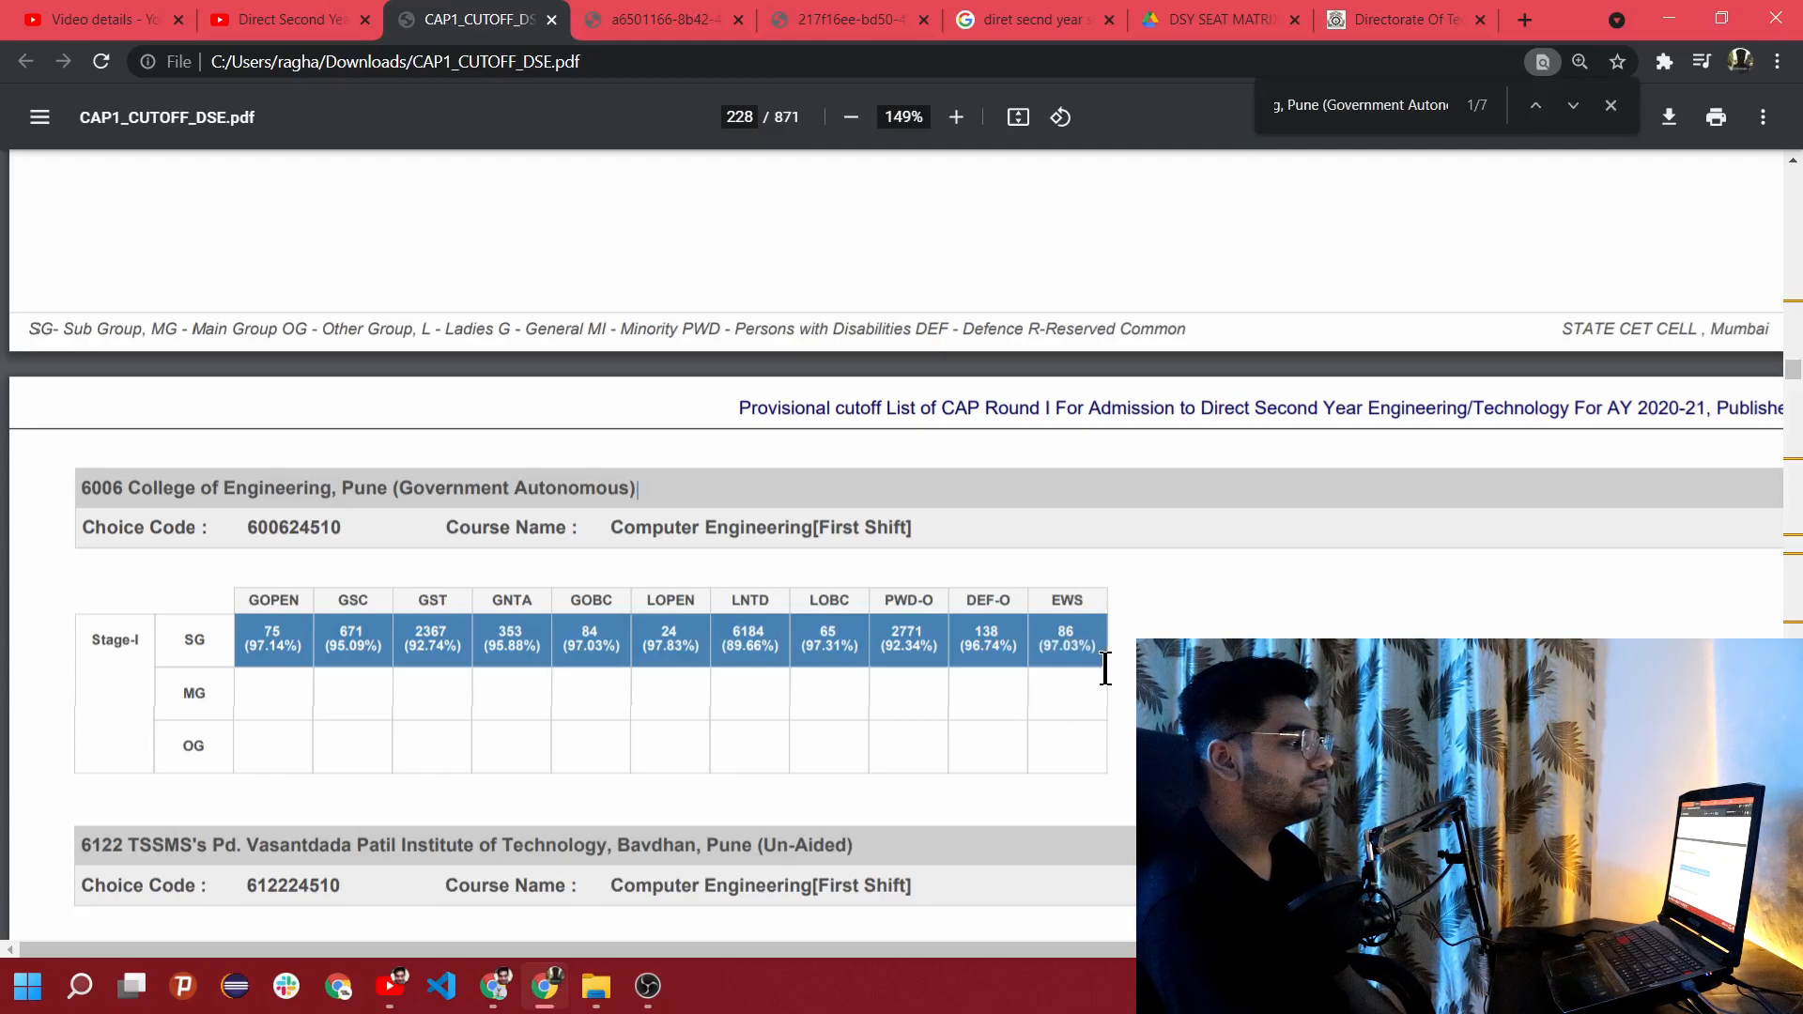
mouse_move(1059, 729)
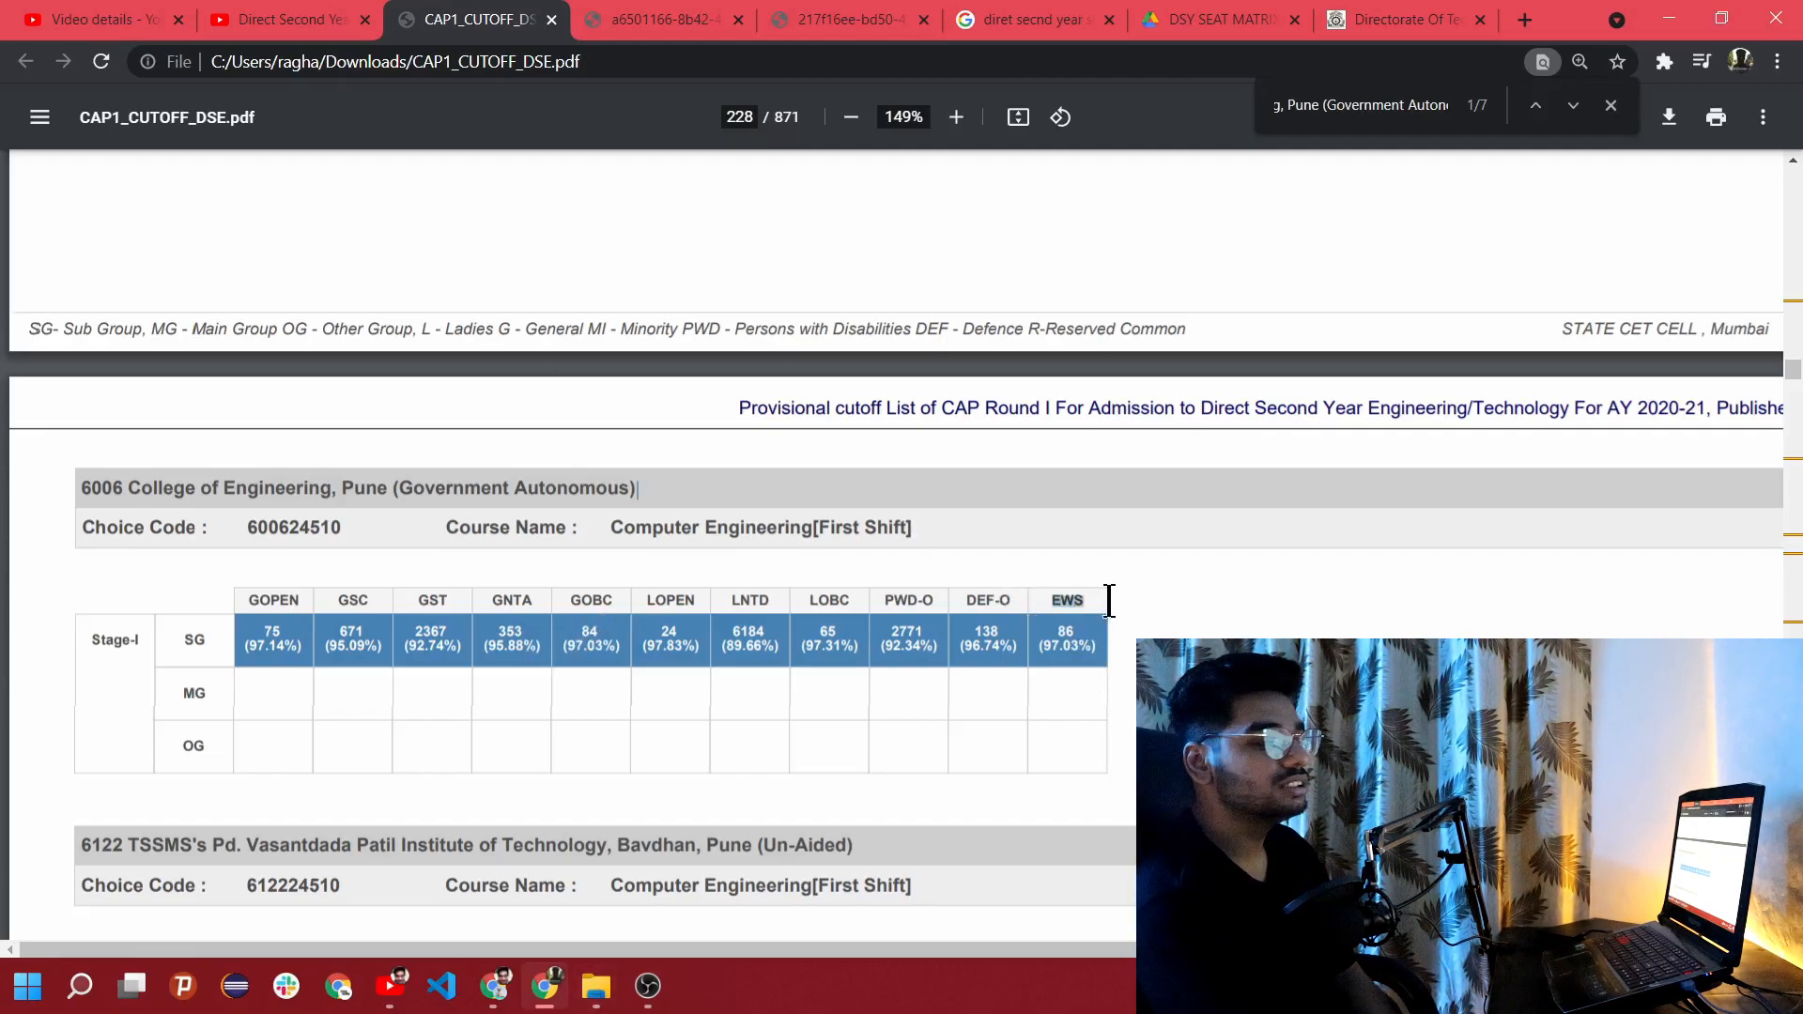
mouse_move(1106, 740)
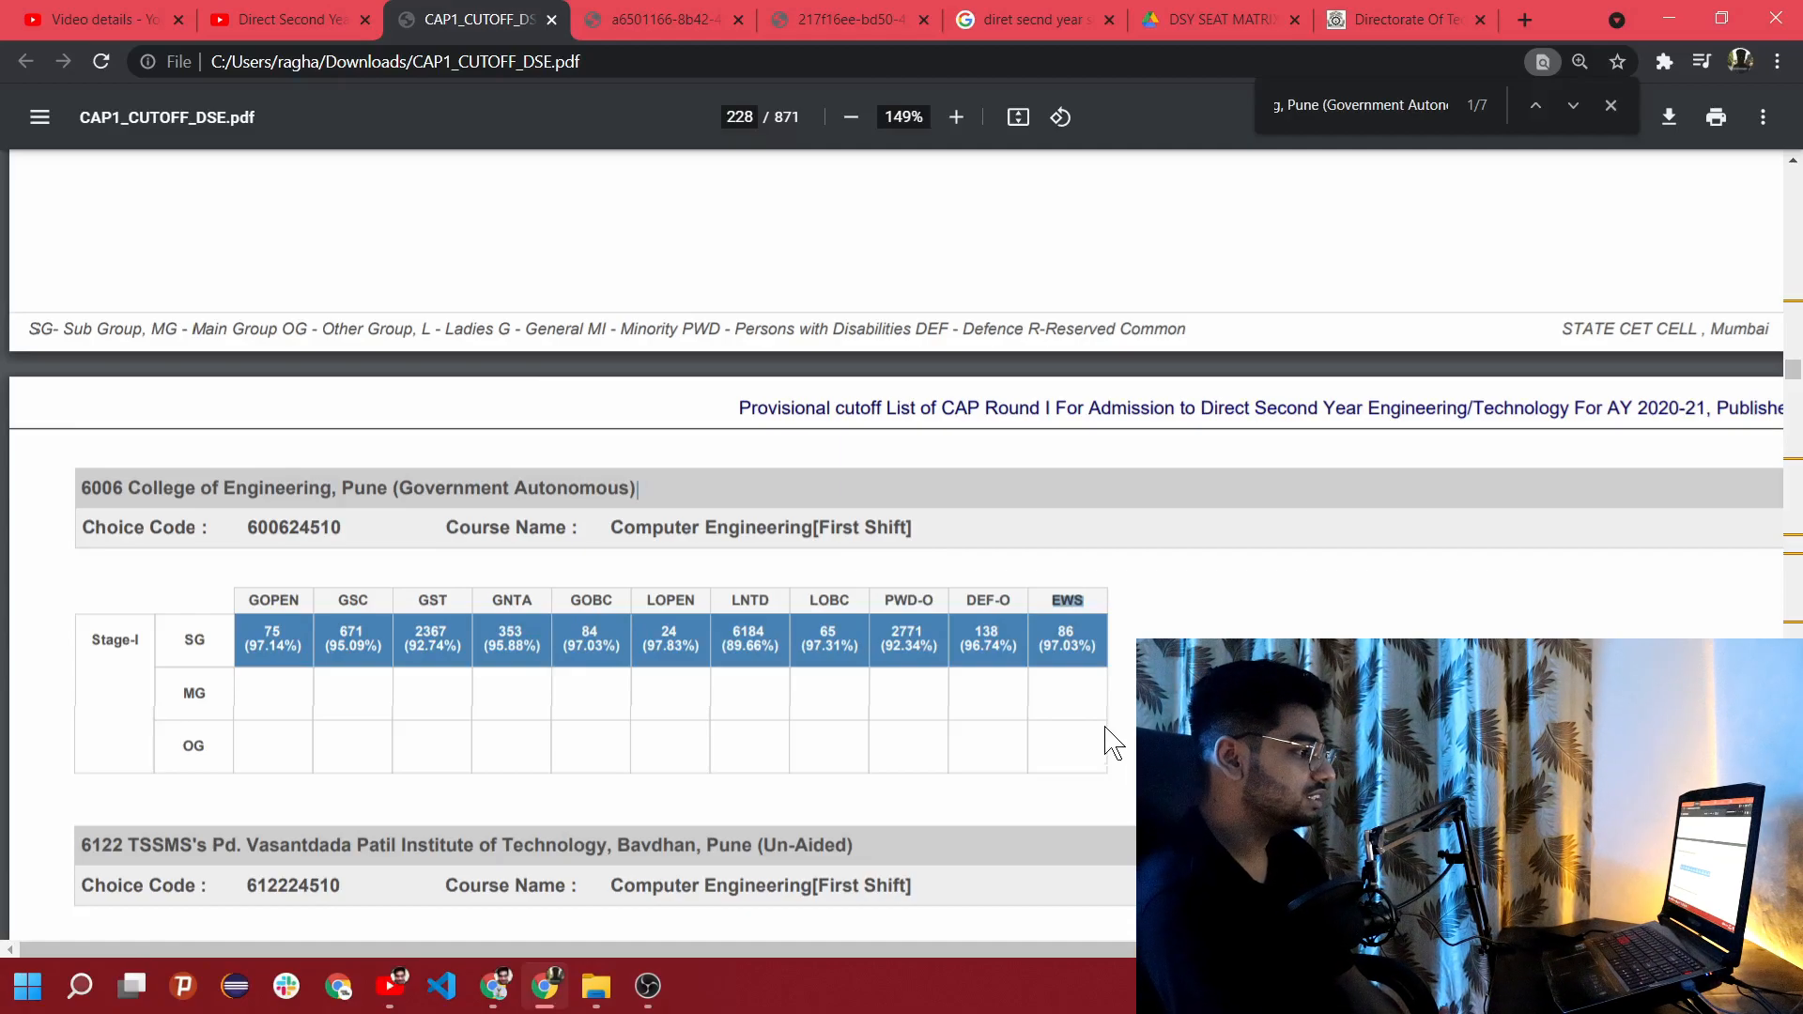
scroll(down, 3)
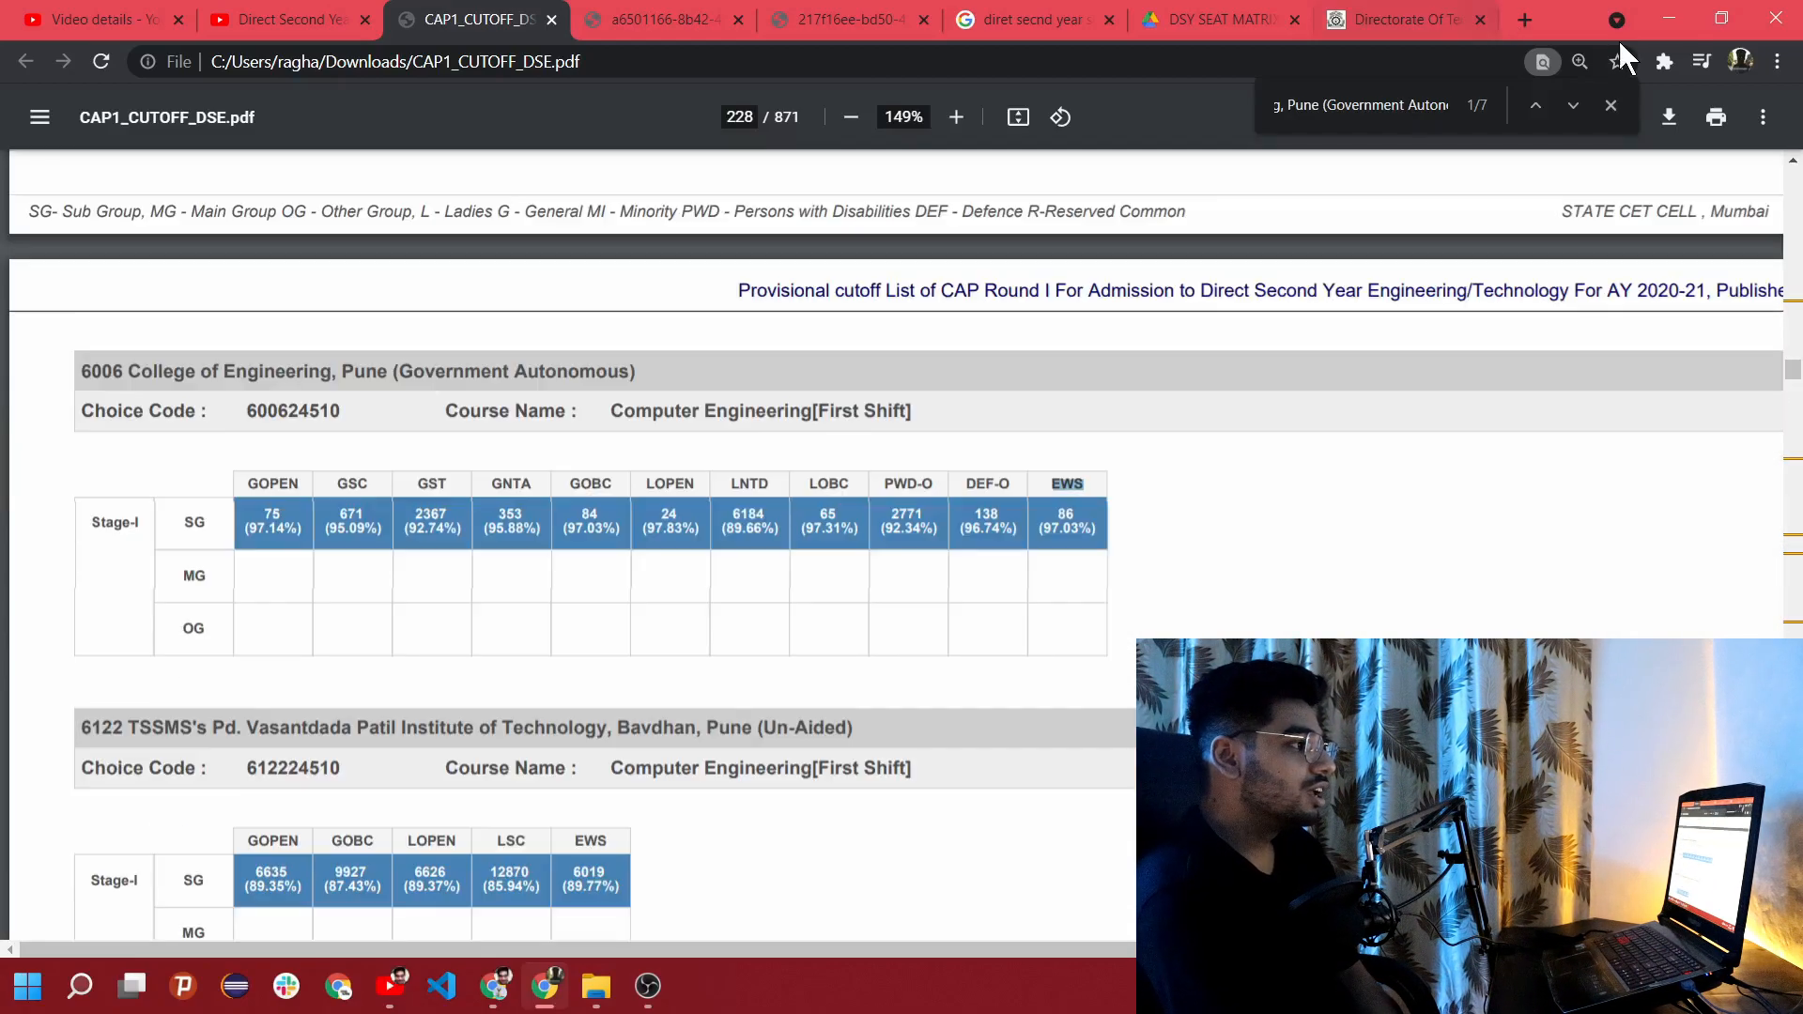
Step: Go to the next College of Engineering, Pune match and scroll into the E&TC cutoff tables
click(1572, 105)
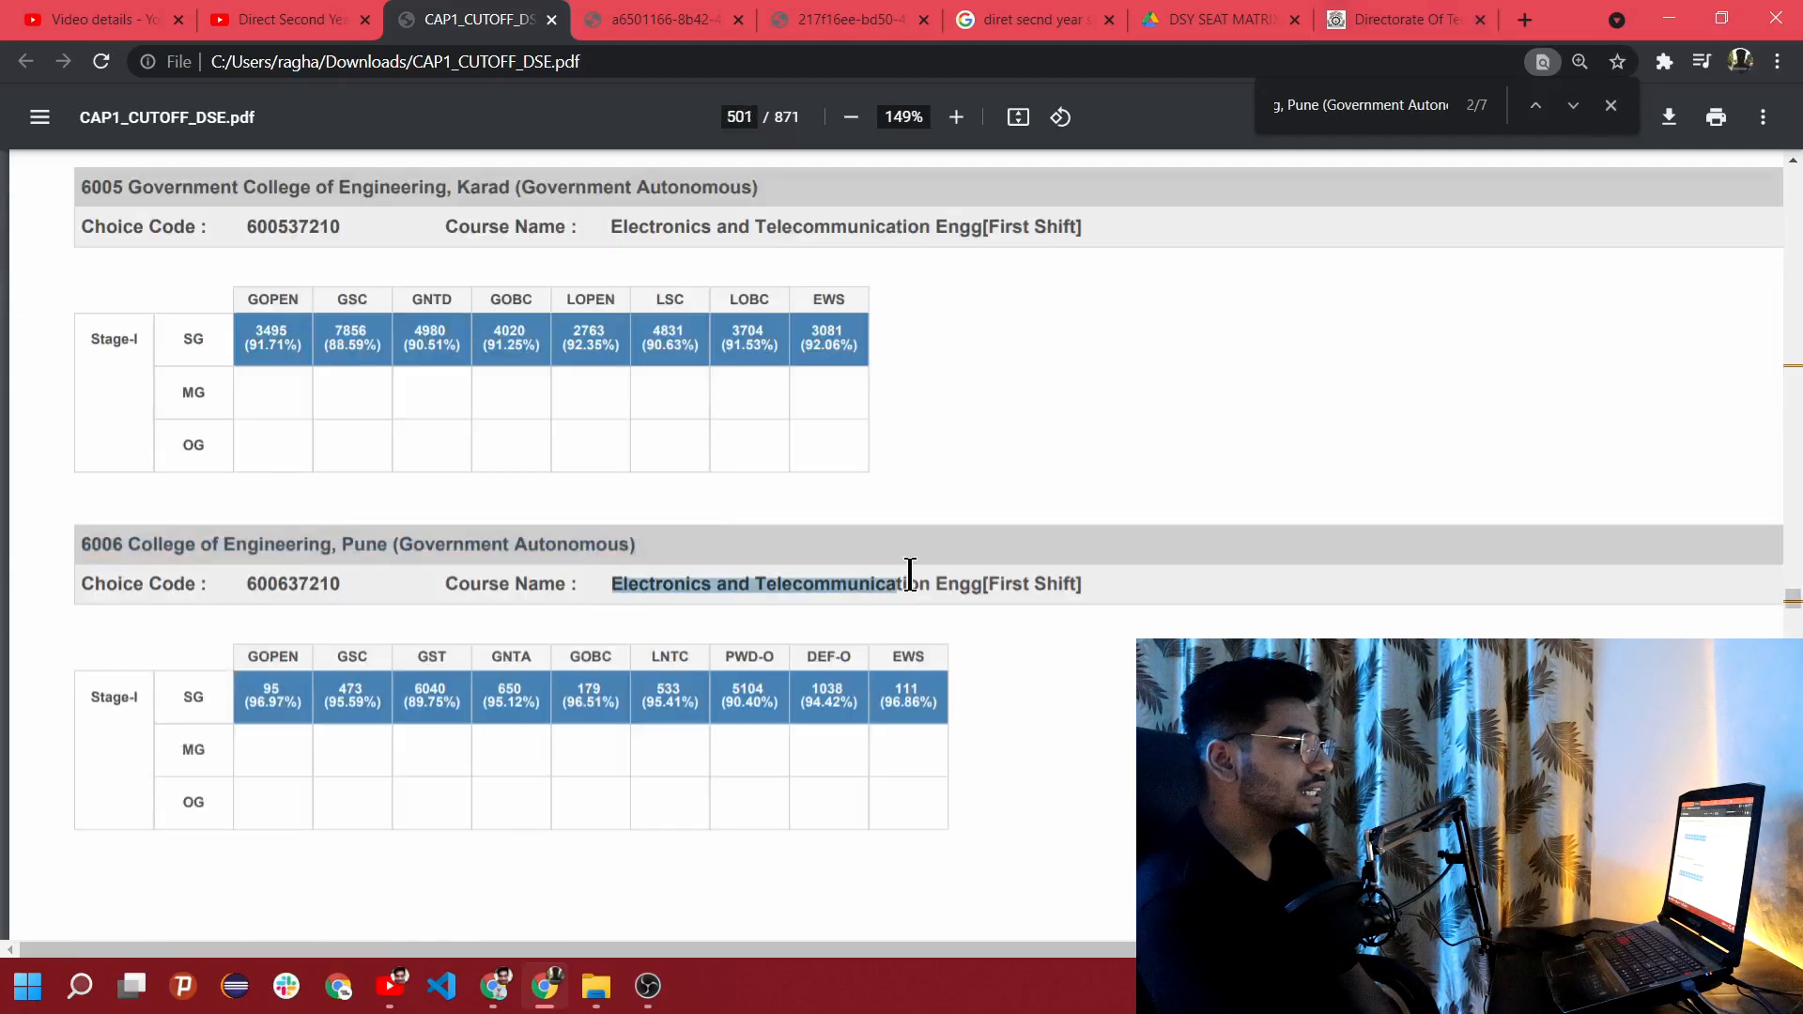
mouse_move(1059, 613)
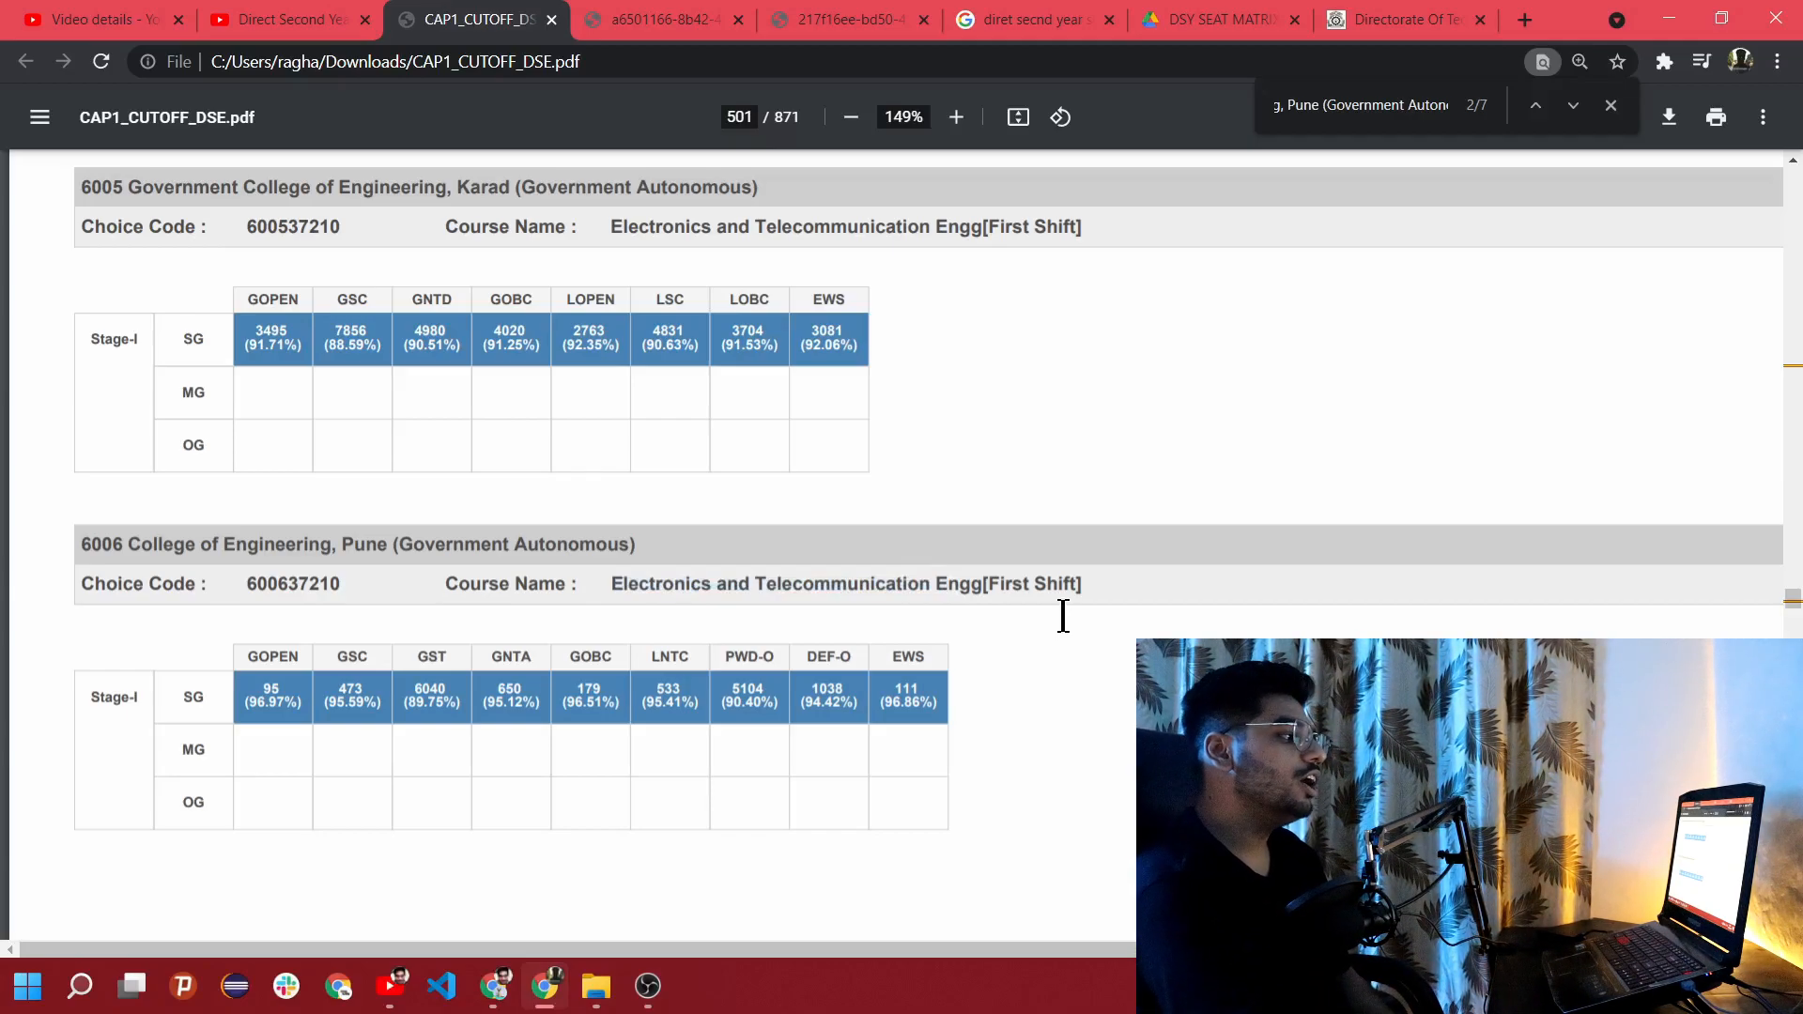
mouse_move(224, 494)
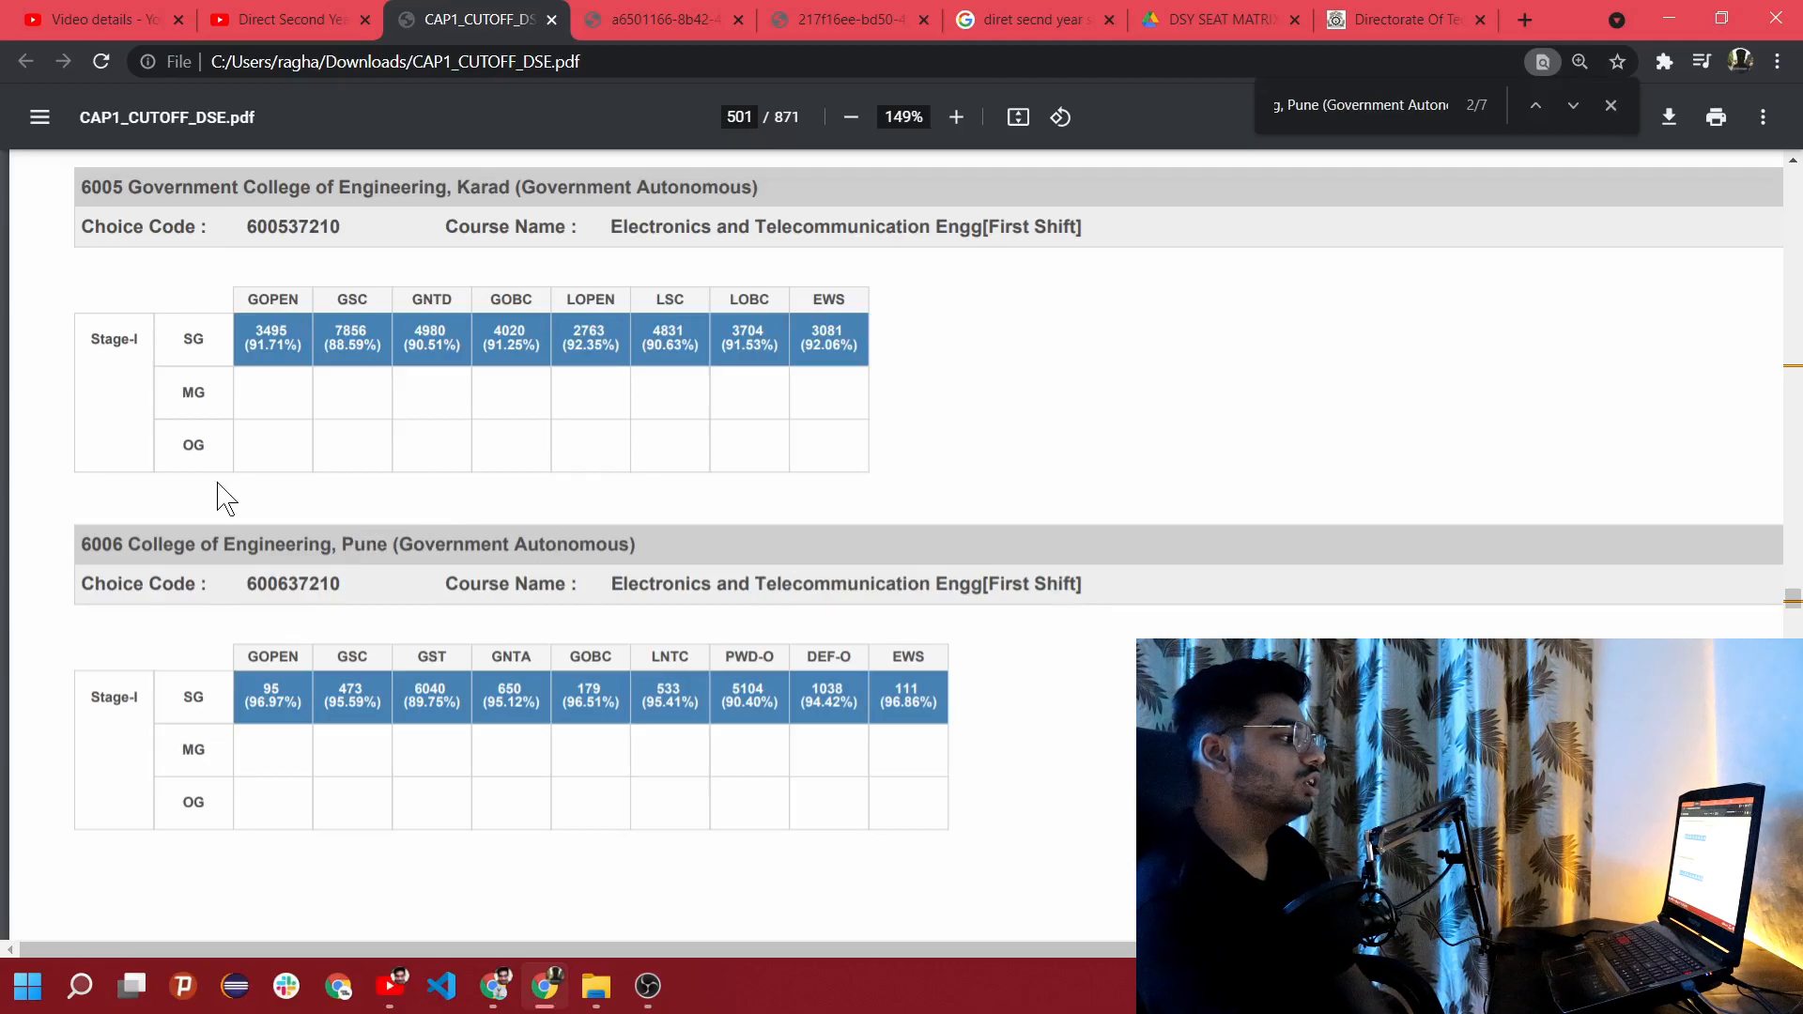
mouse_move(146, 791)
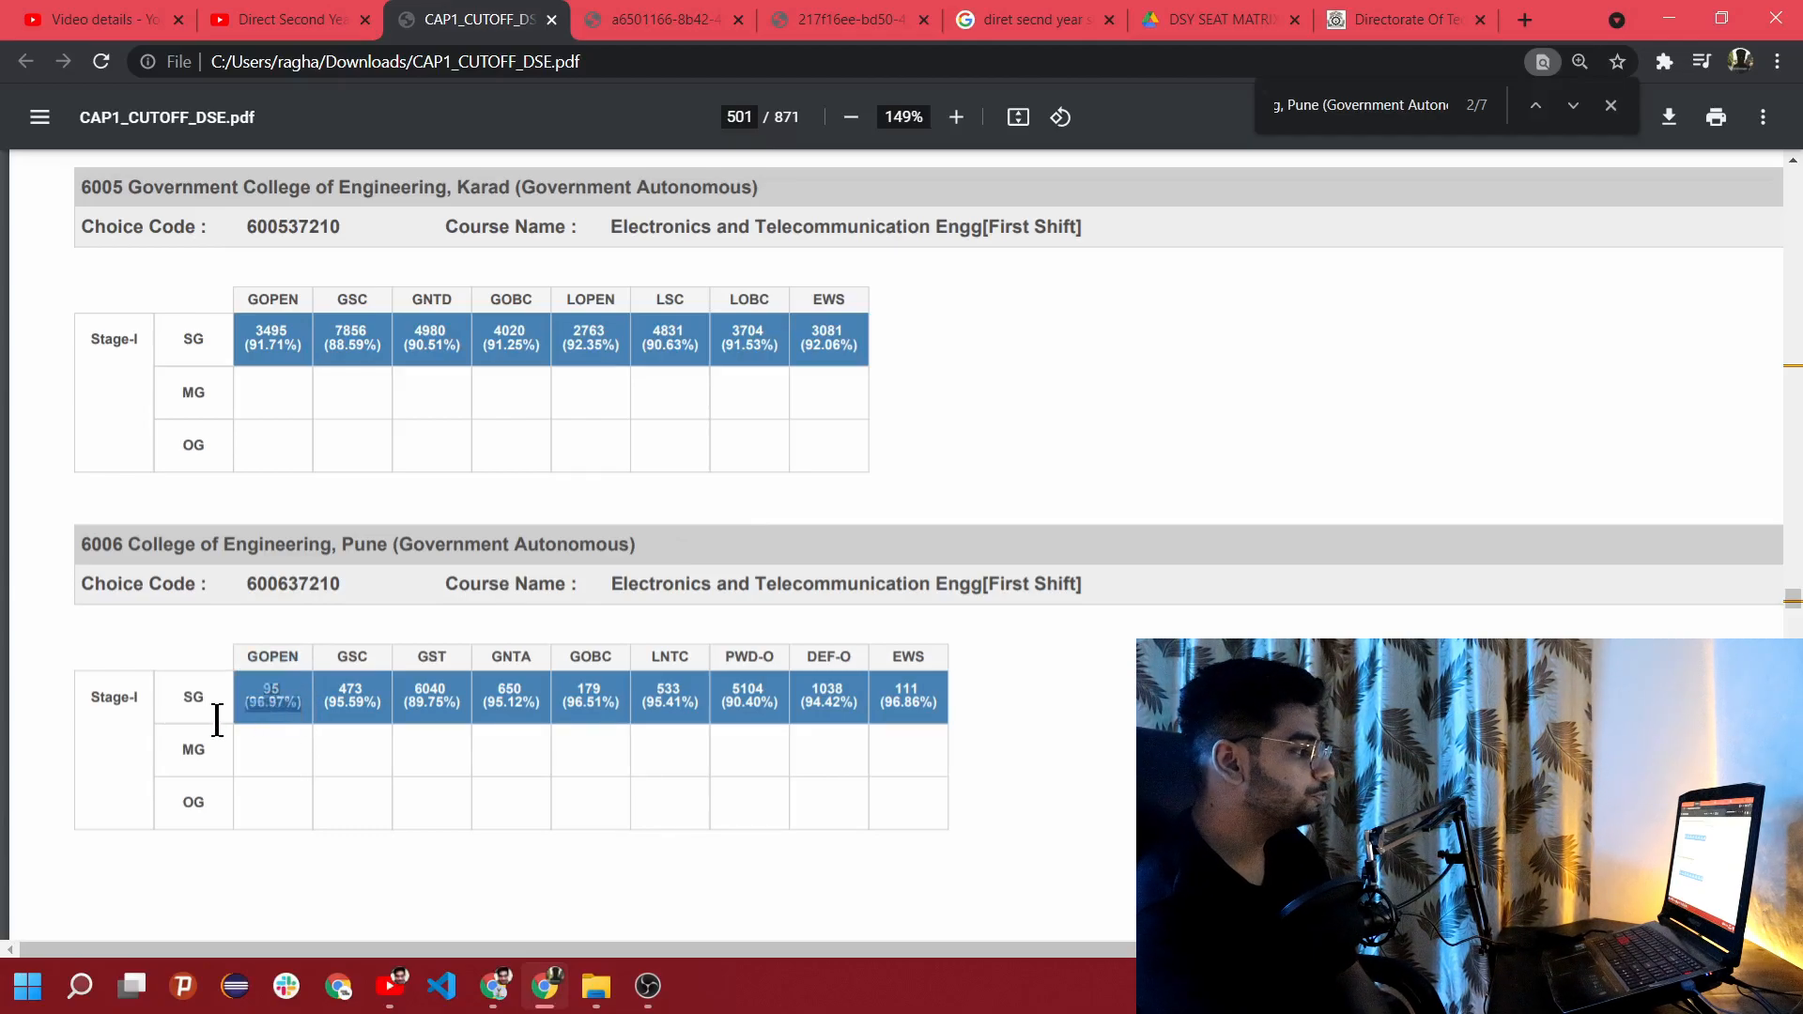
mouse_move(321, 661)
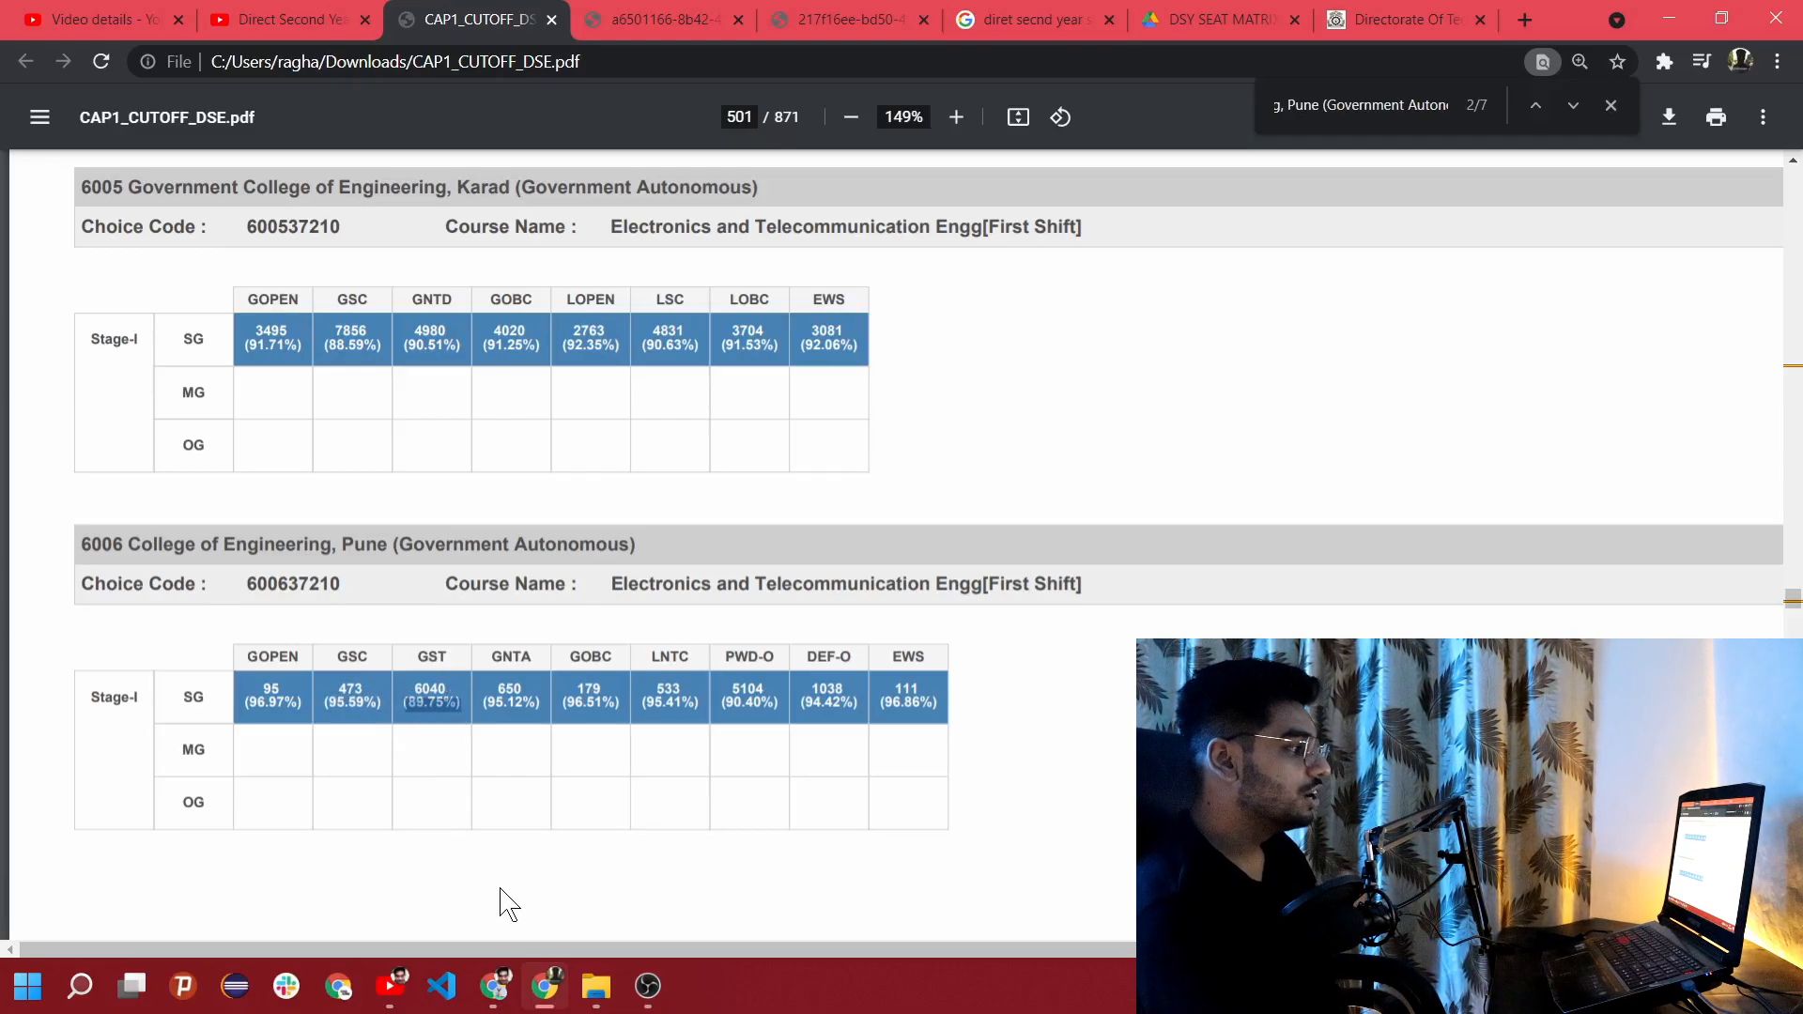
mouse_move(936, 720)
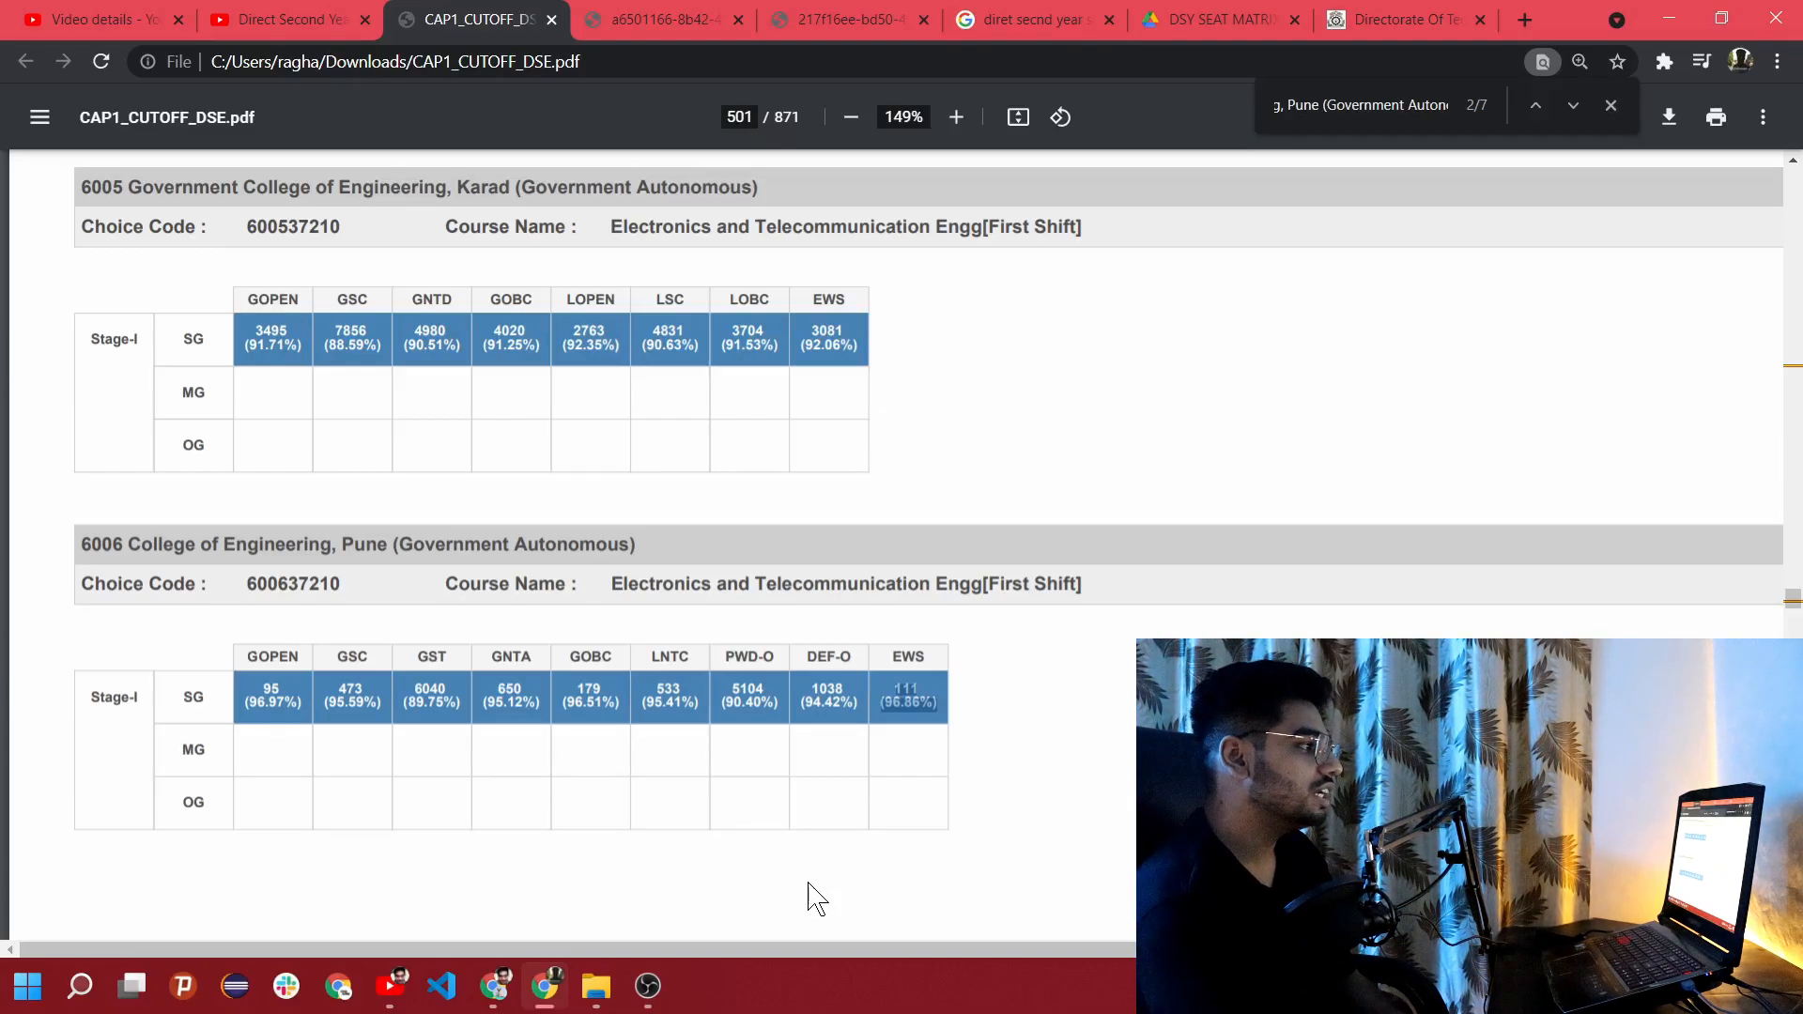
scroll(down, 3)
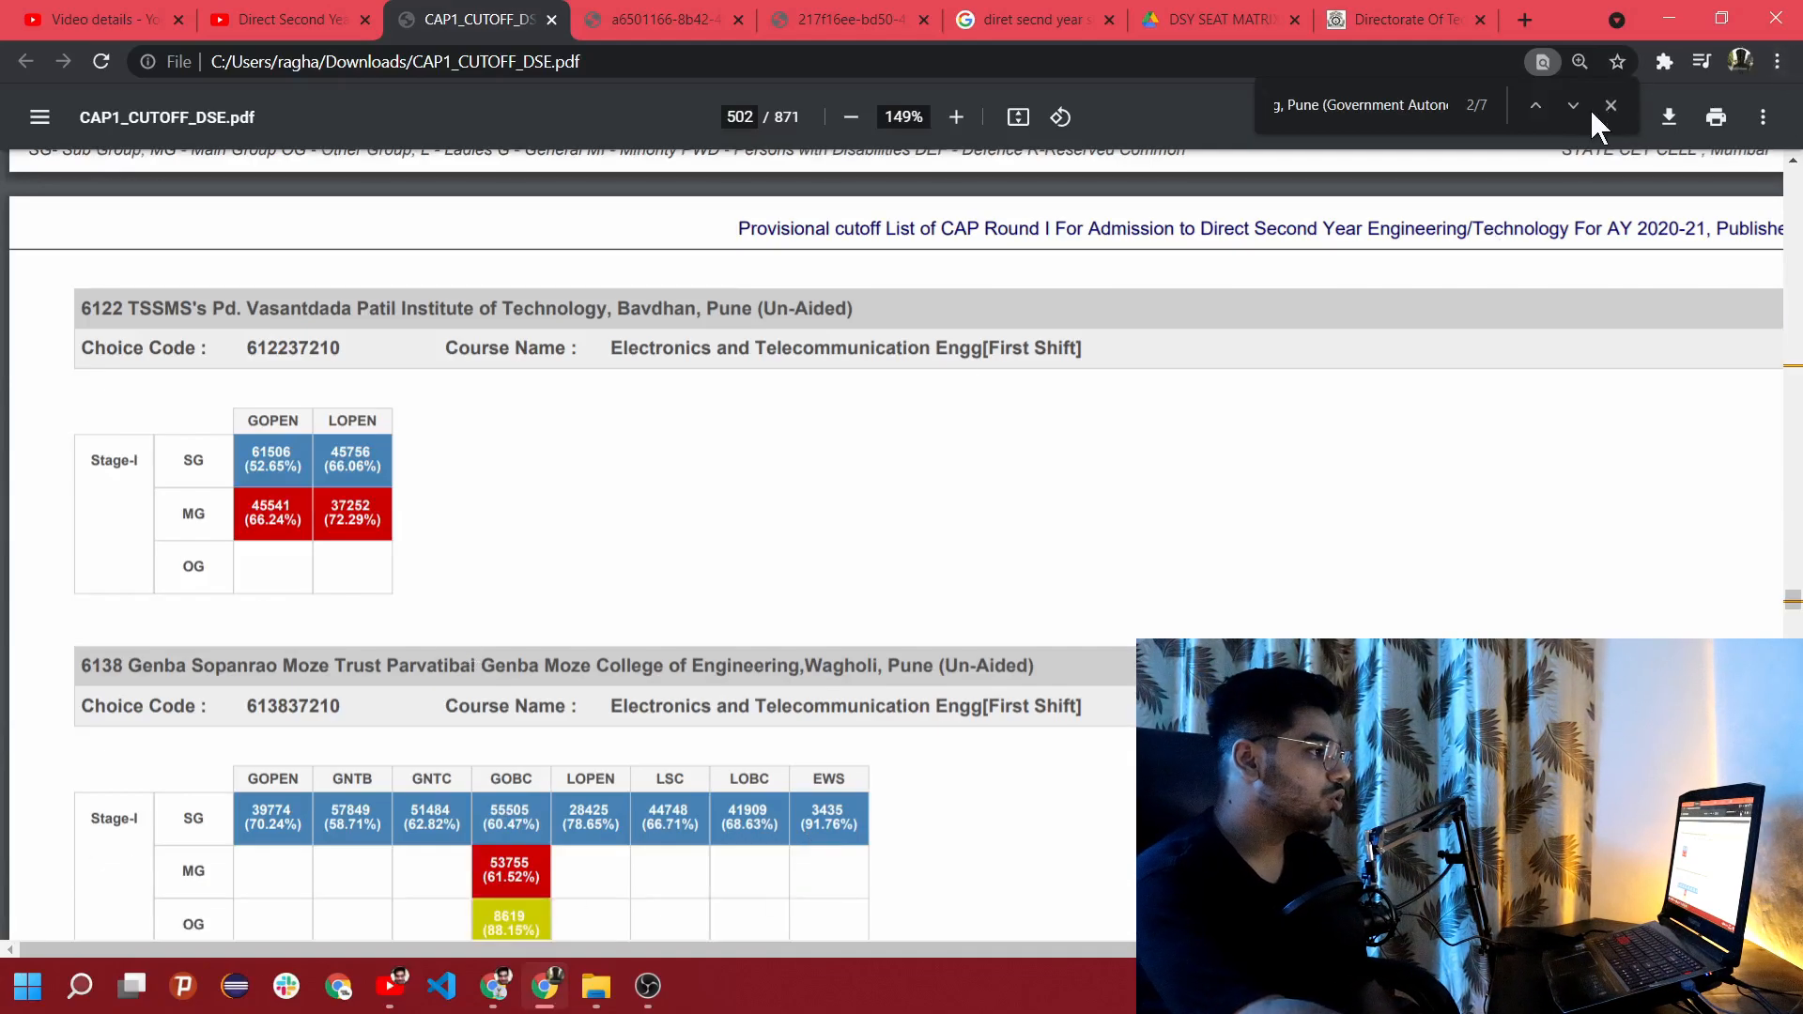
Step: Step past Electrical Engineering to match 5/7, COEP's Mechanical Engineering cutoffs on page 783
click(1570, 105)
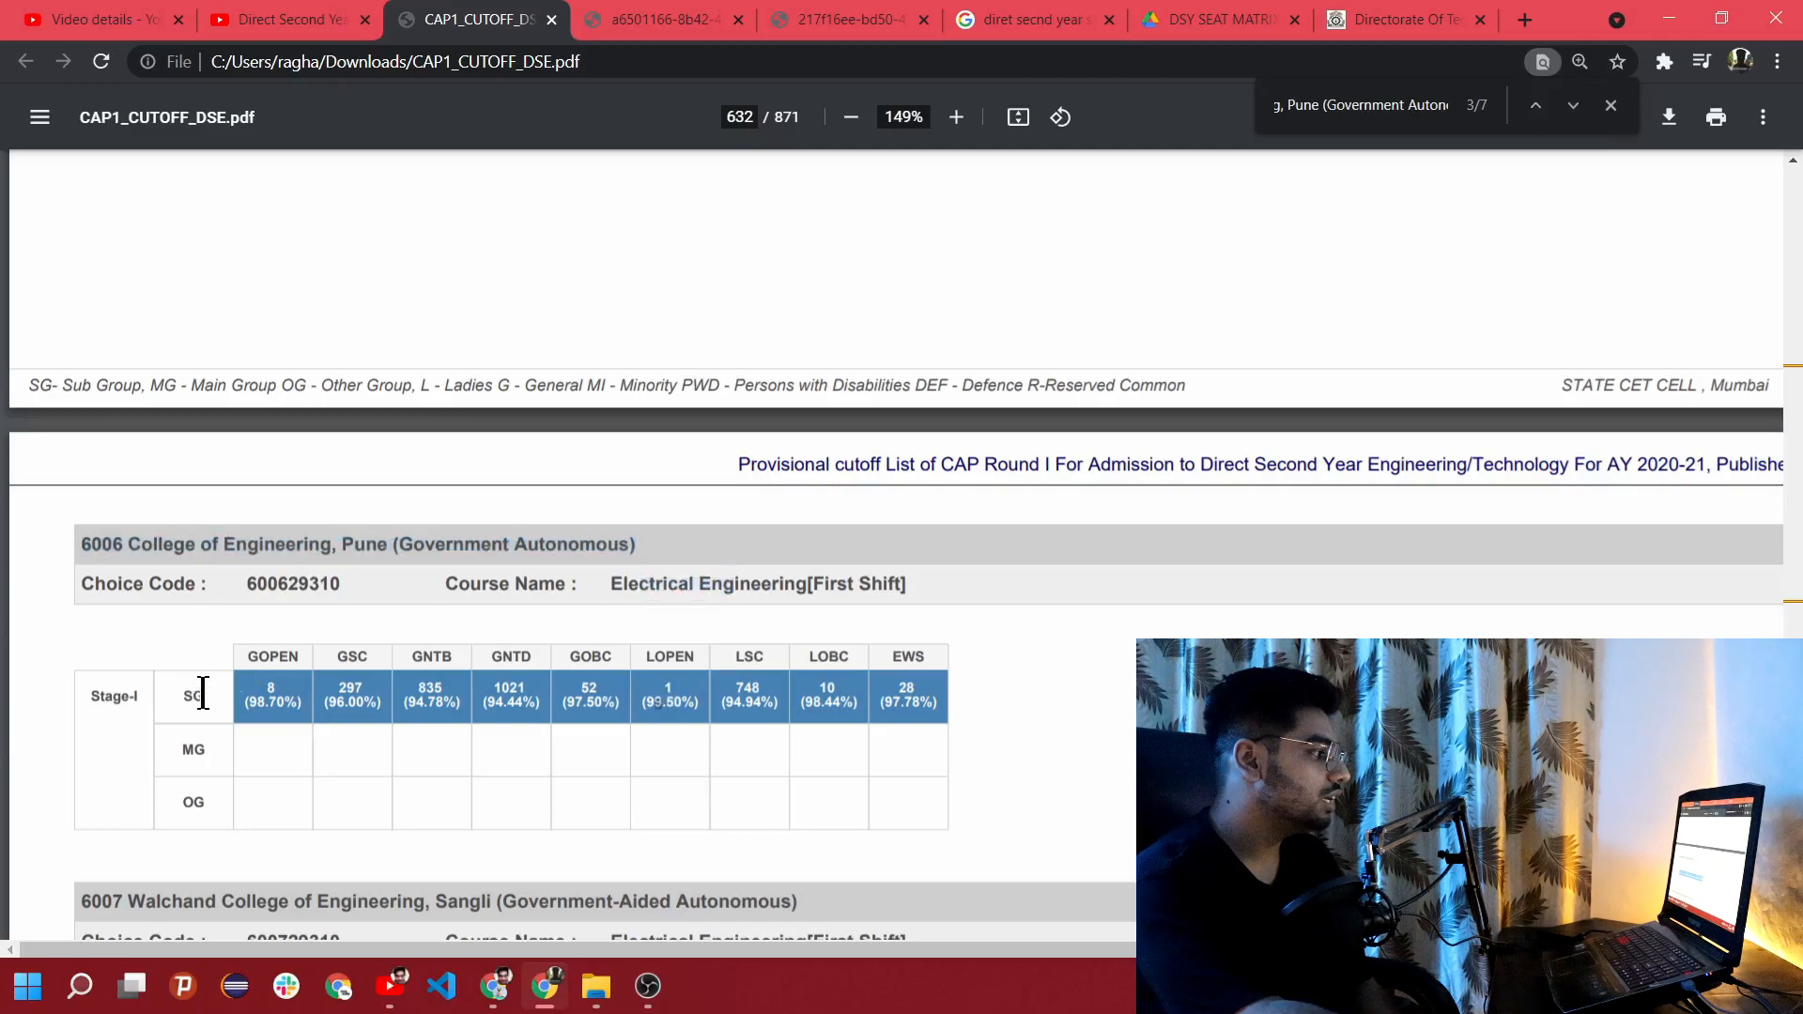
mouse_move(912, 355)
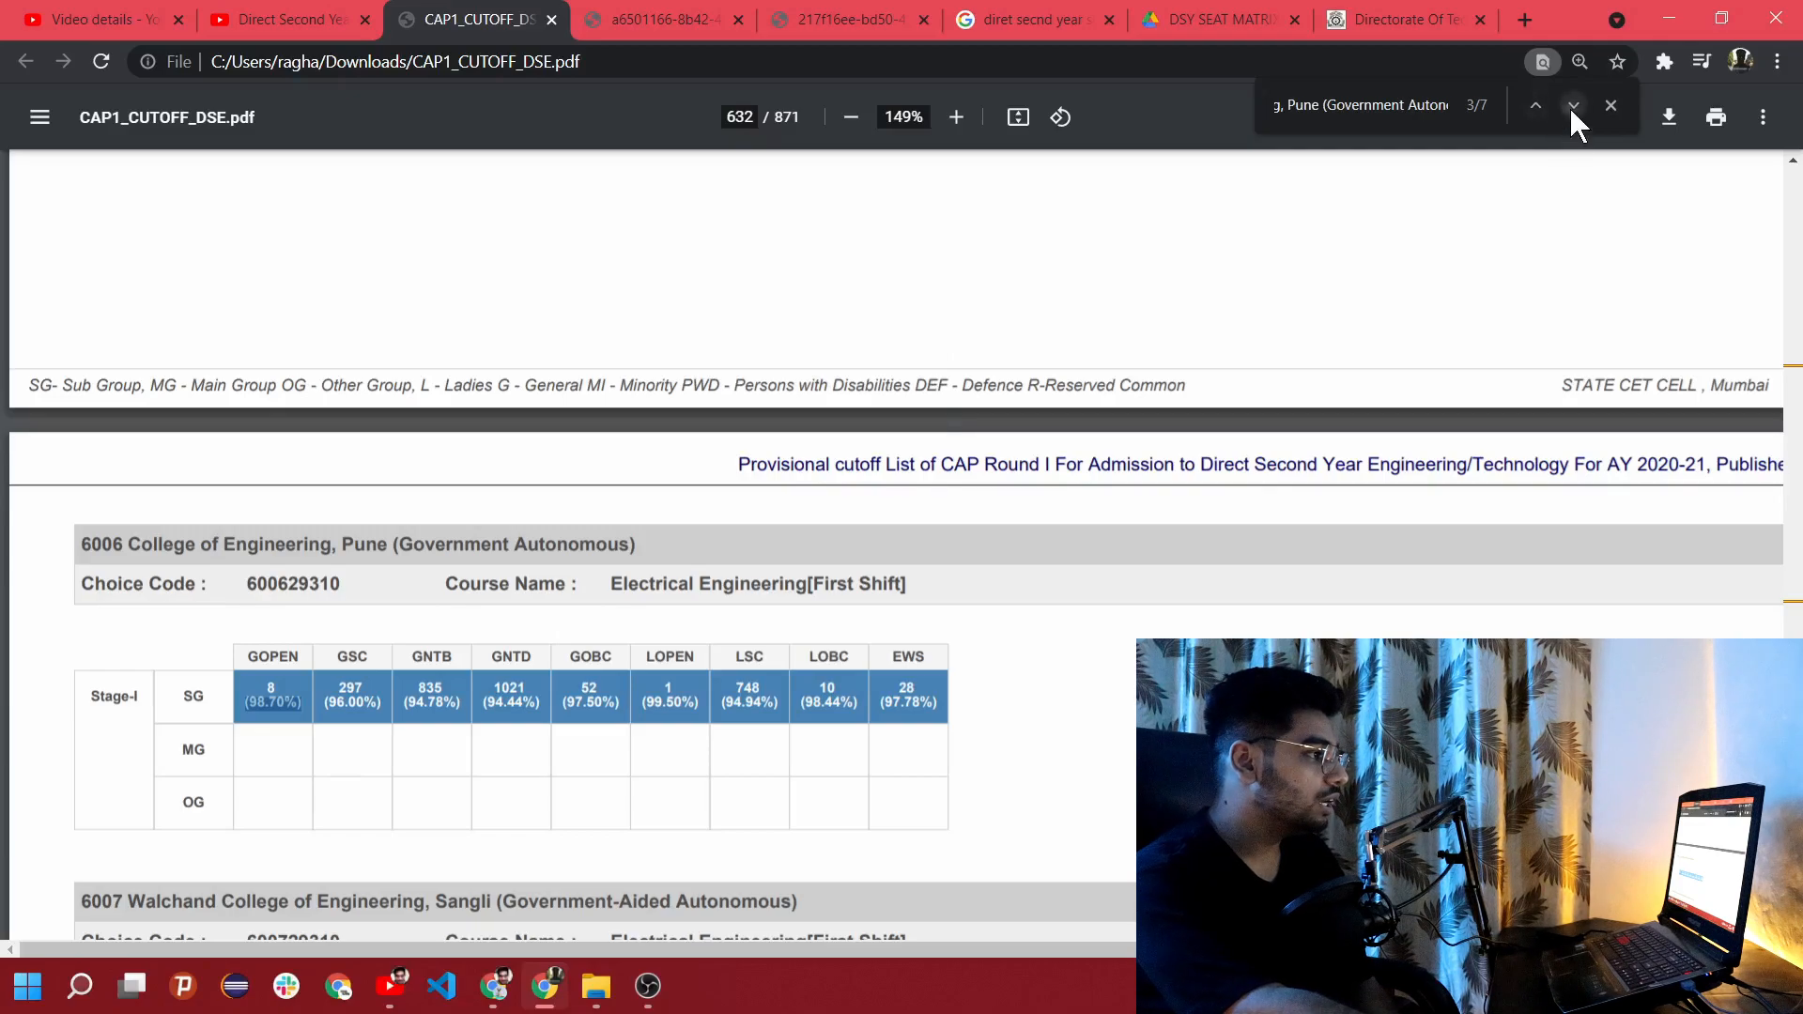
click(1574, 105)
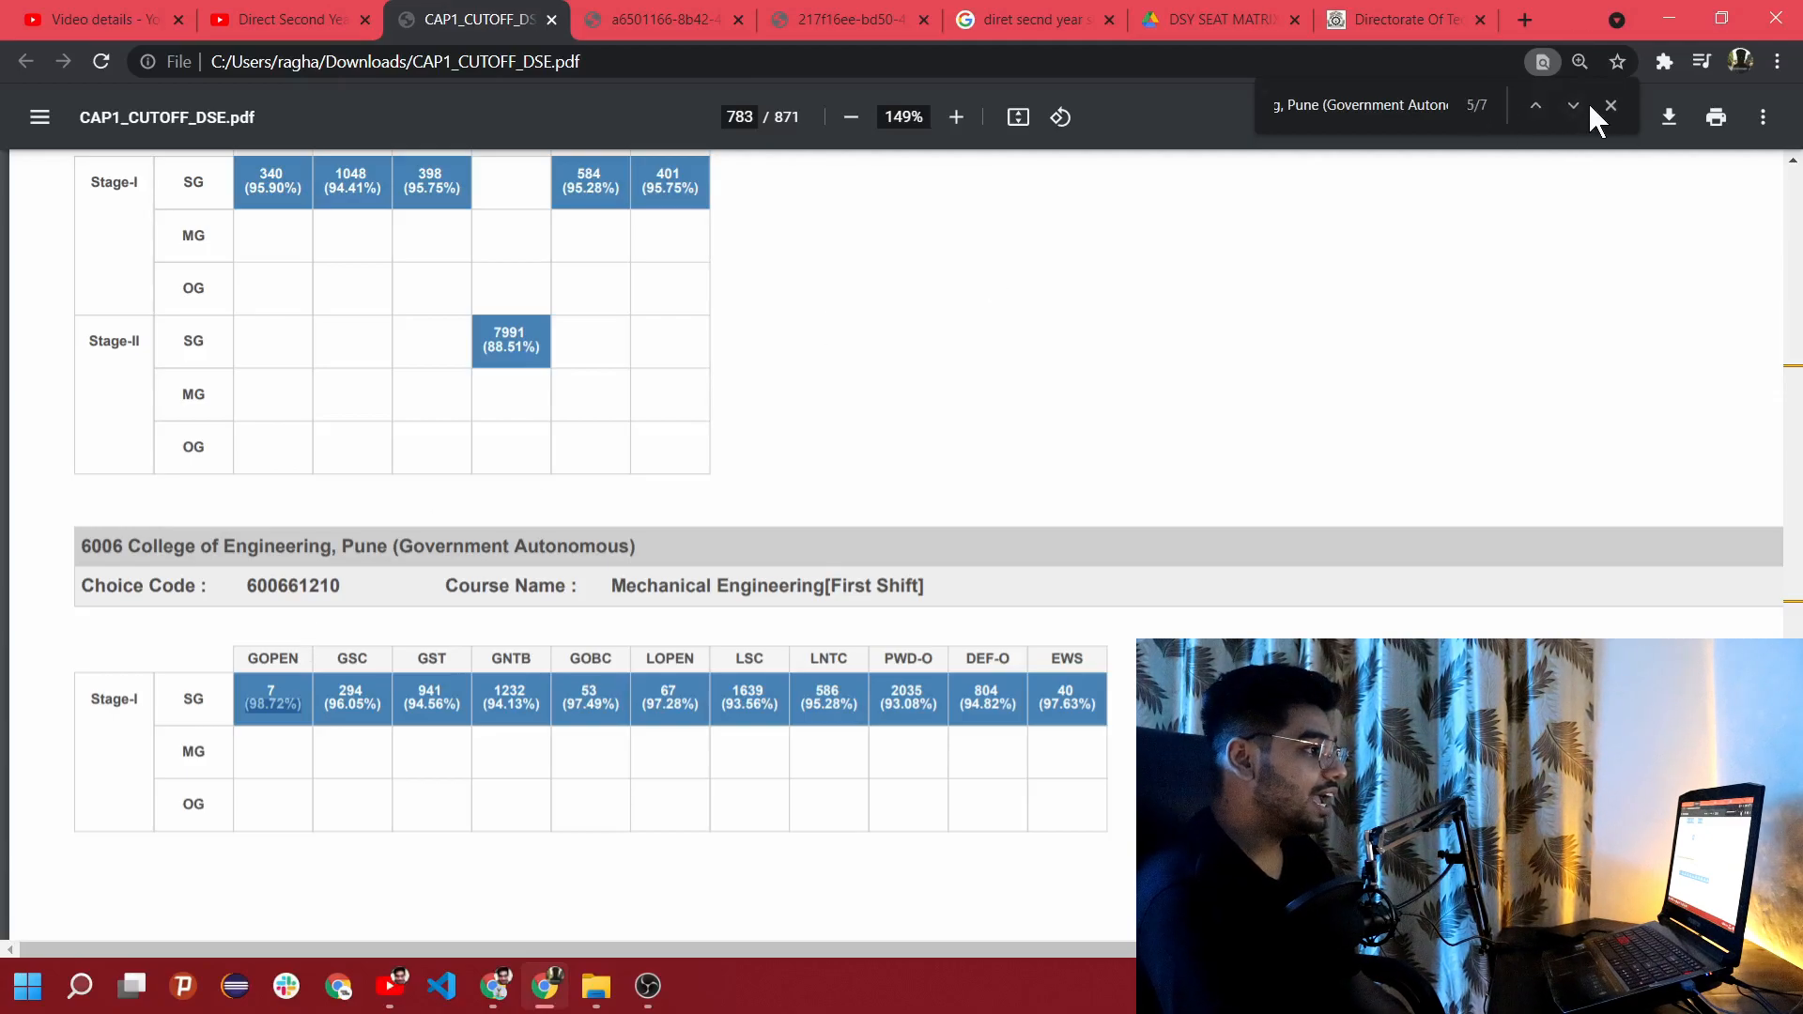
Step: Move to match 7/7 on page 863, COEP's Metallurgical Engineering Round I cutoffs
click(1572, 106)
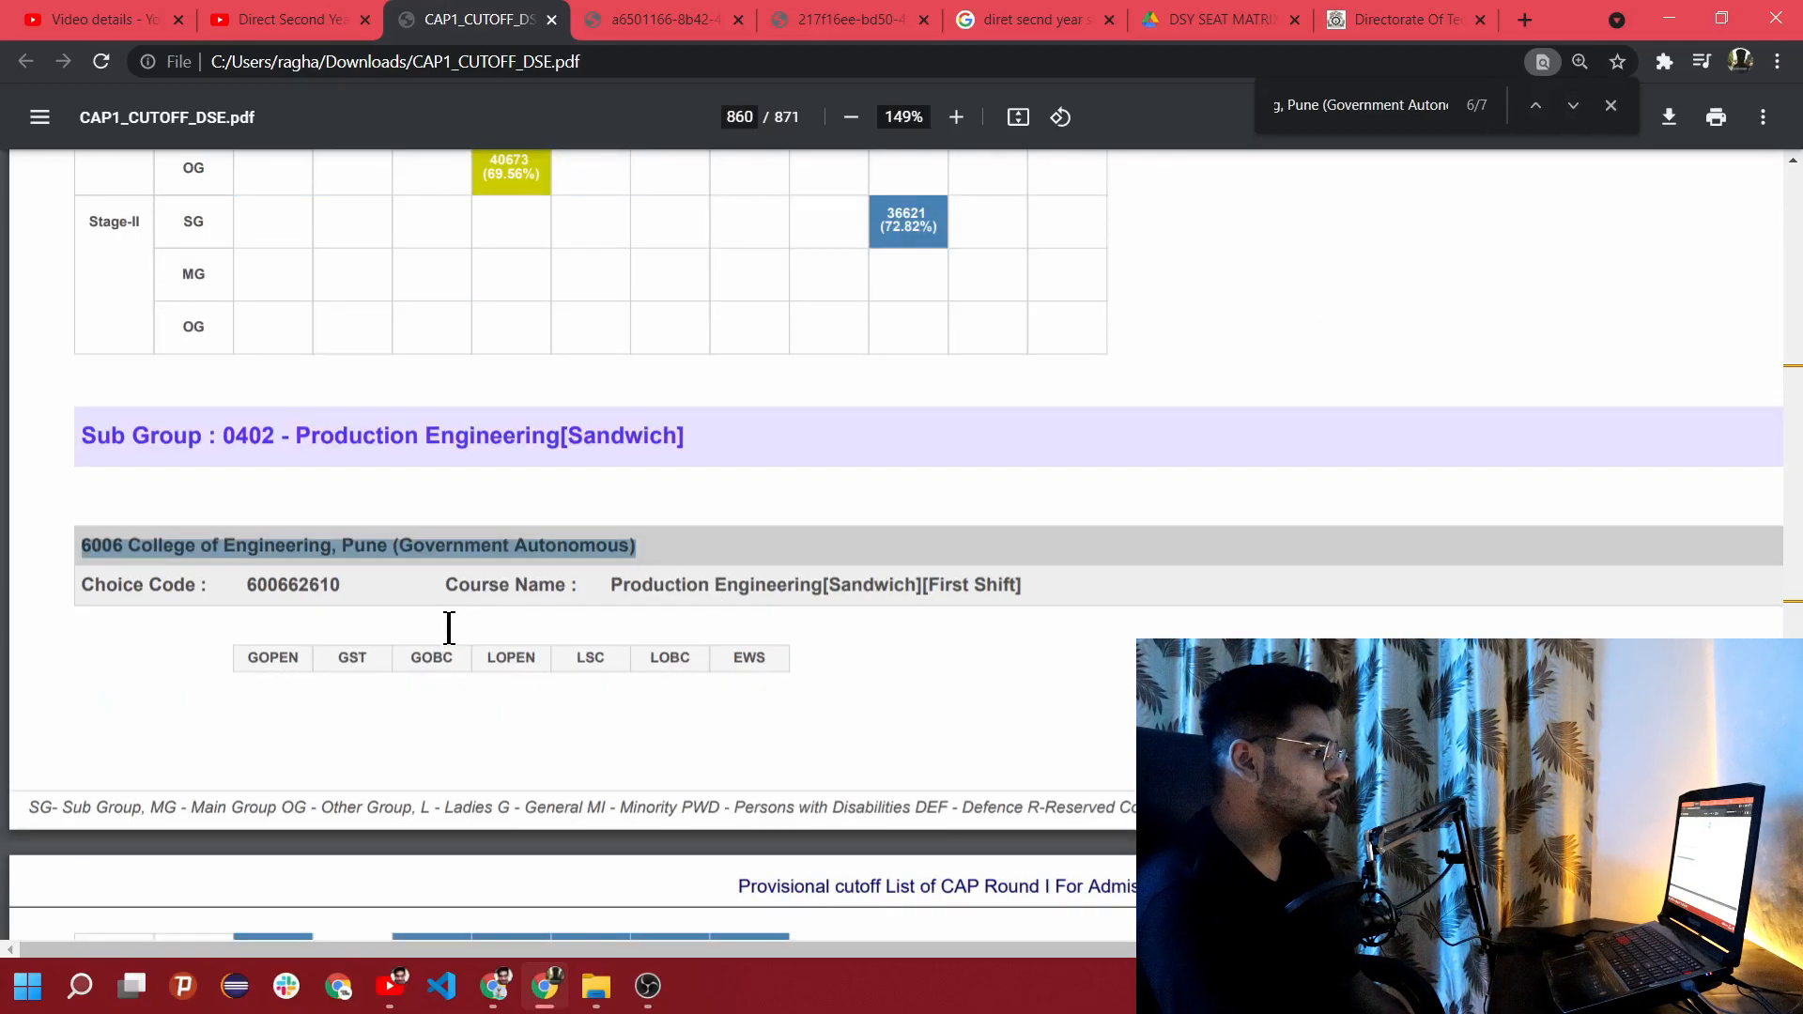
scroll(down, 3)
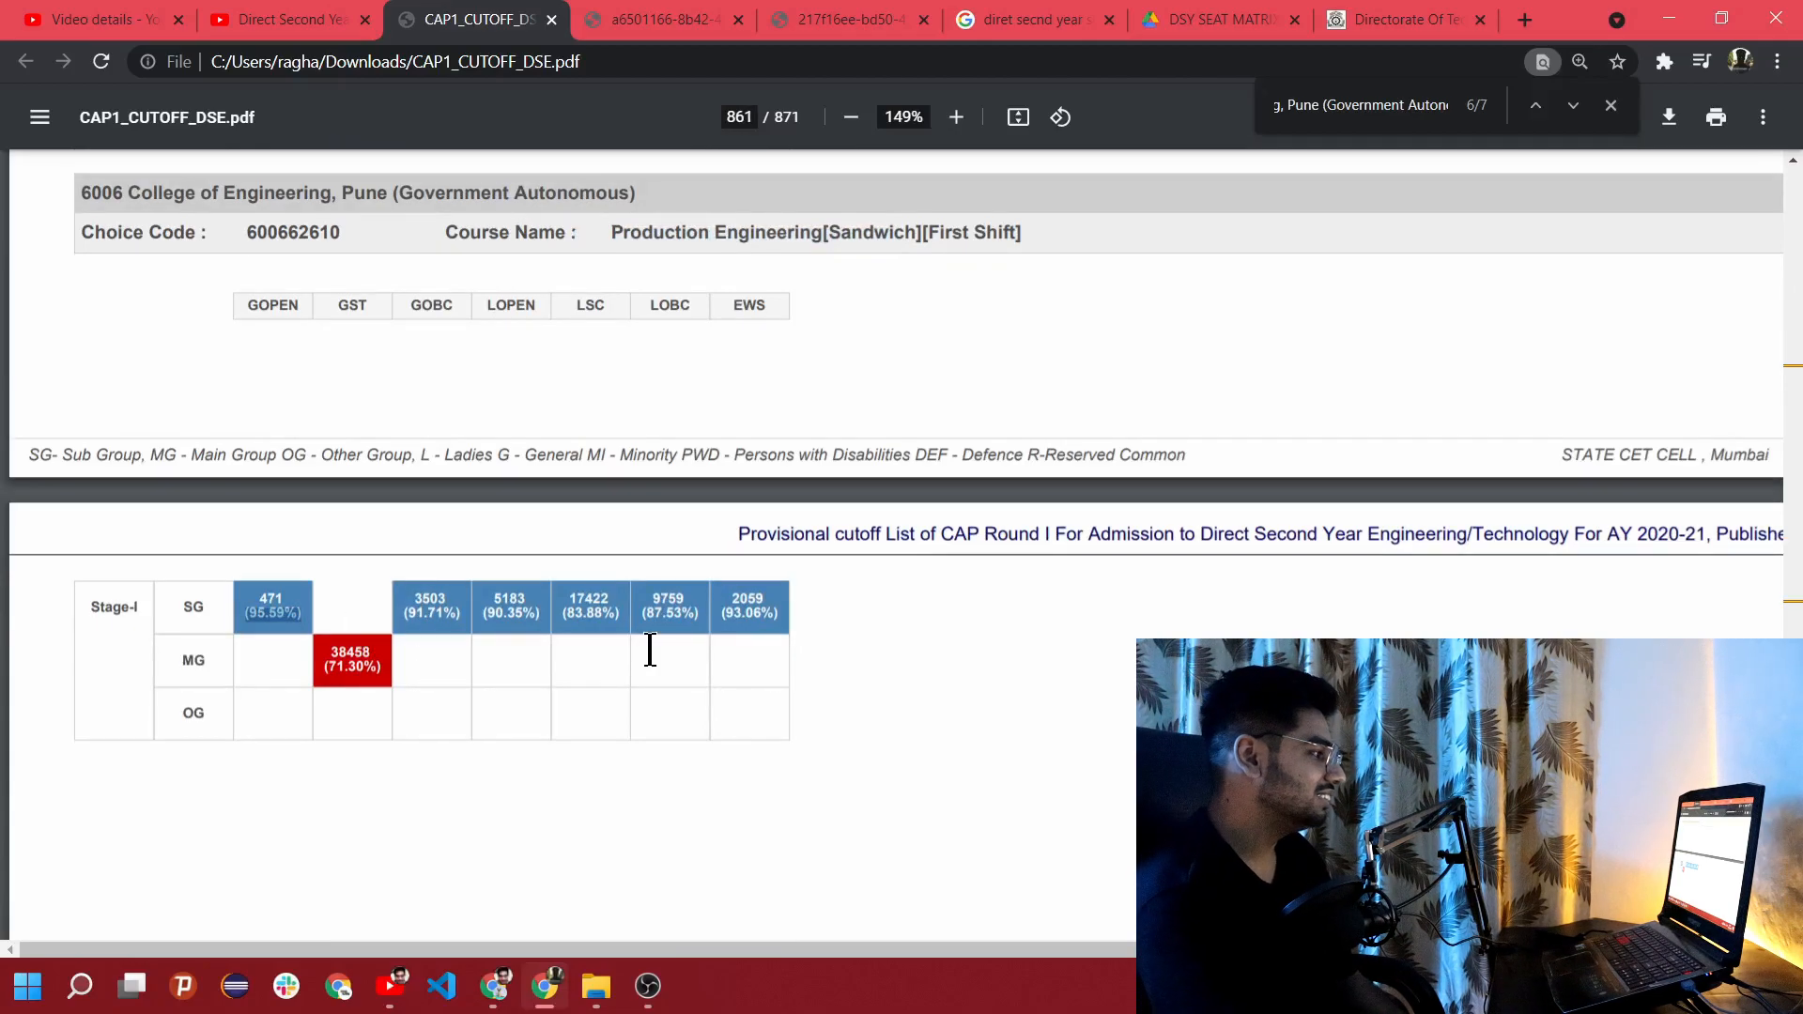
scroll(up, 3)
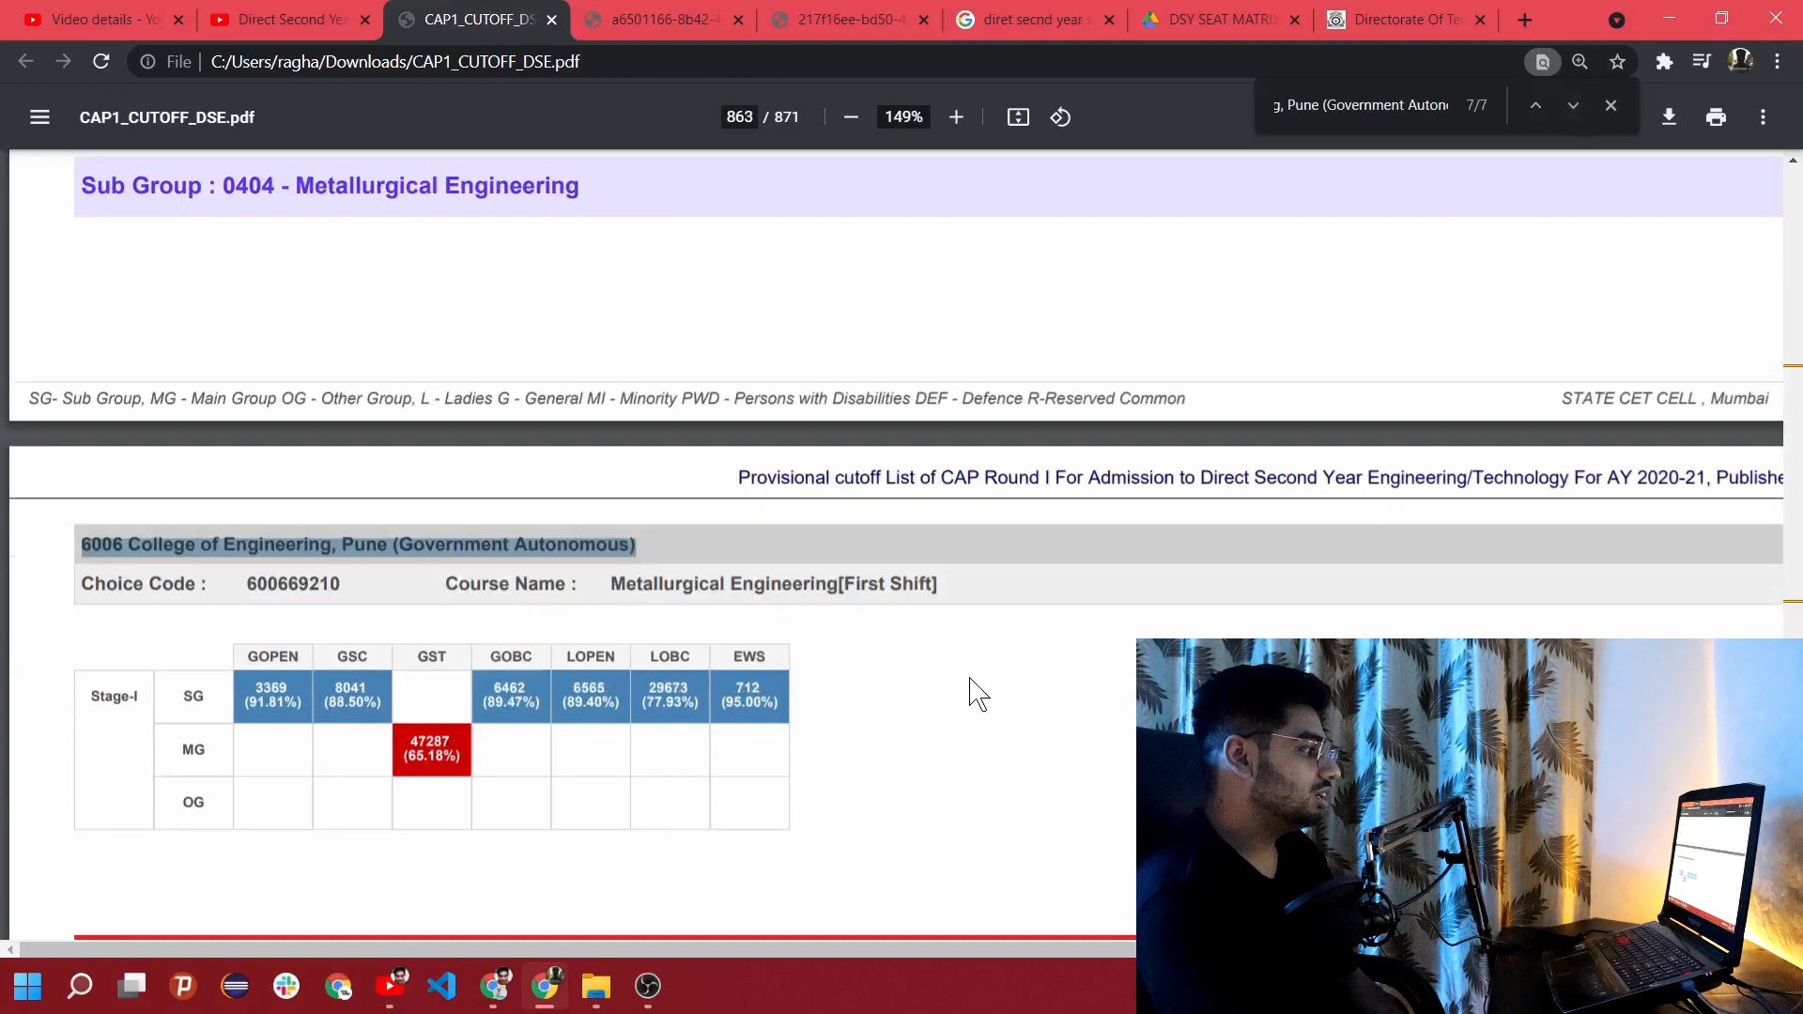
mouse_move(402, 563)
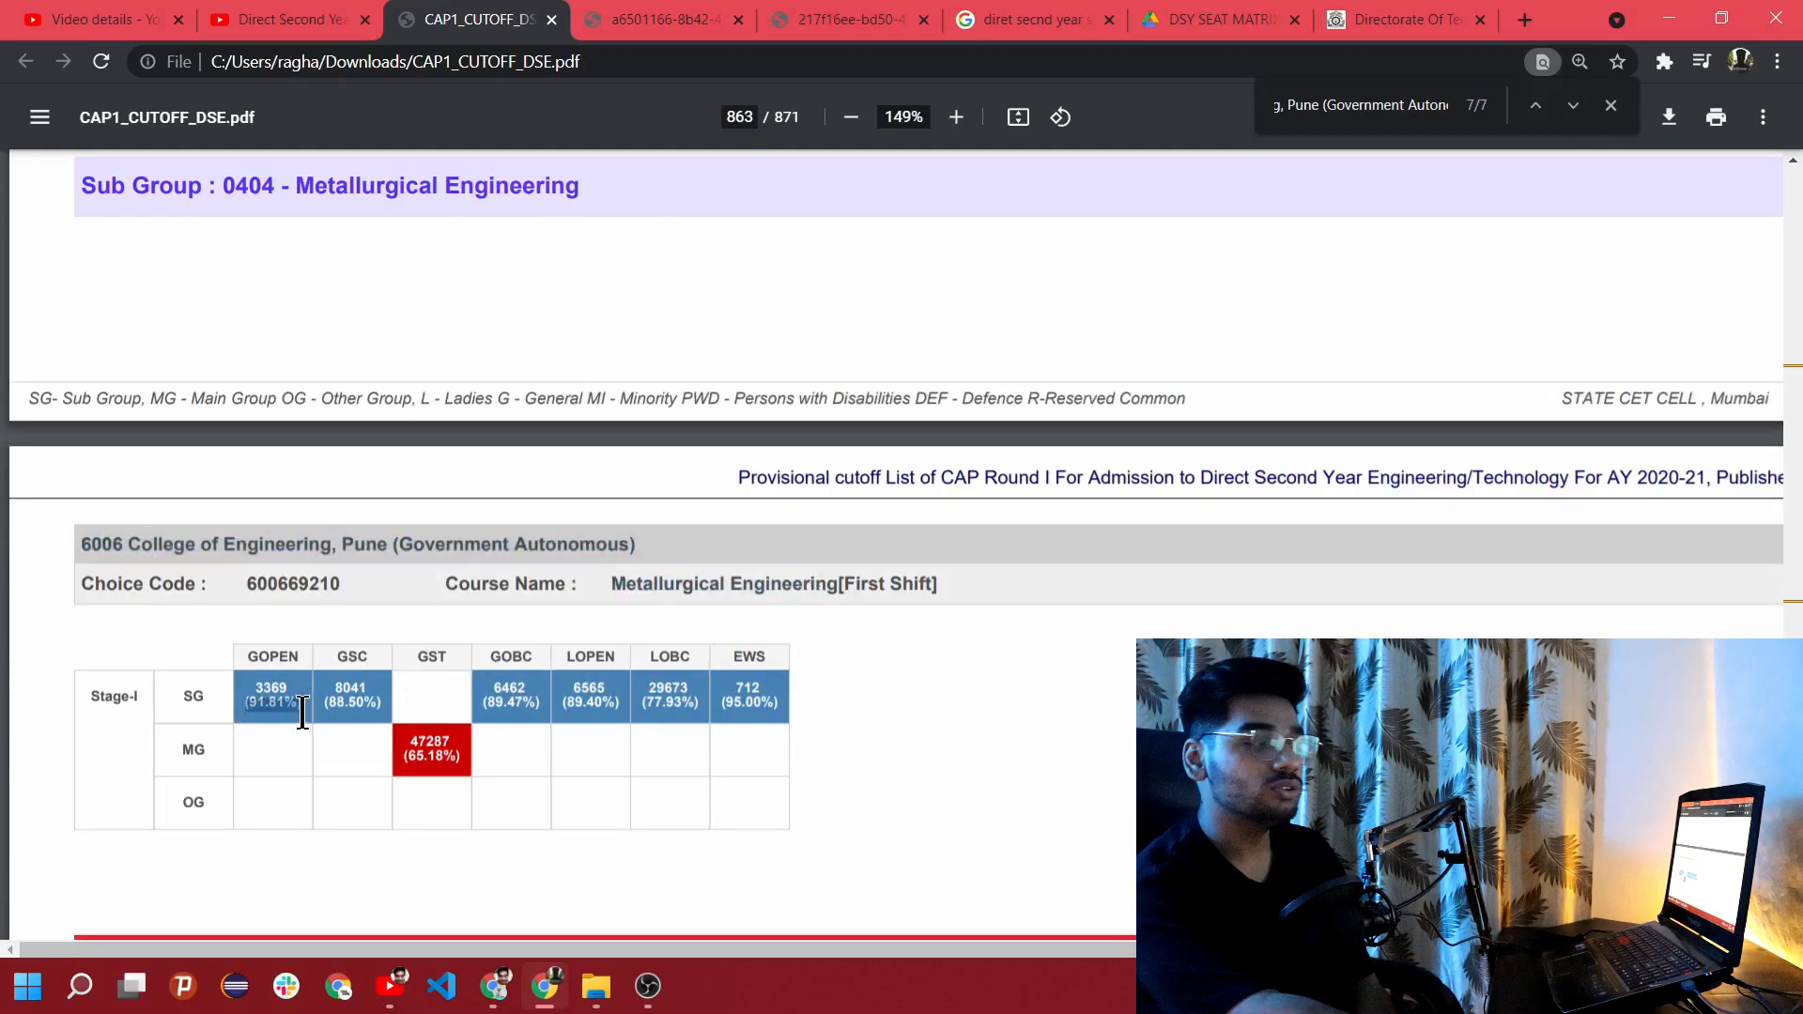
mouse_move(793, 713)
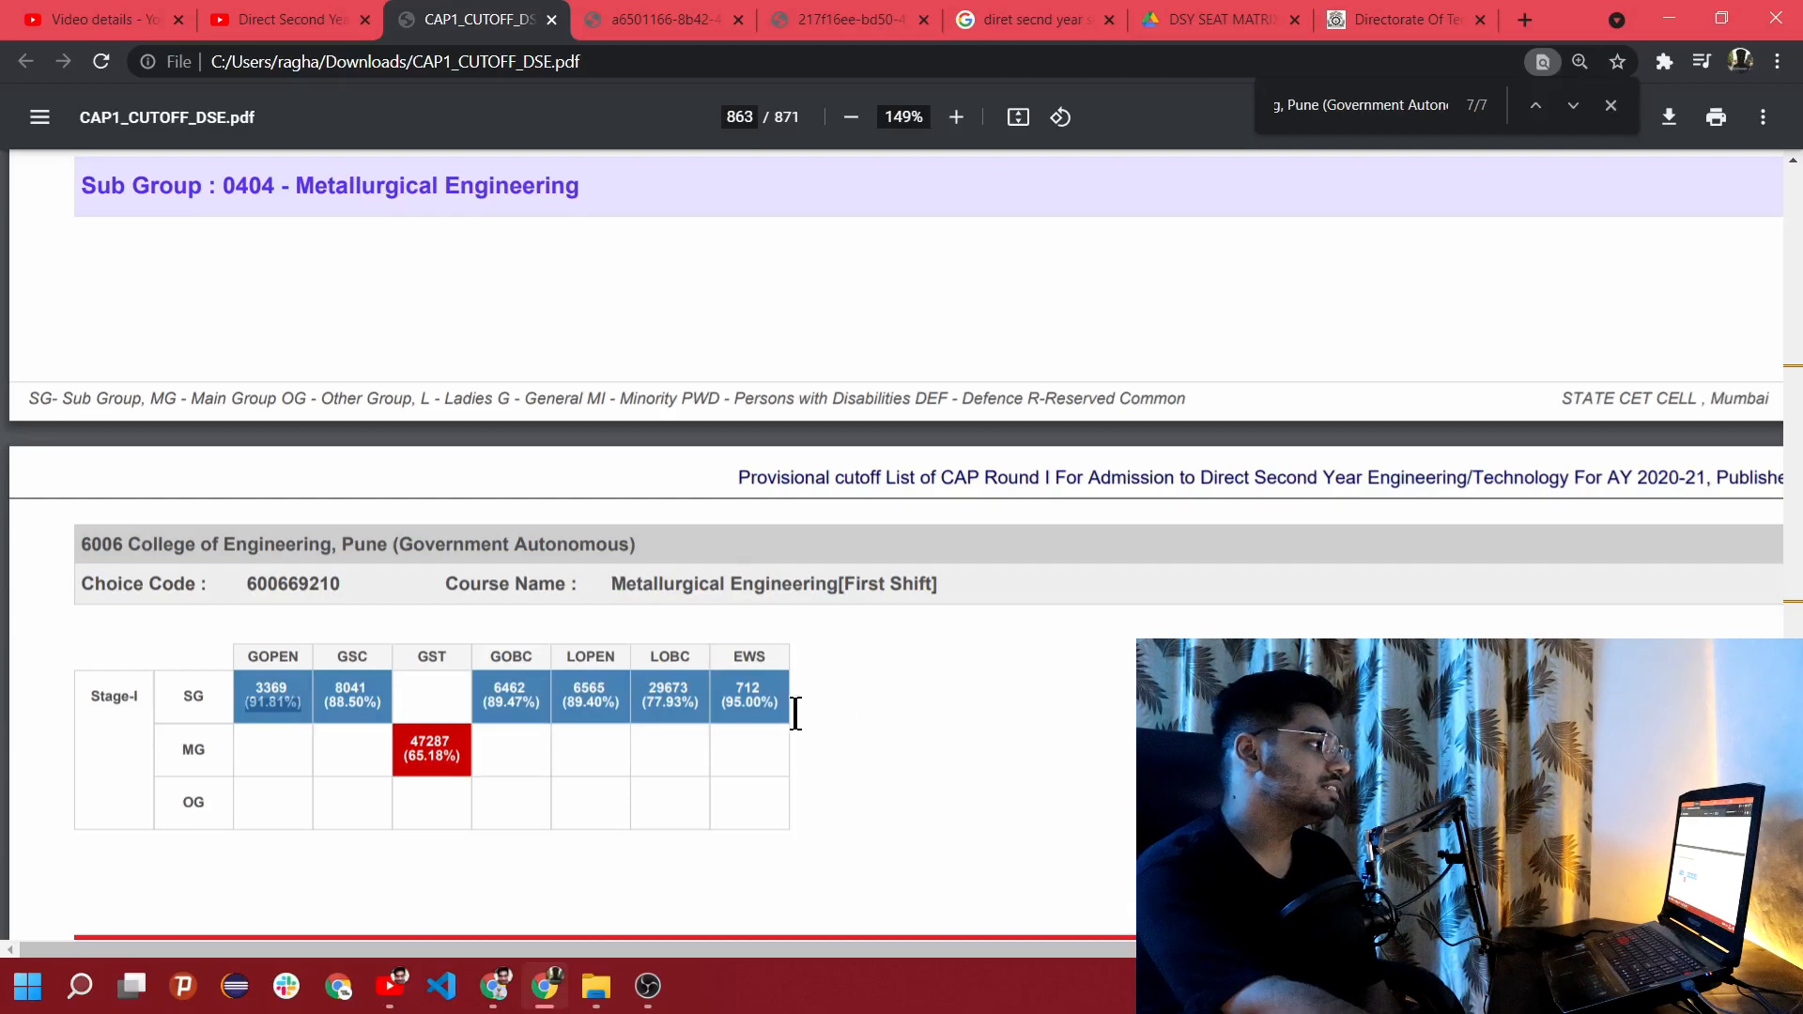
mouse_move(781, 725)
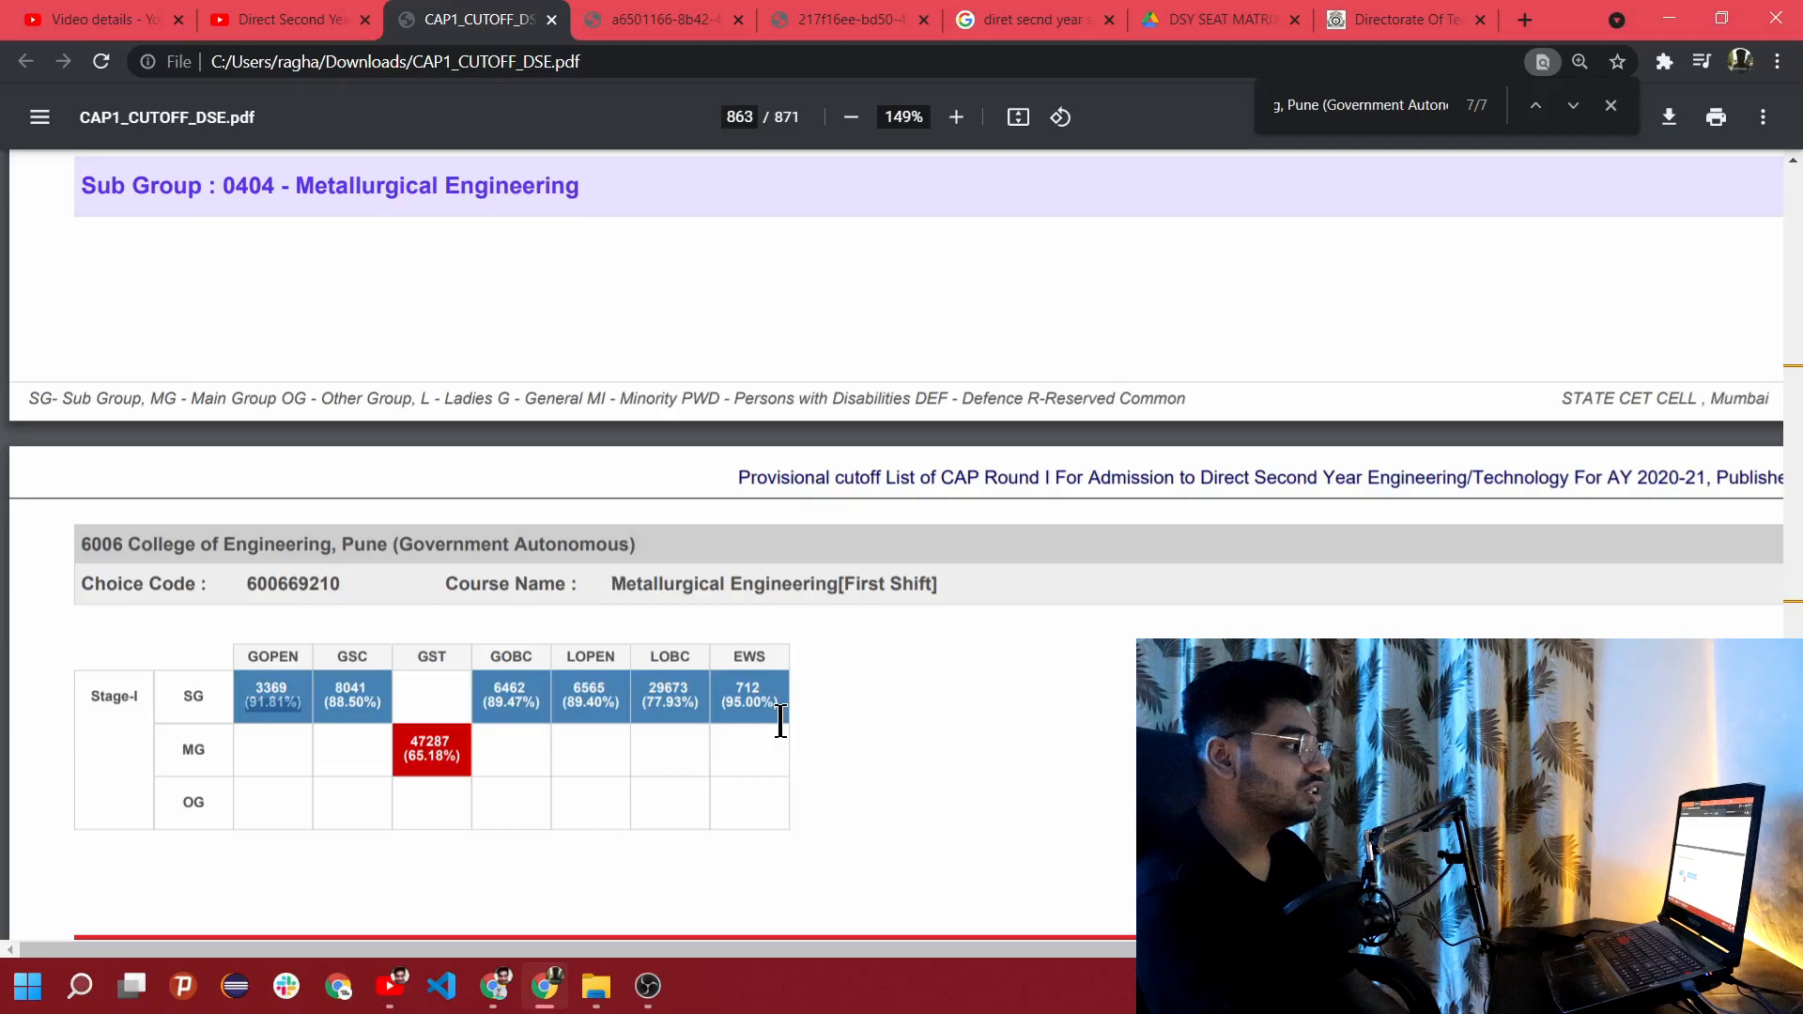
mouse_move(406, 749)
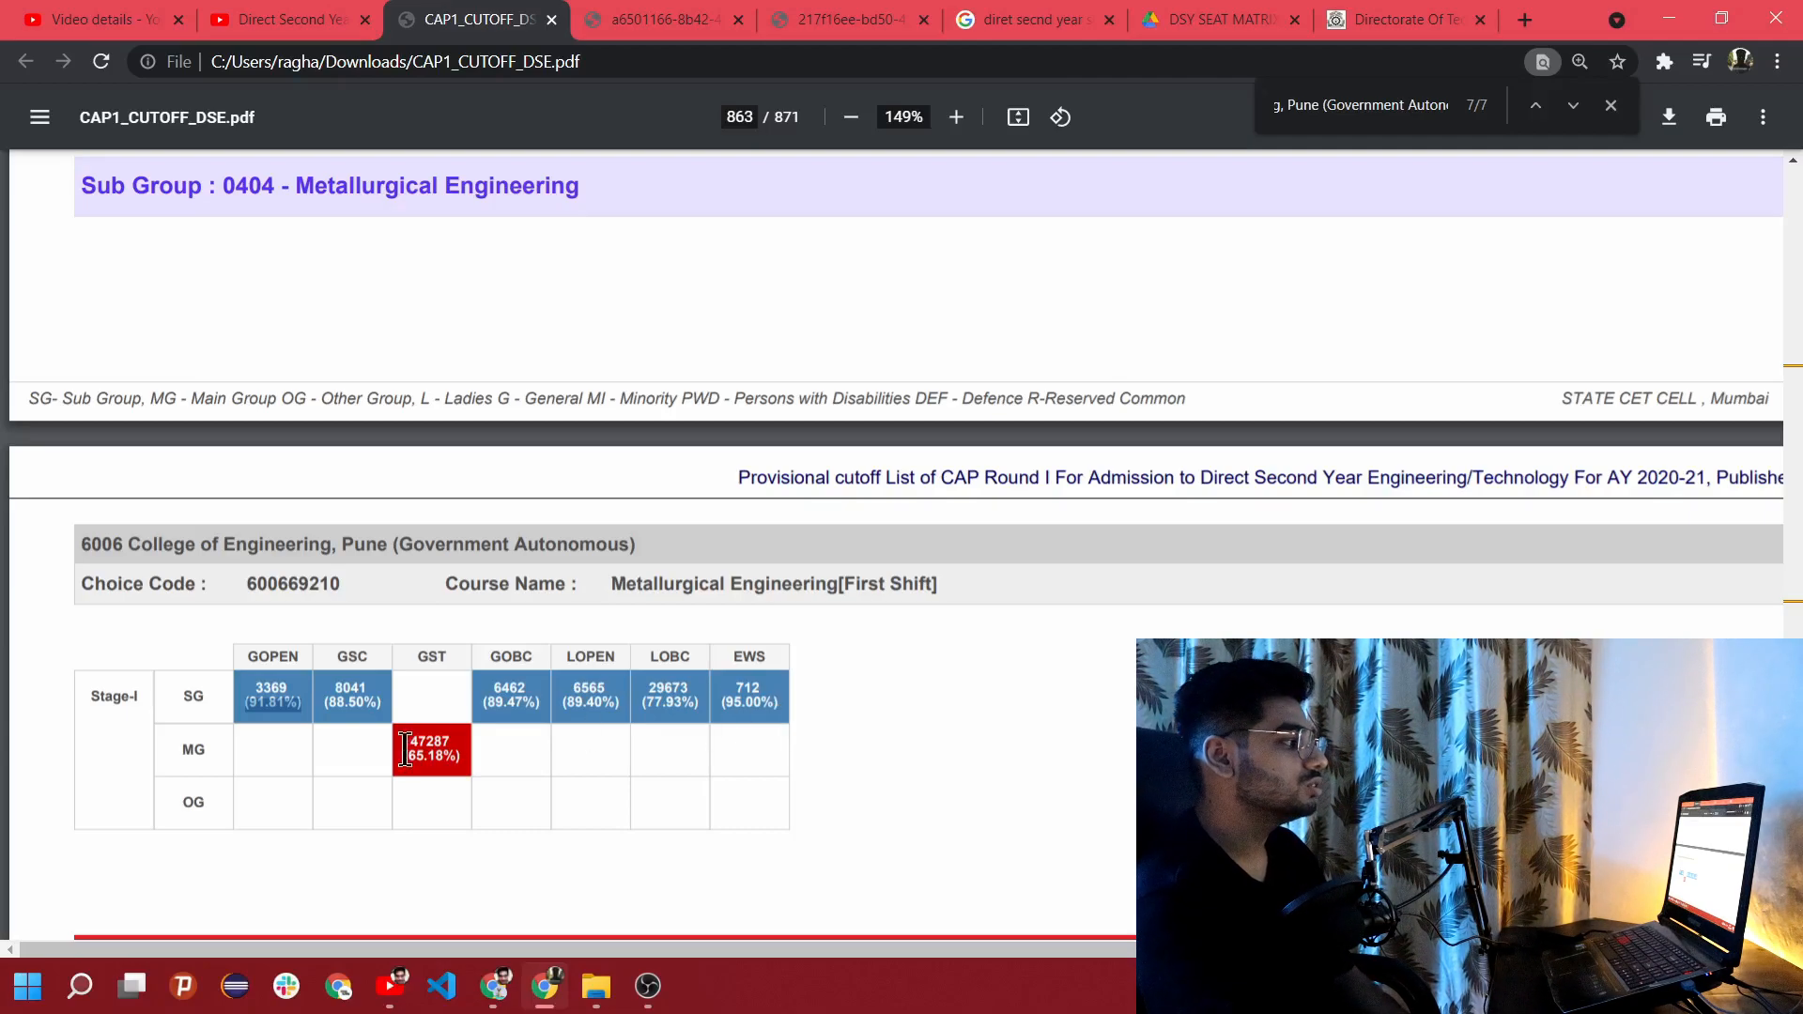
mouse_move(709, 781)
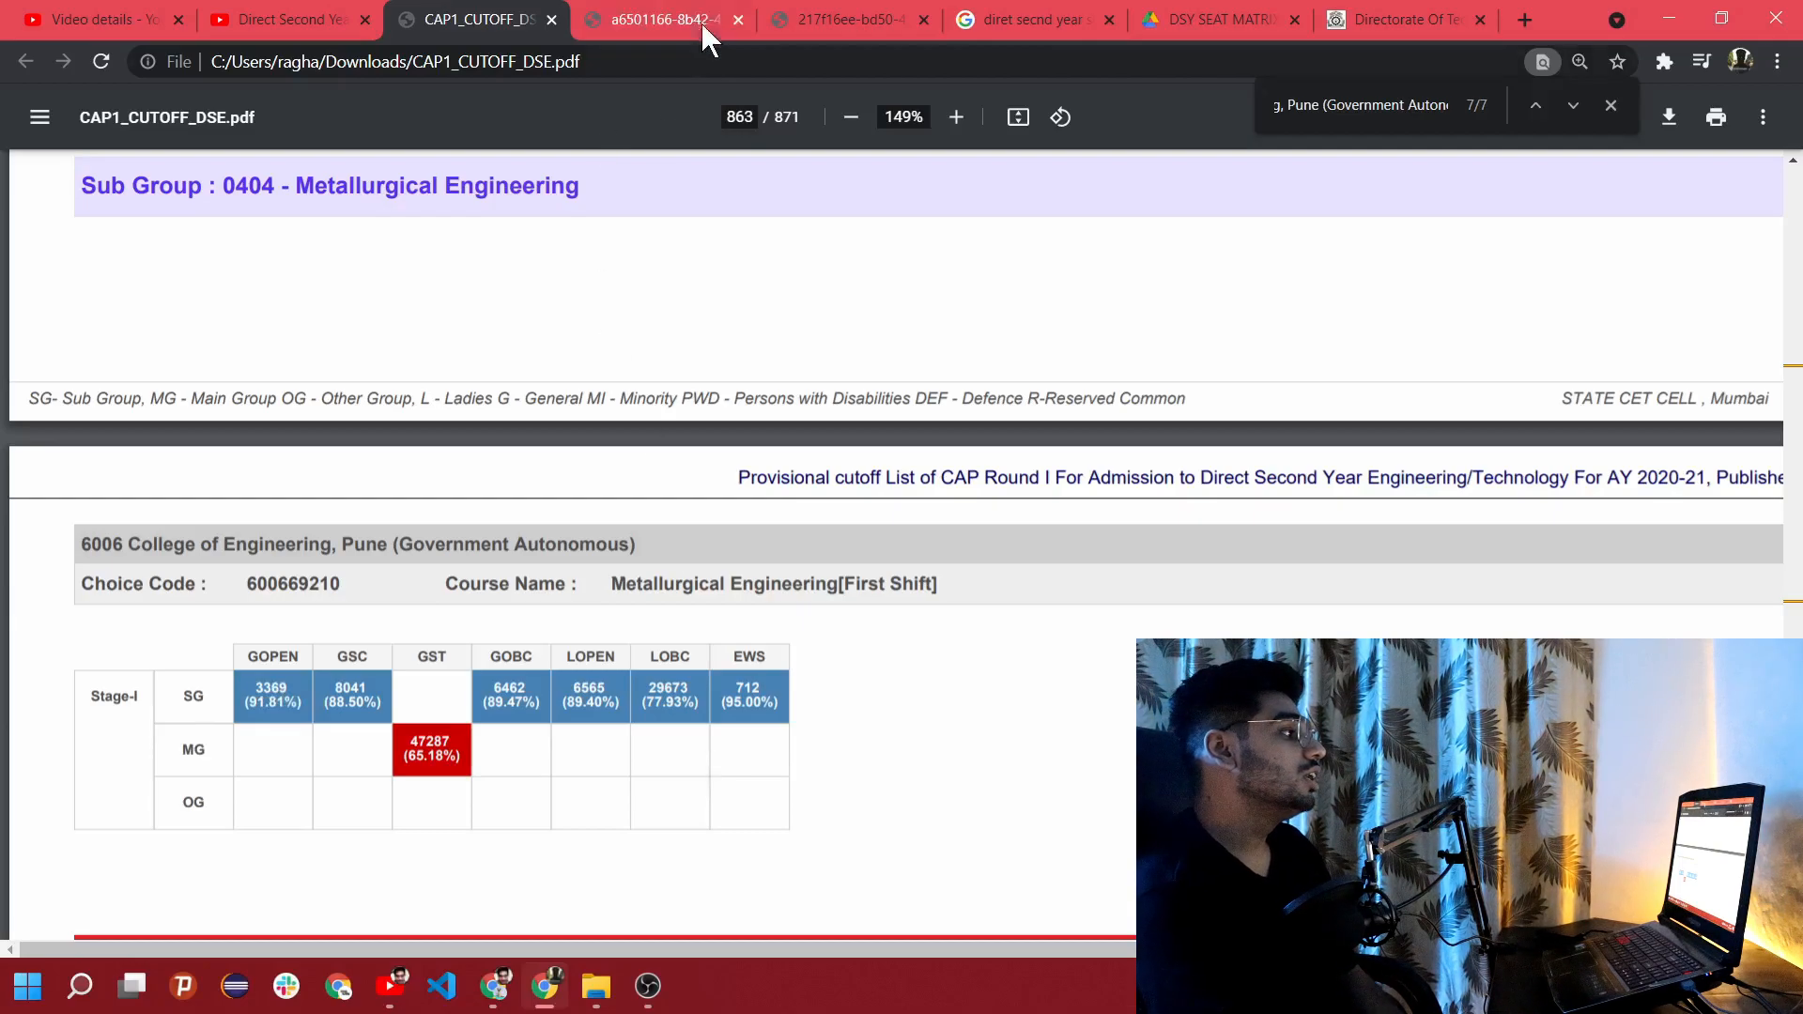
Step: In the CAP Round II PDF, find the first COEP match and zoom in on the Instrumentation cutoff figures
click(655, 19)
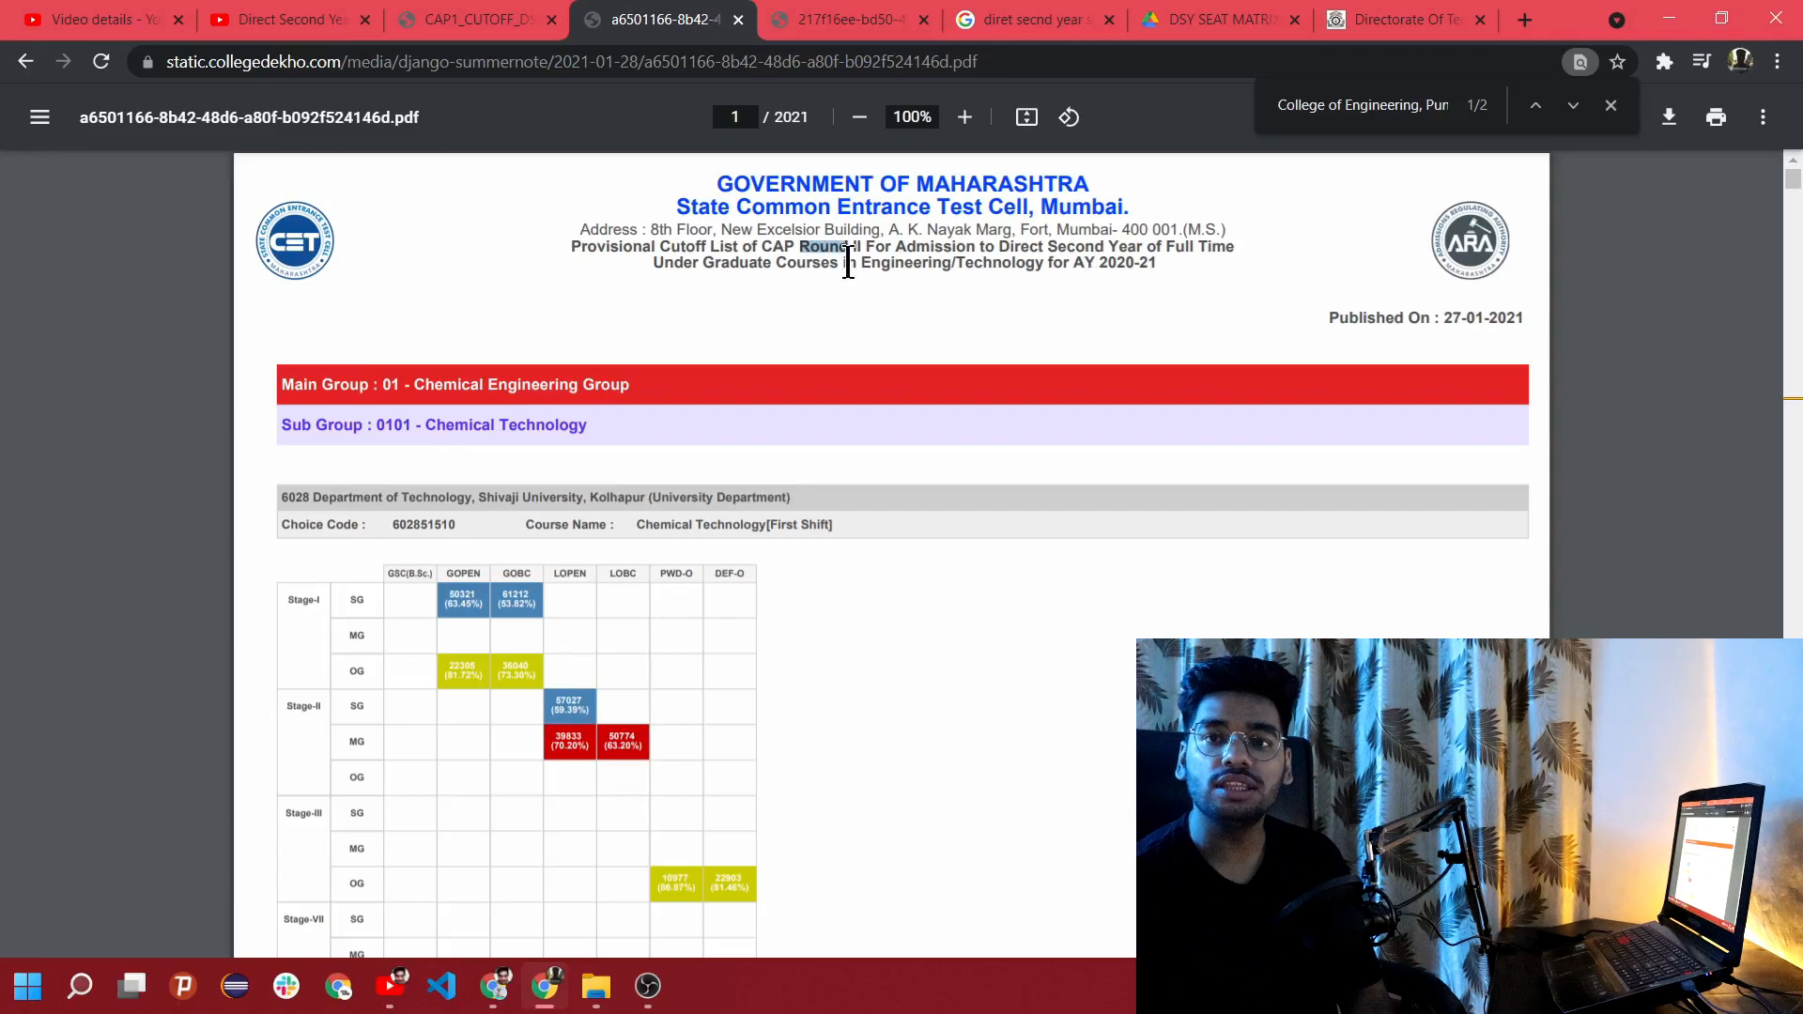
click(1572, 105)
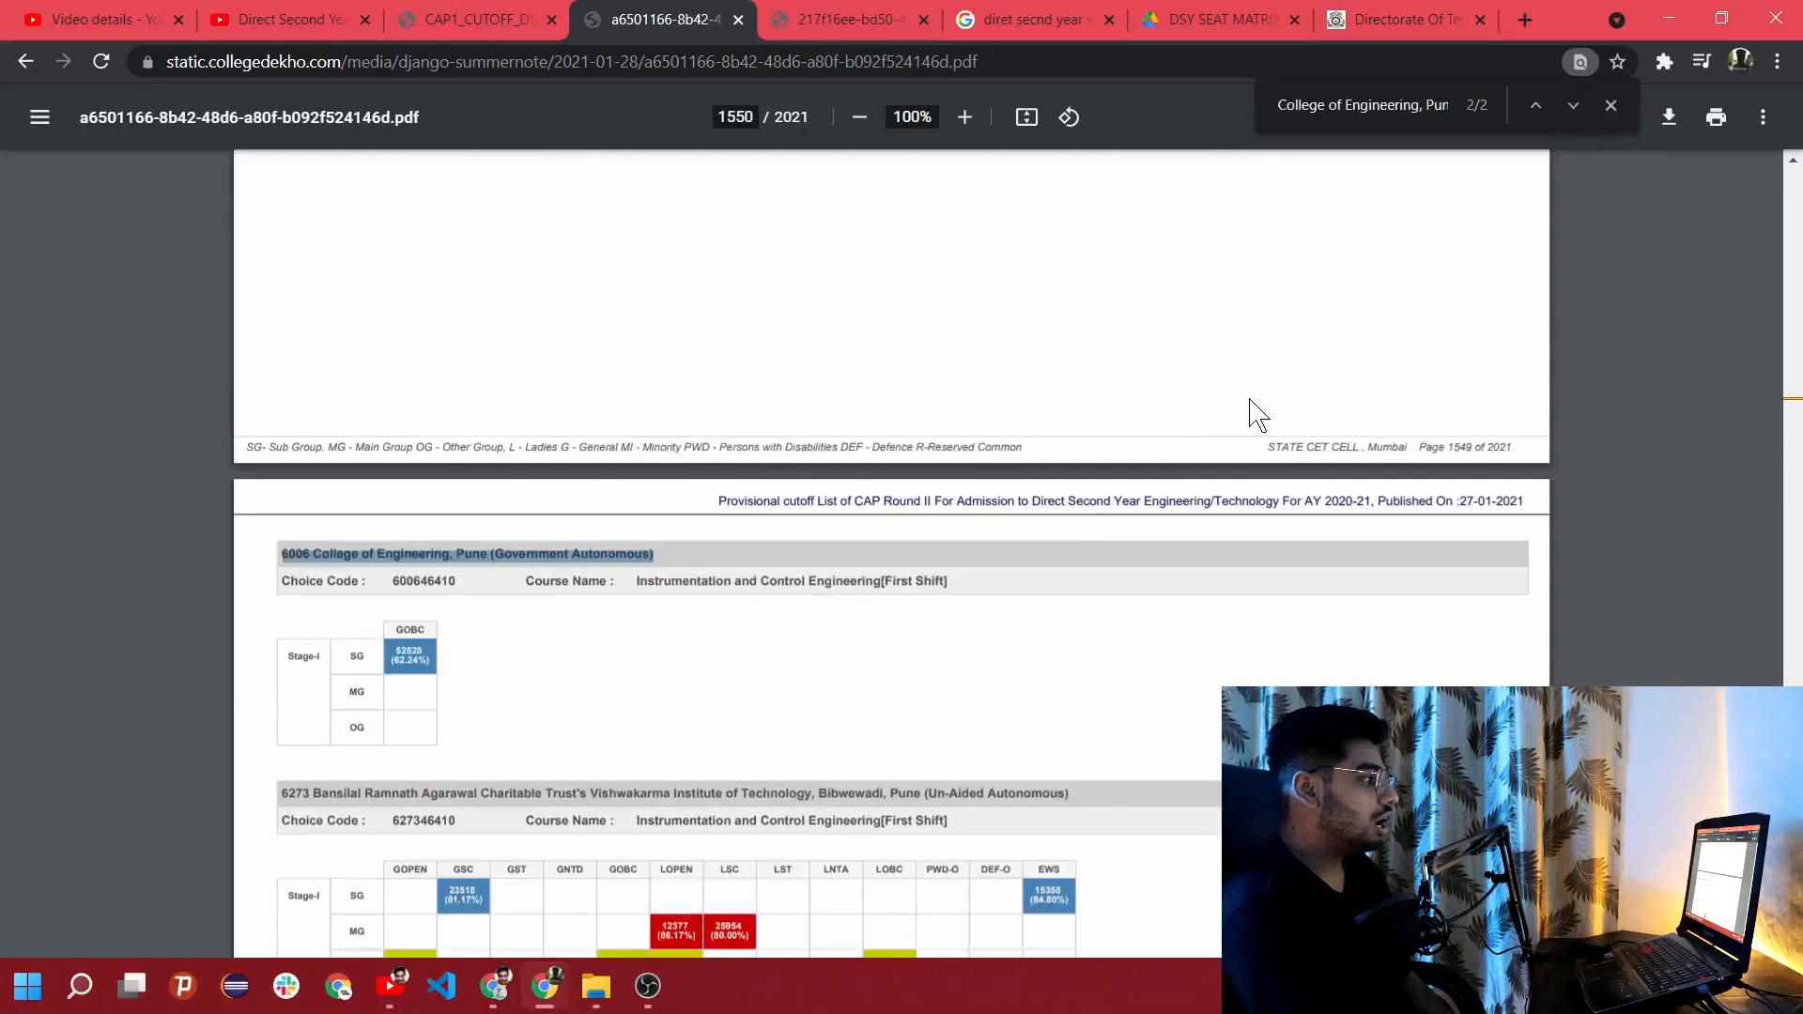
scroll(down, 3)
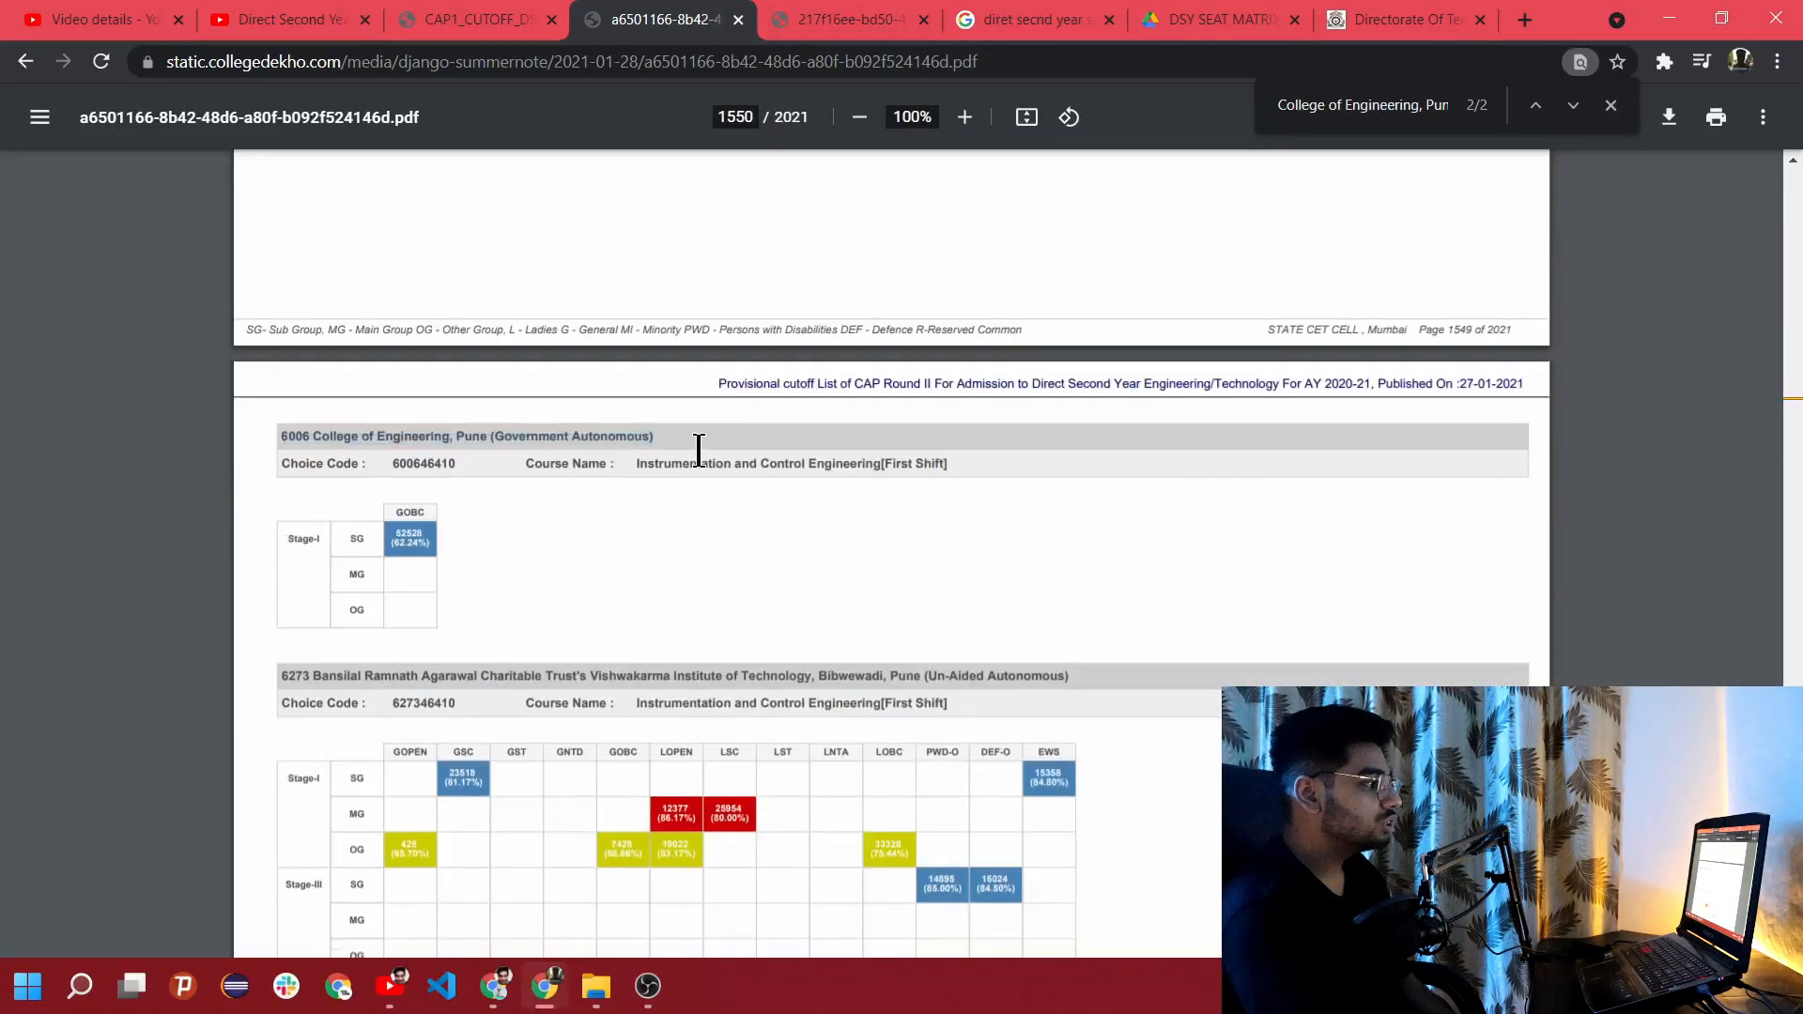
mouse_move(821, 505)
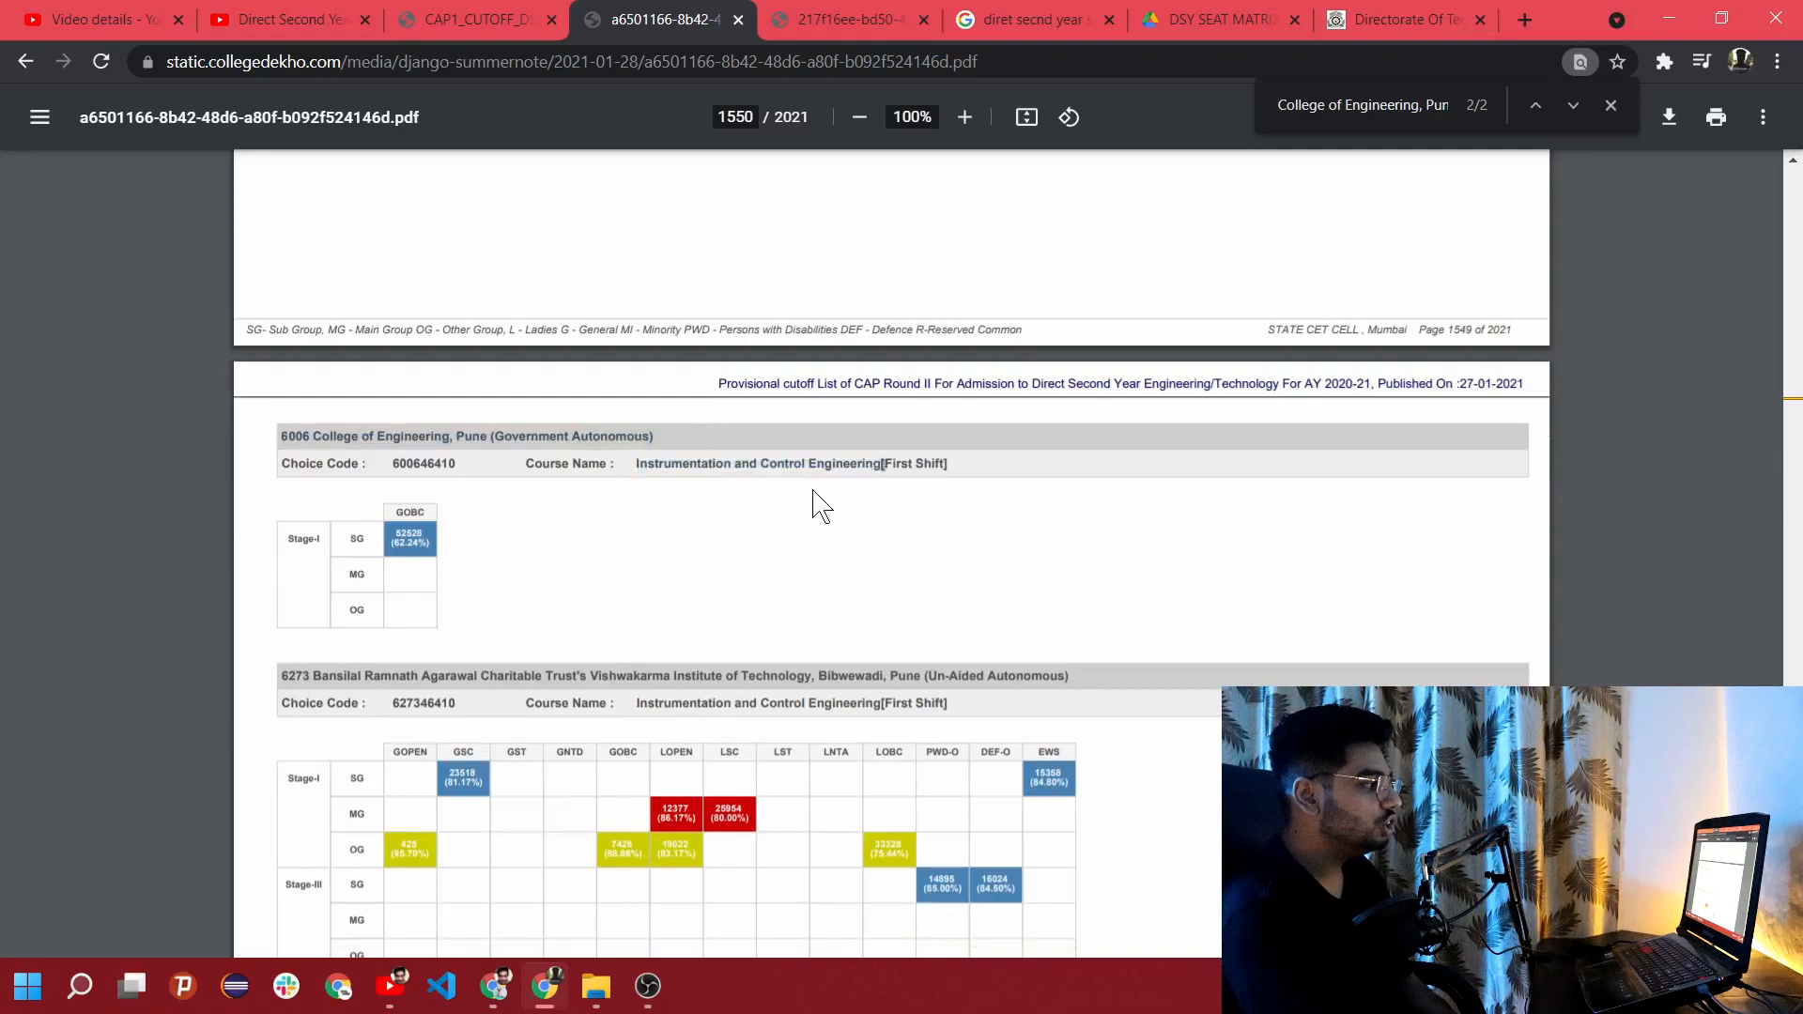
click(963, 116)
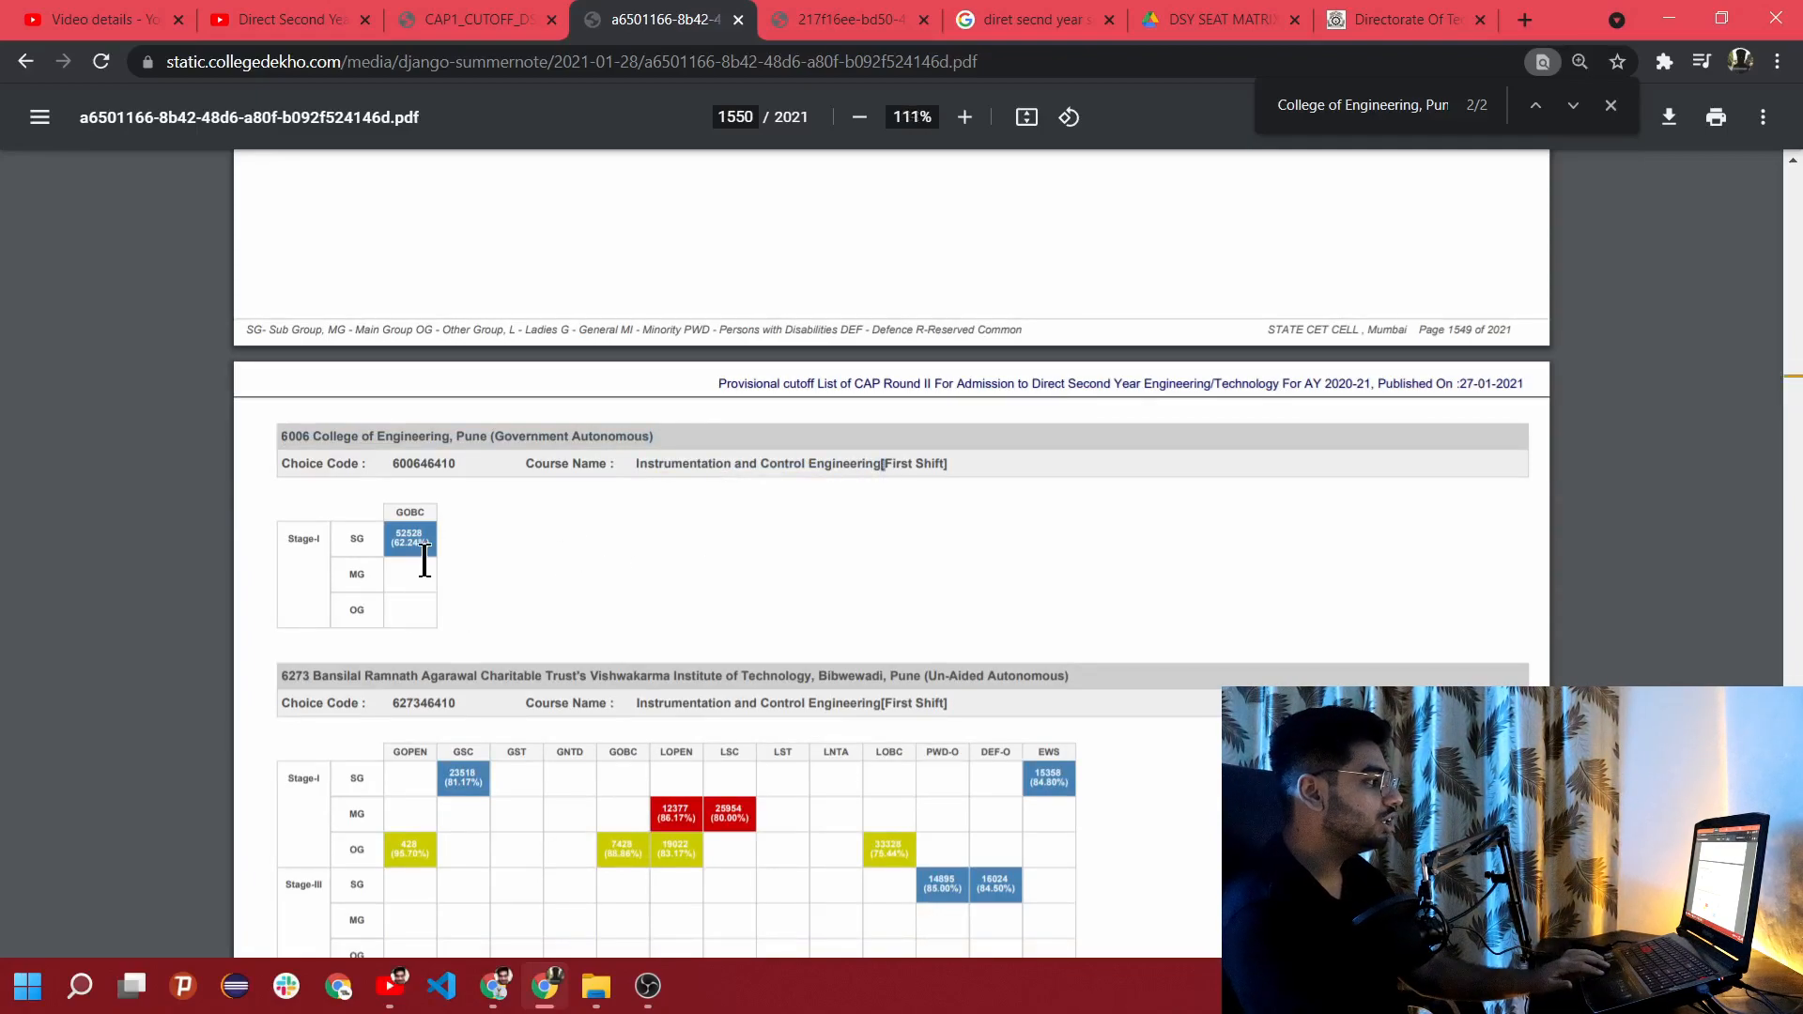
click(963, 117)
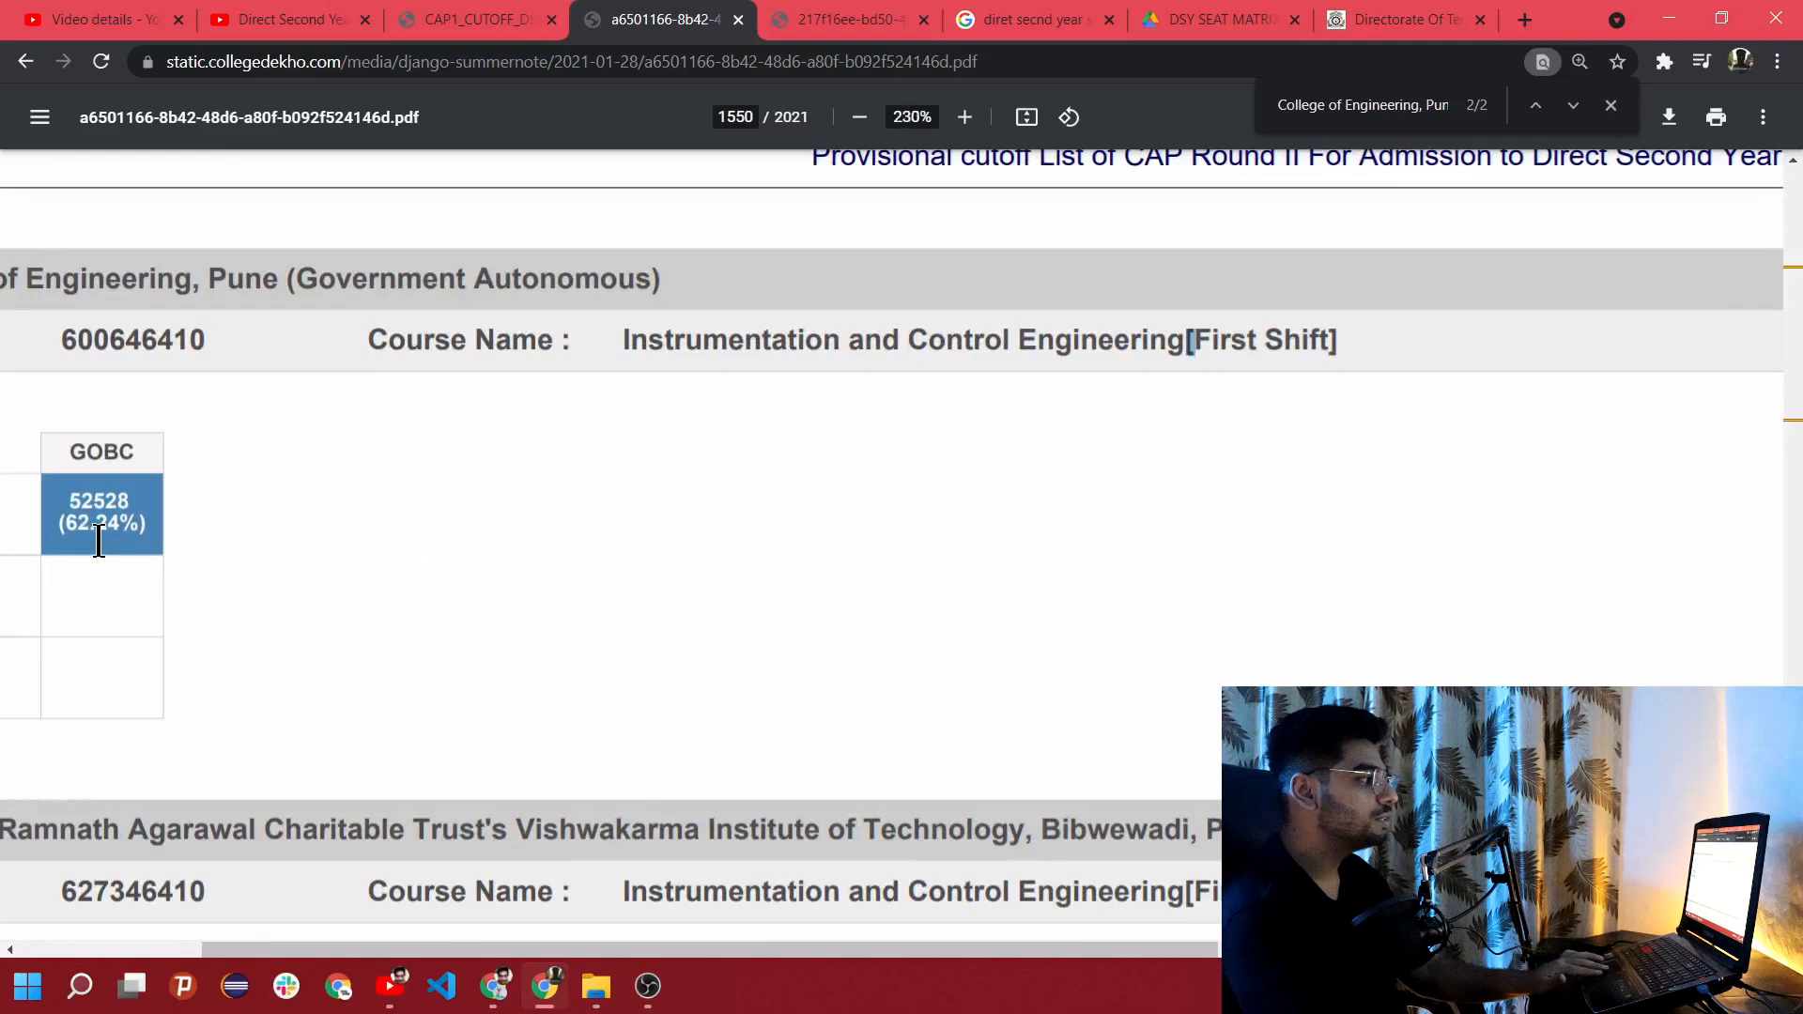
click(858, 116)
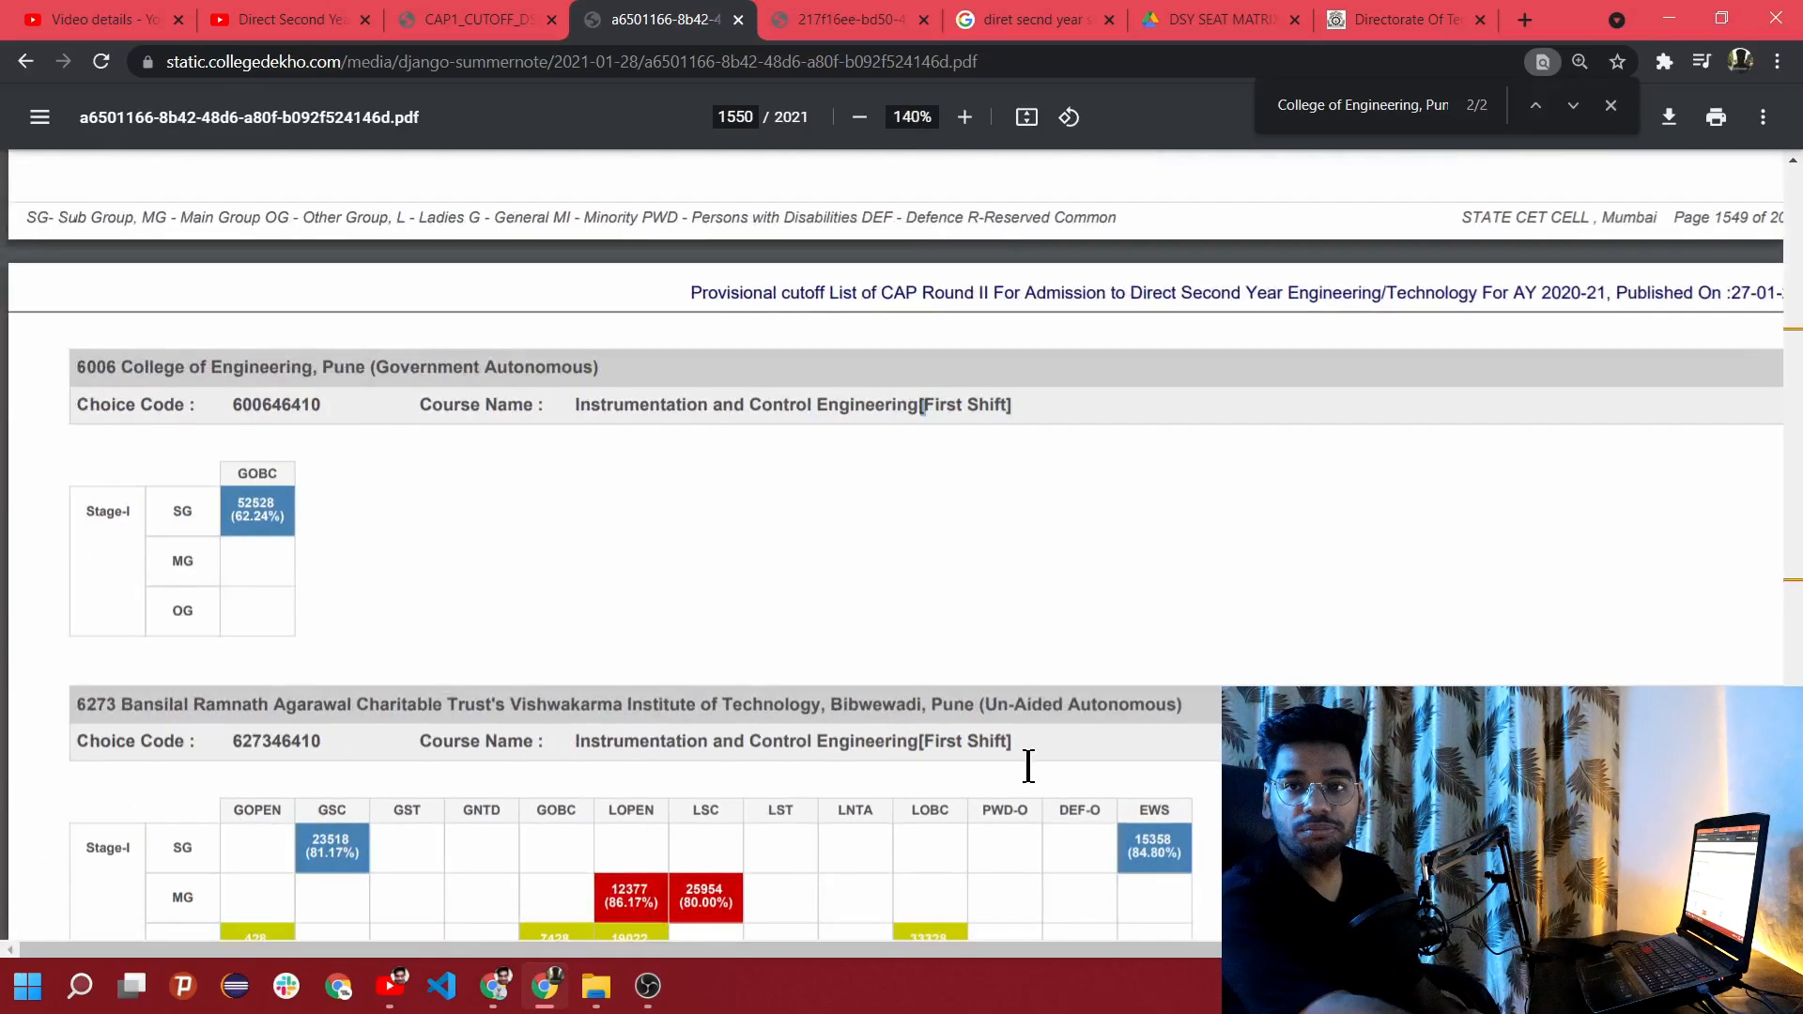
Step: Advance to the other COEP match on page 601, the Computer Engineering Round II cutoffs
click(1572, 106)
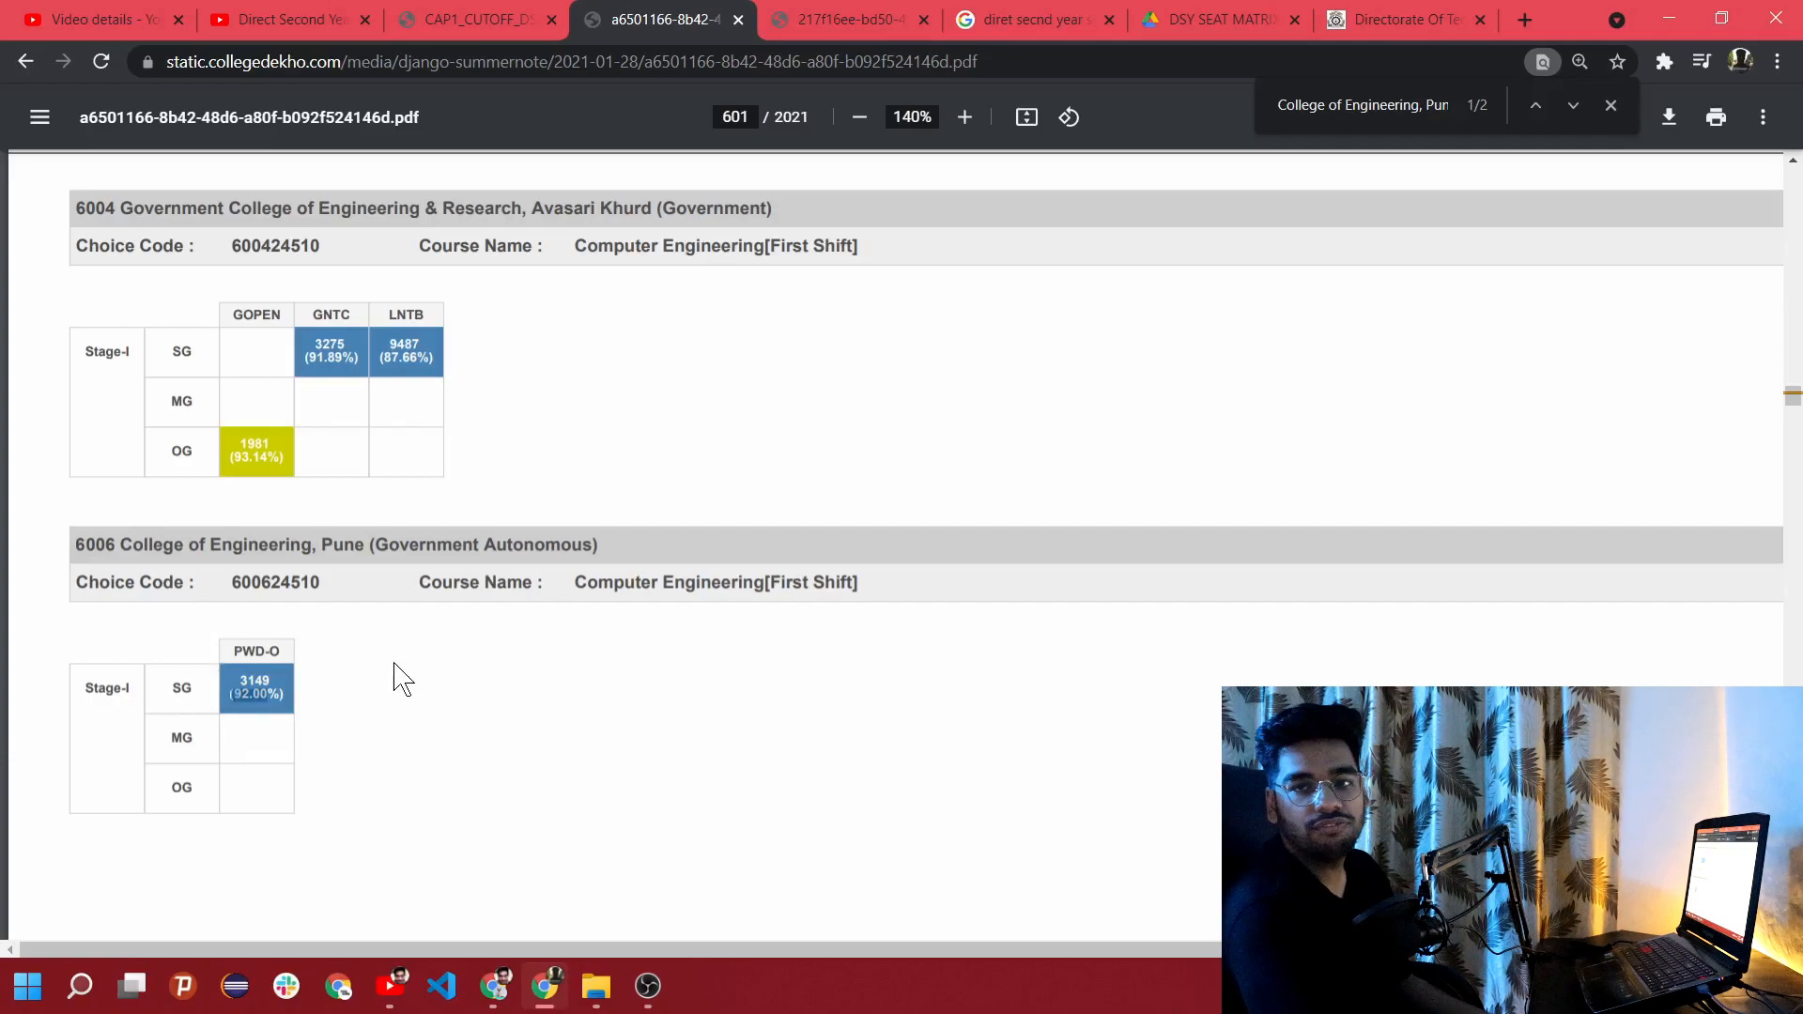
mouse_move(915, 477)
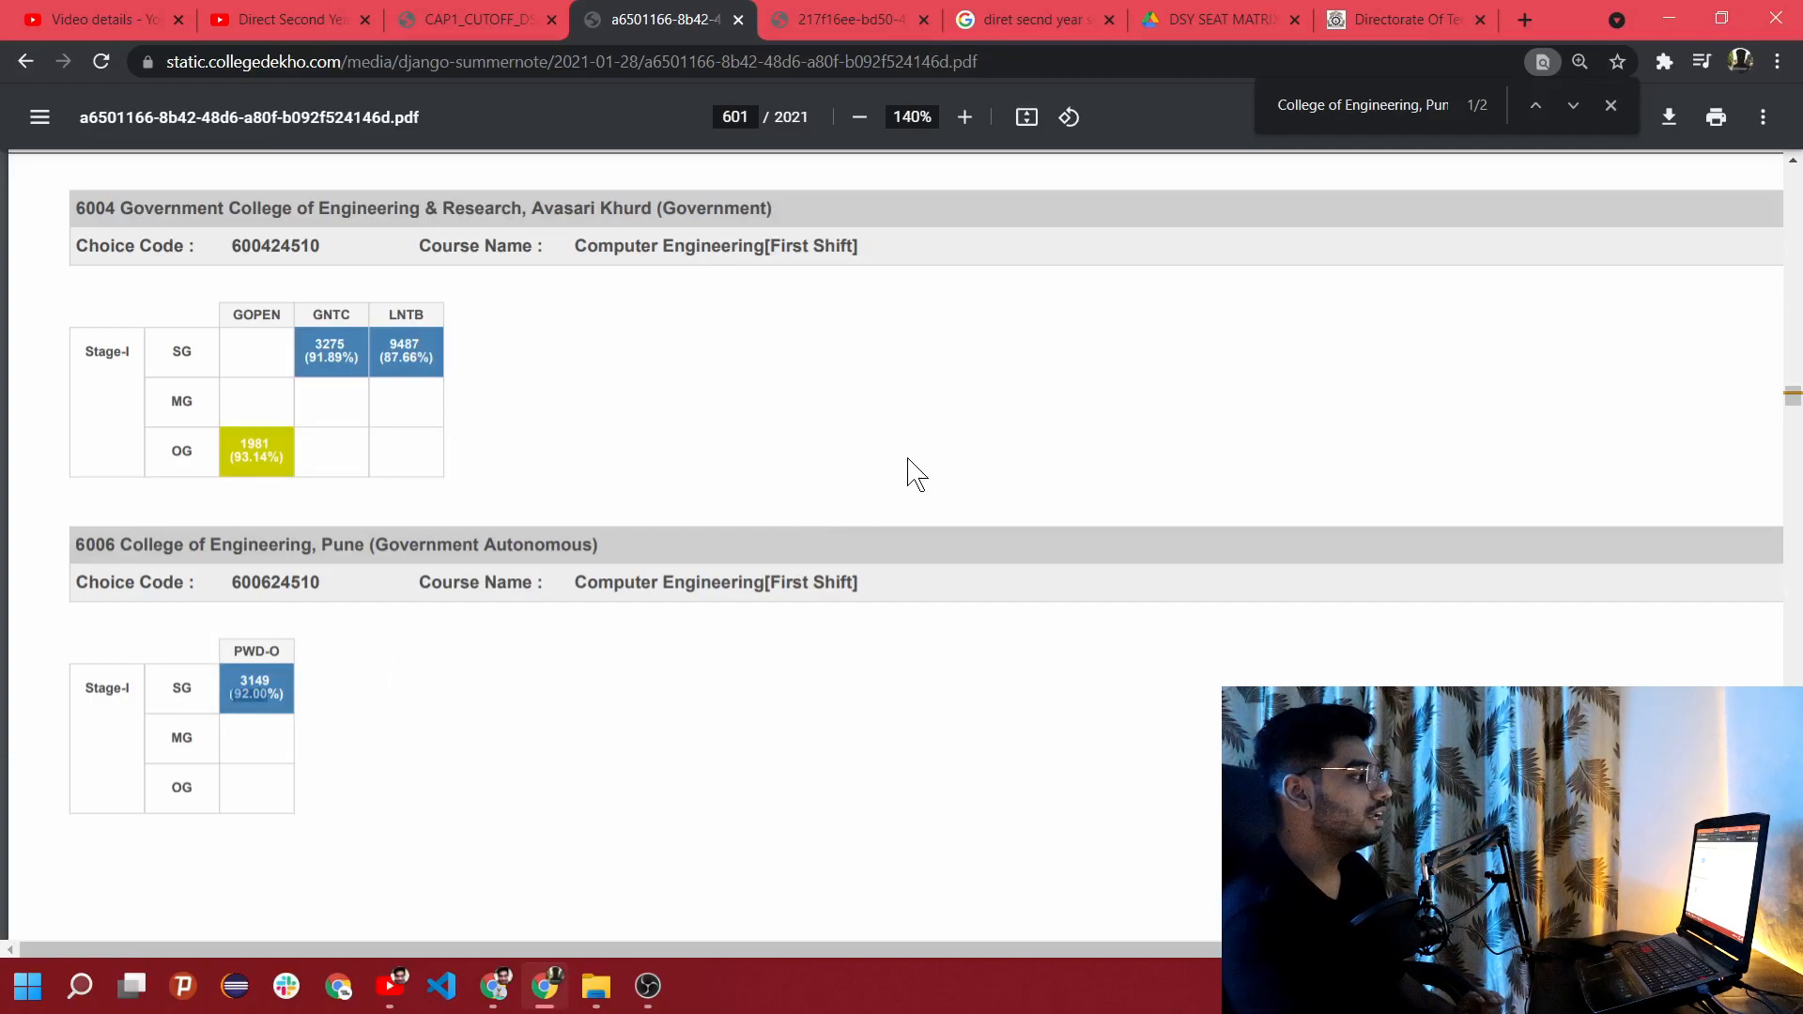
mouse_move(481, 802)
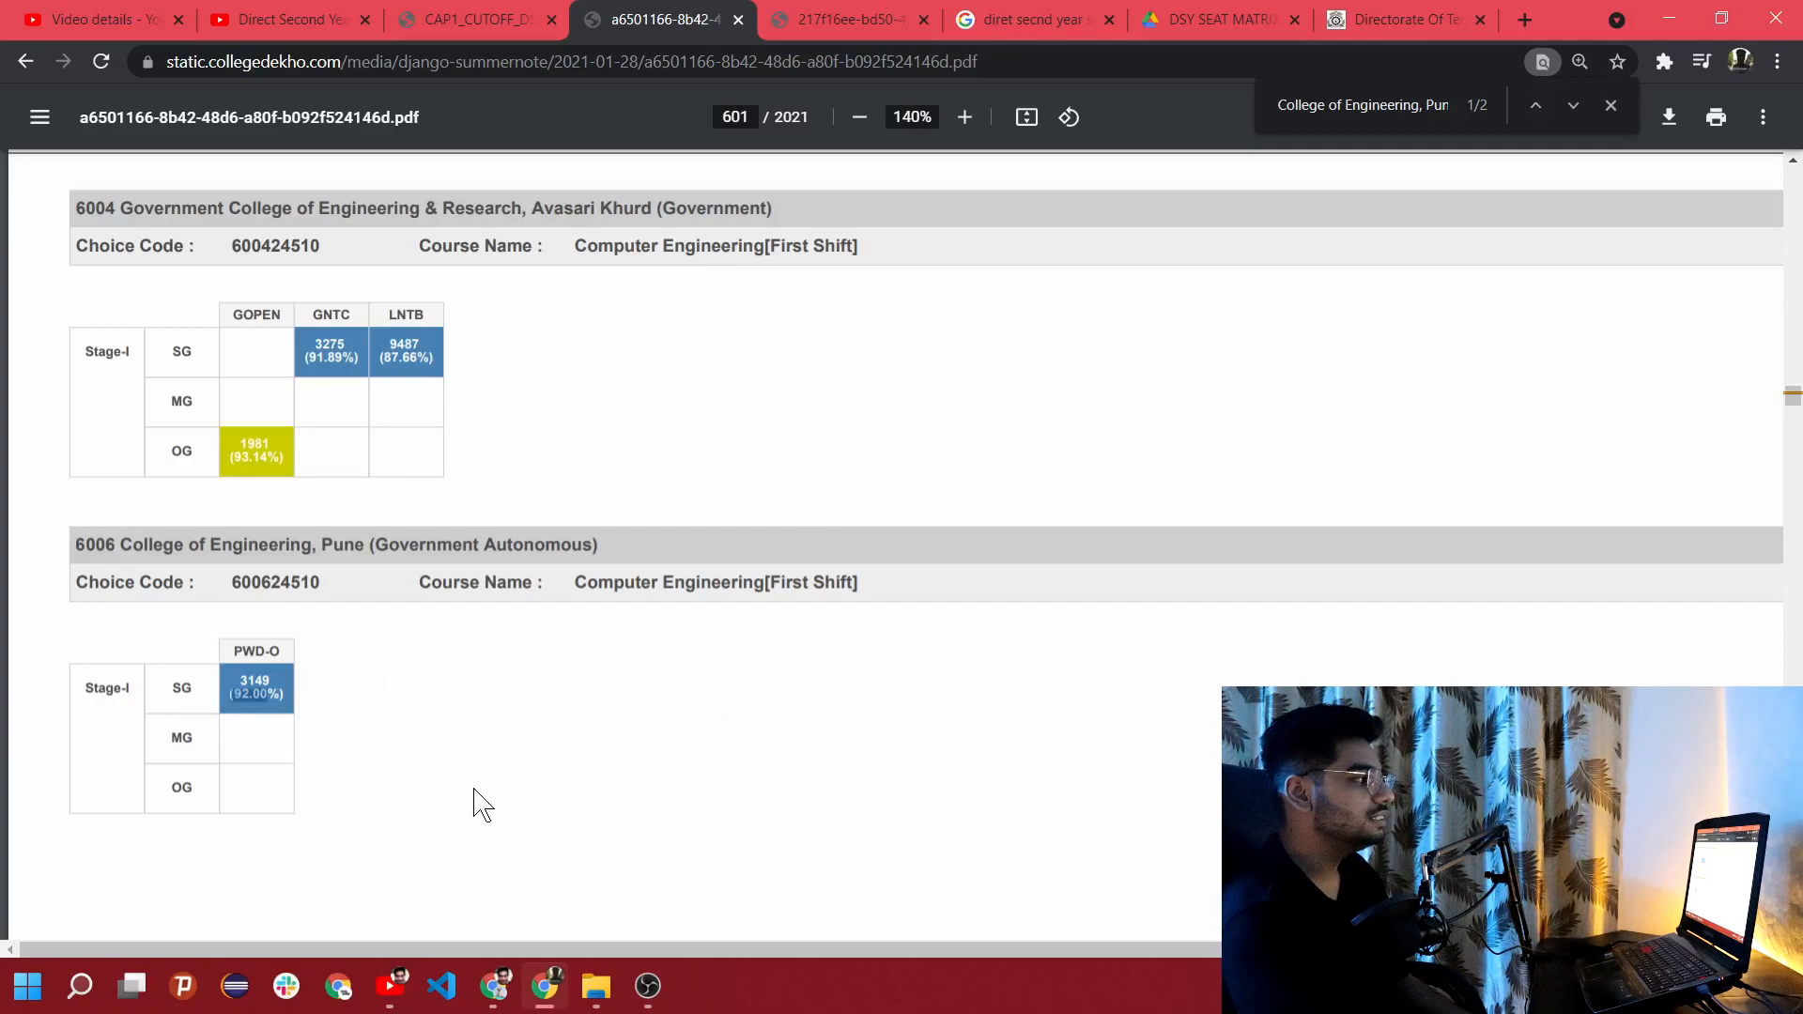
Step: Return to the CAP Round I PDF at the Metallurgical Engineering entry on page 863
click(471, 19)
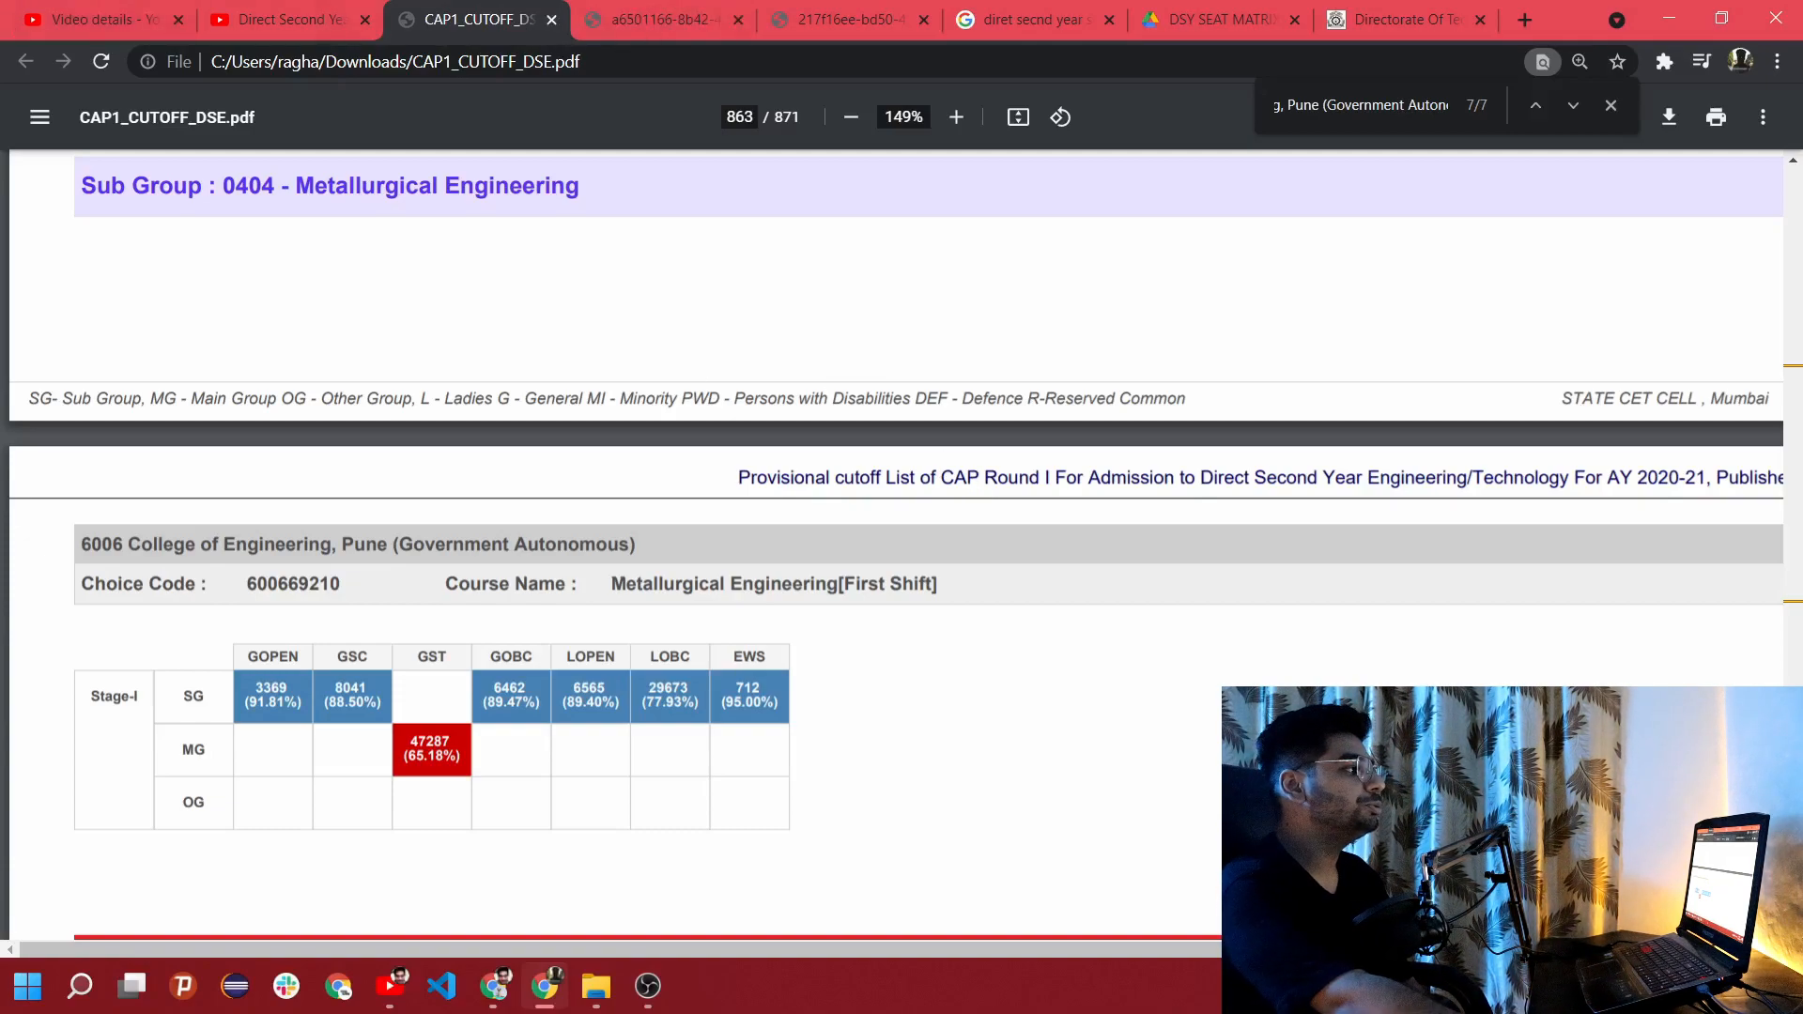
mouse_move(1026, 19)
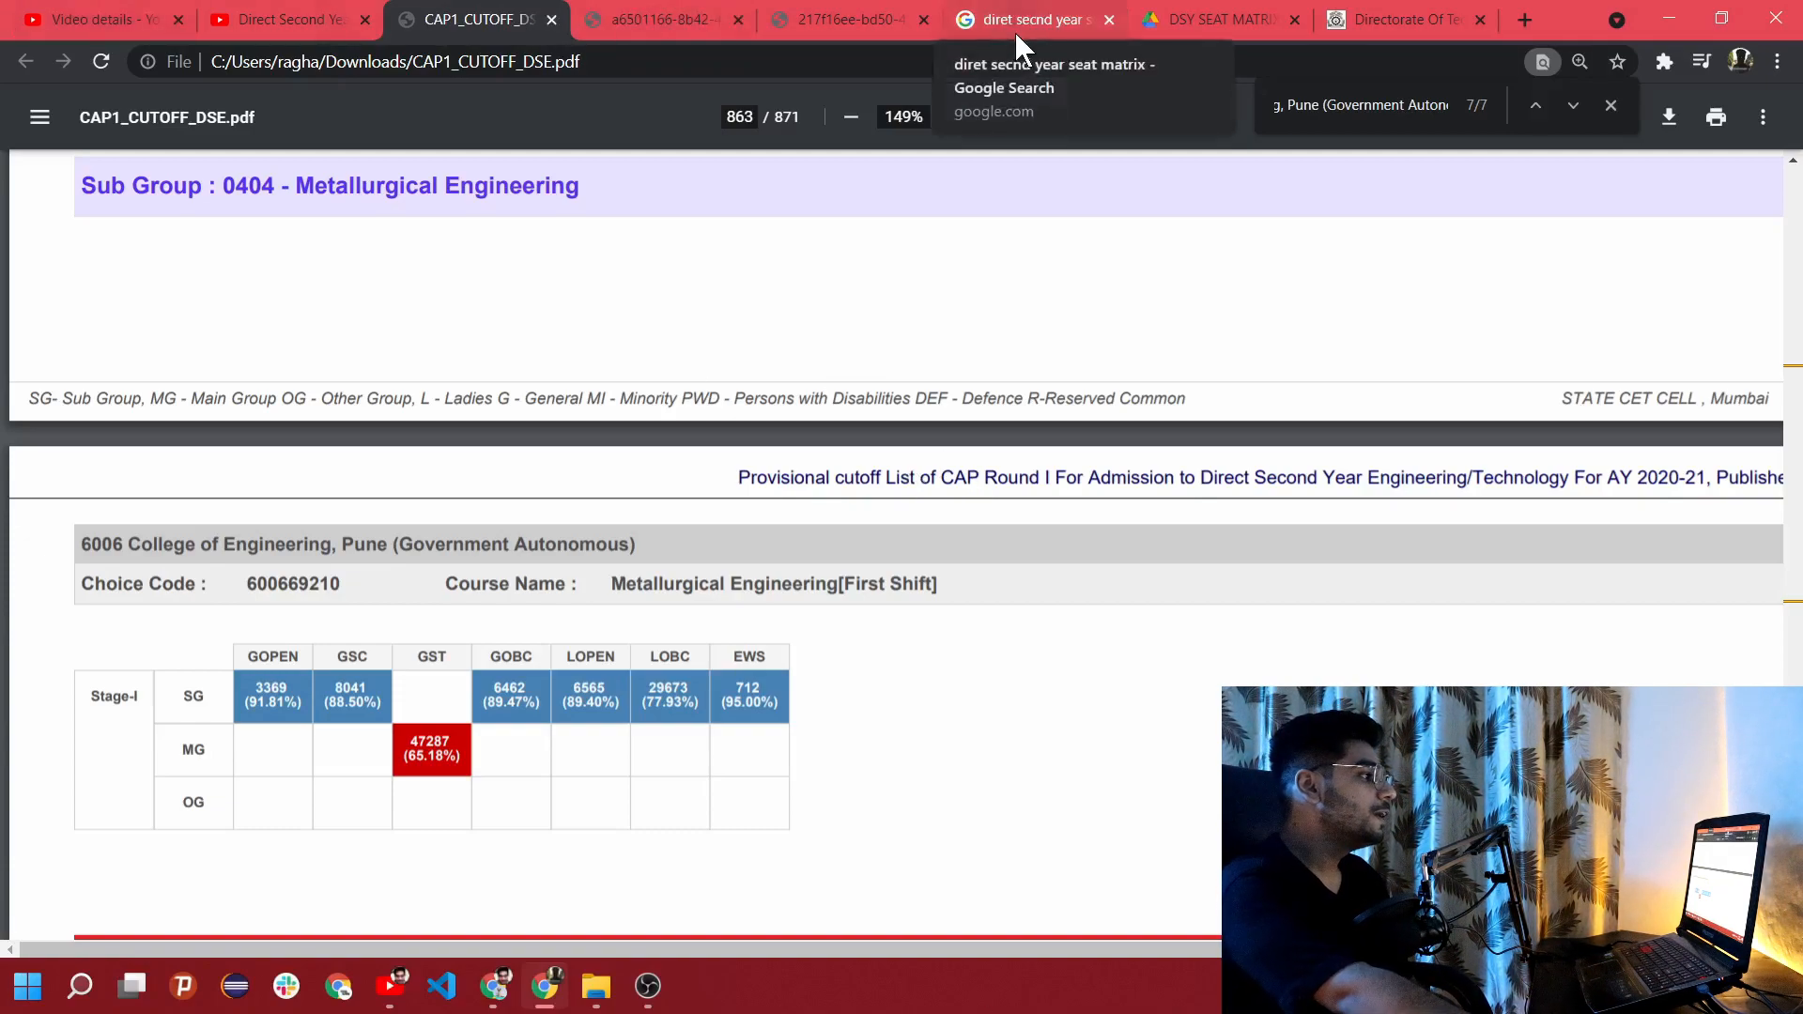
Step: Open the DSY seat matrix in Google Drive and scroll to the Chemical group's institute seat listings
click(1215, 19)
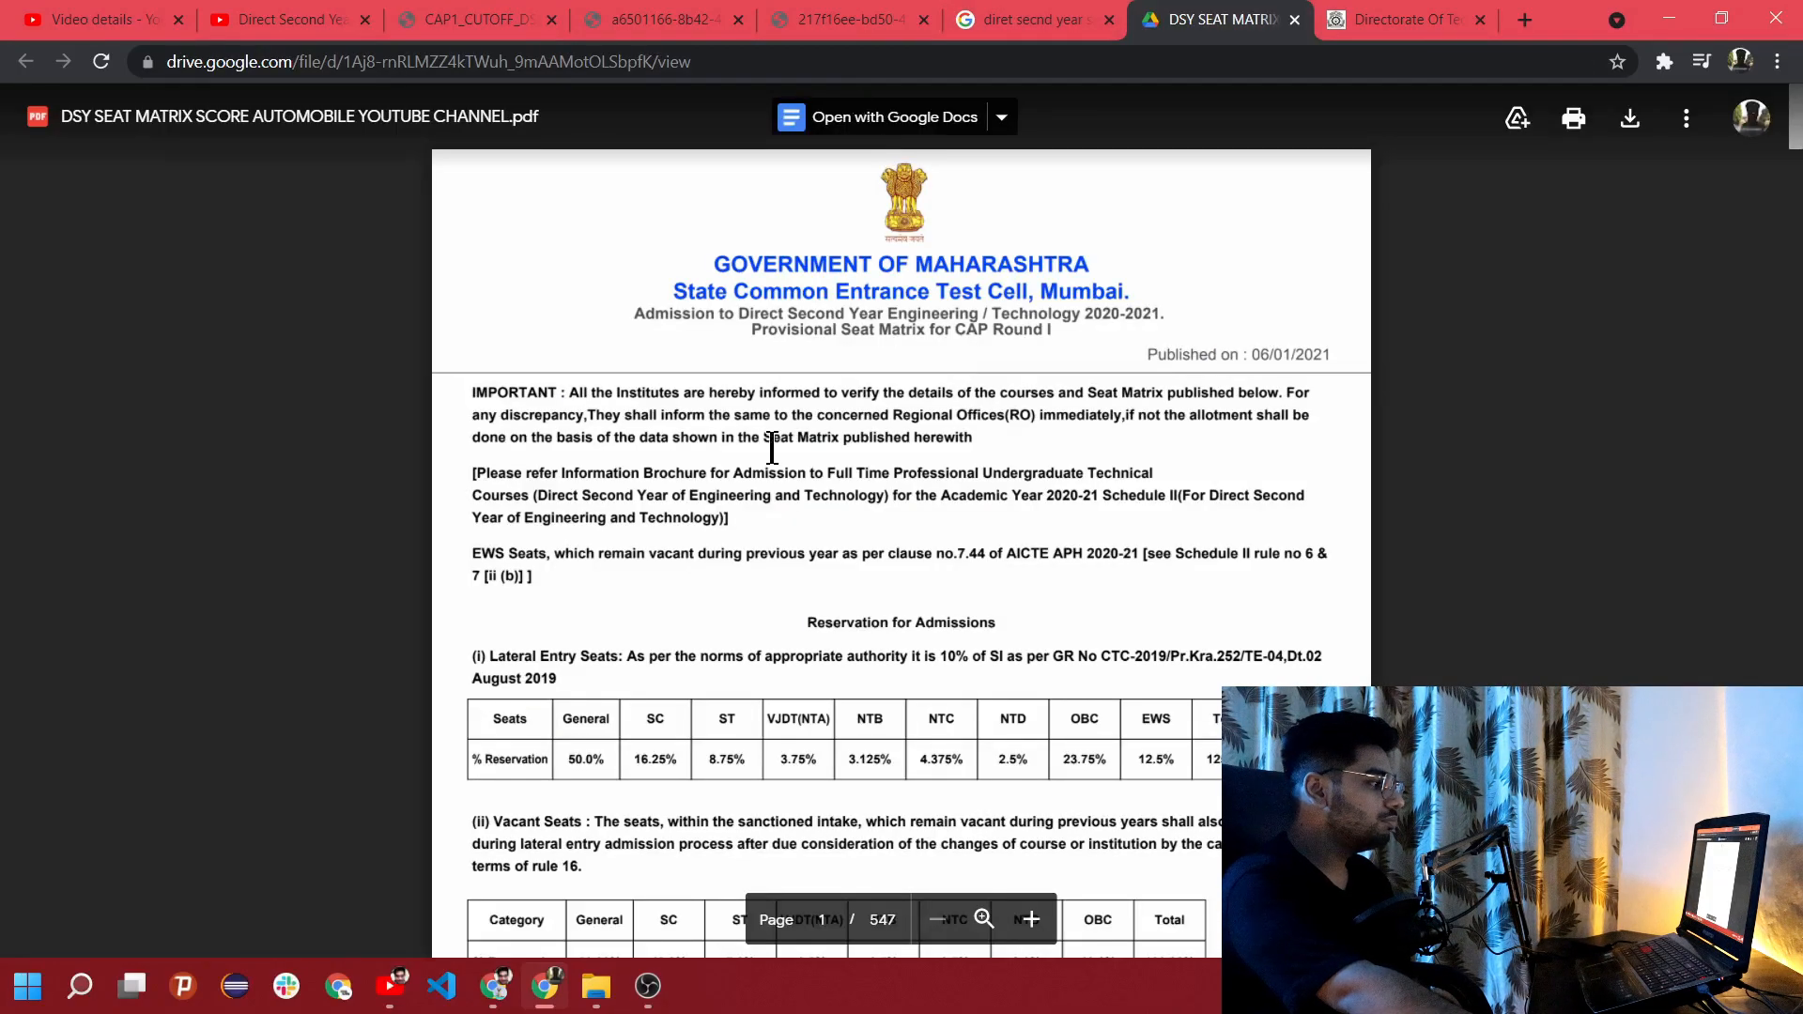
scroll(down, 3)
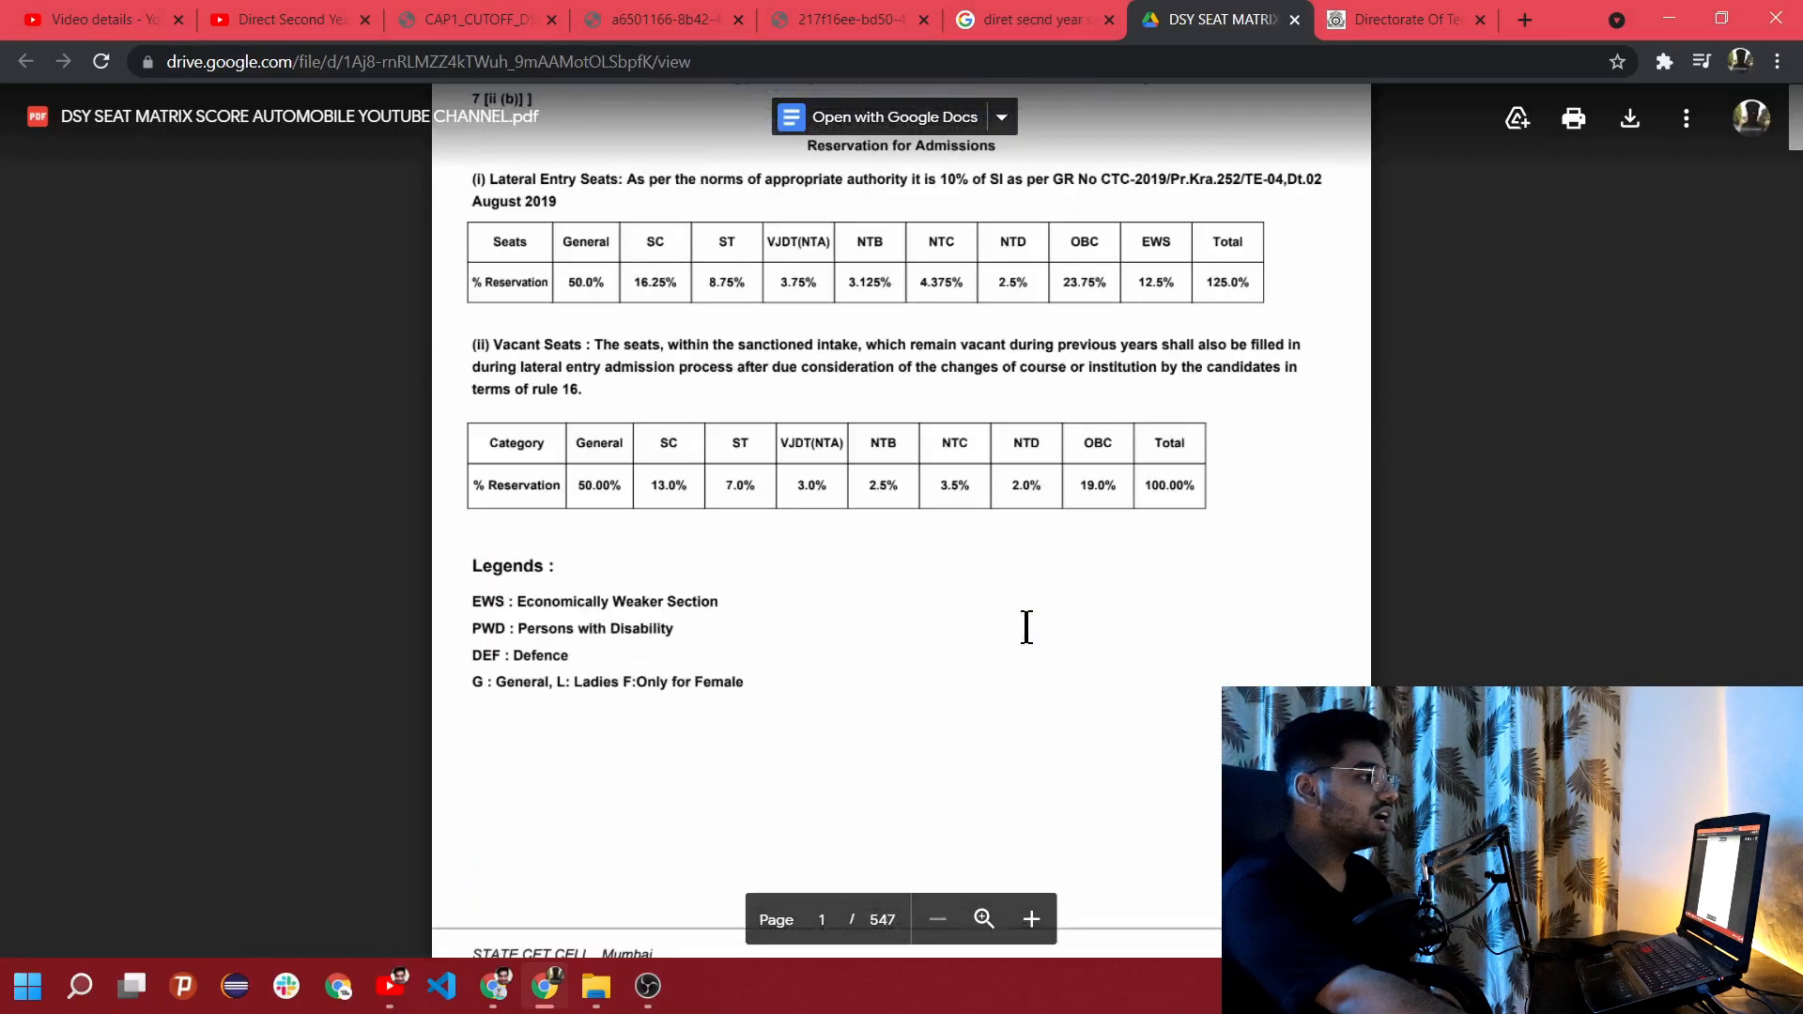
scroll(up, 3)
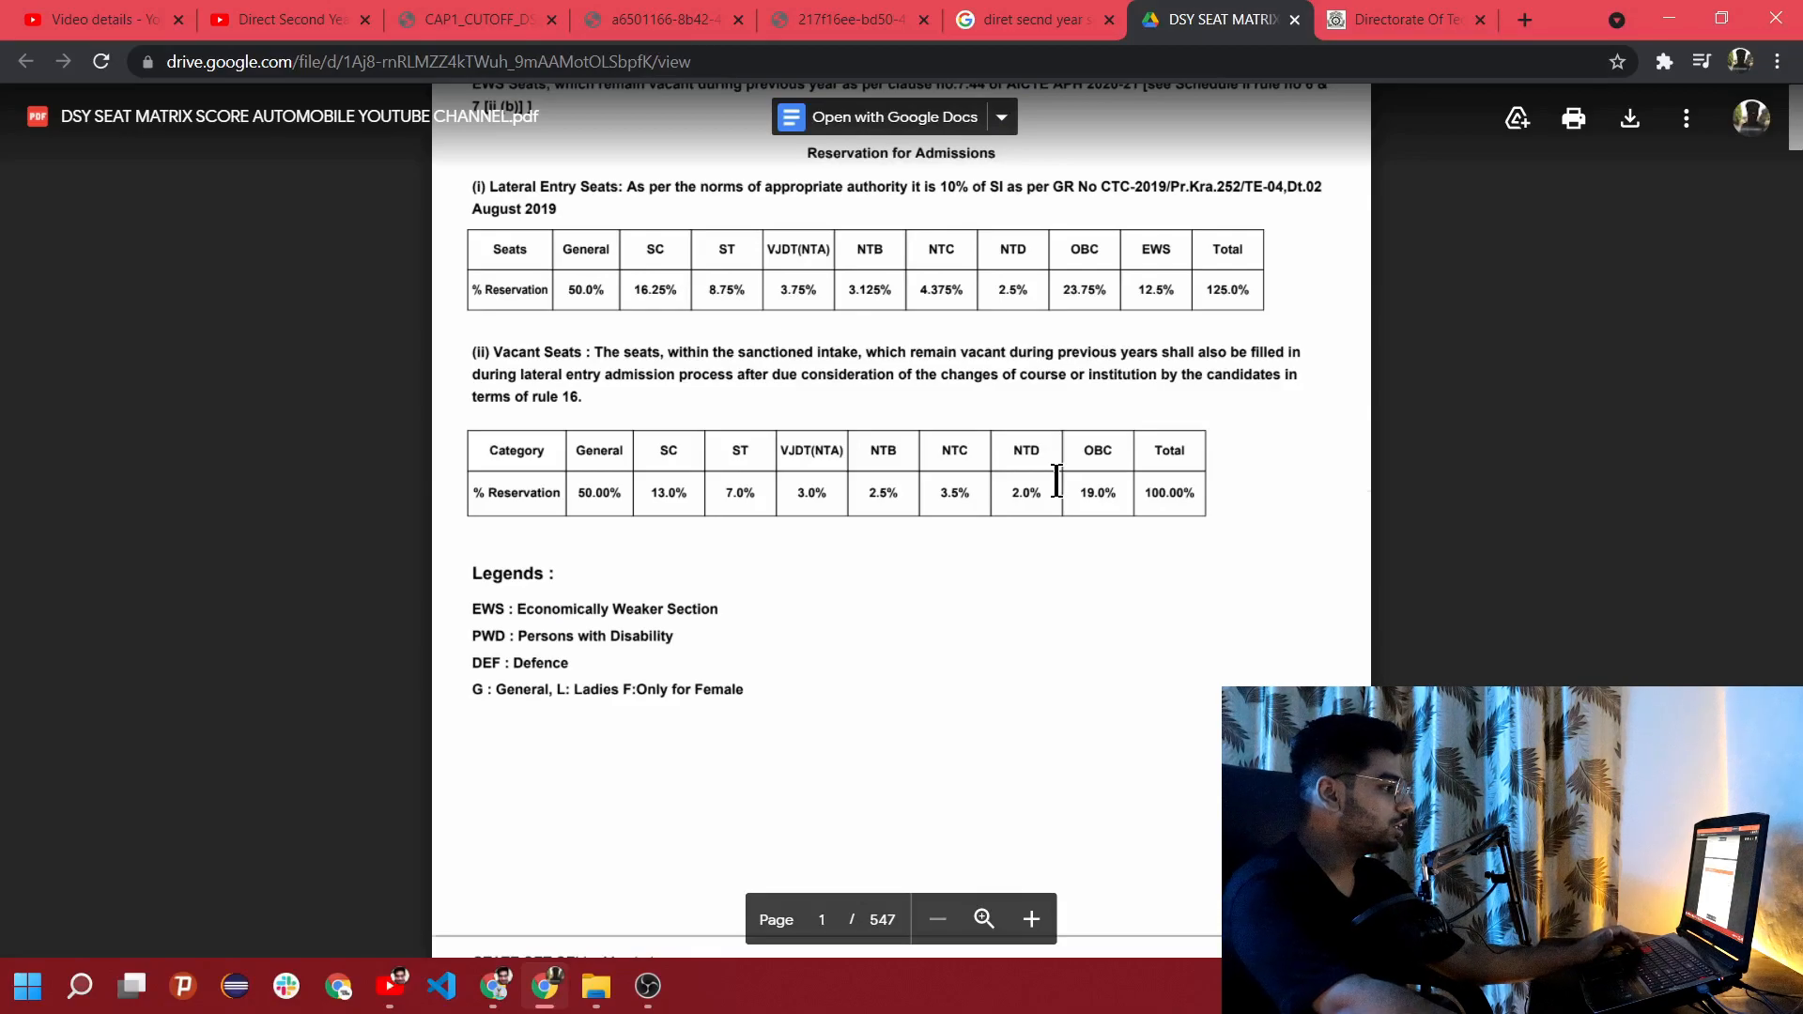
scroll(down, 3)
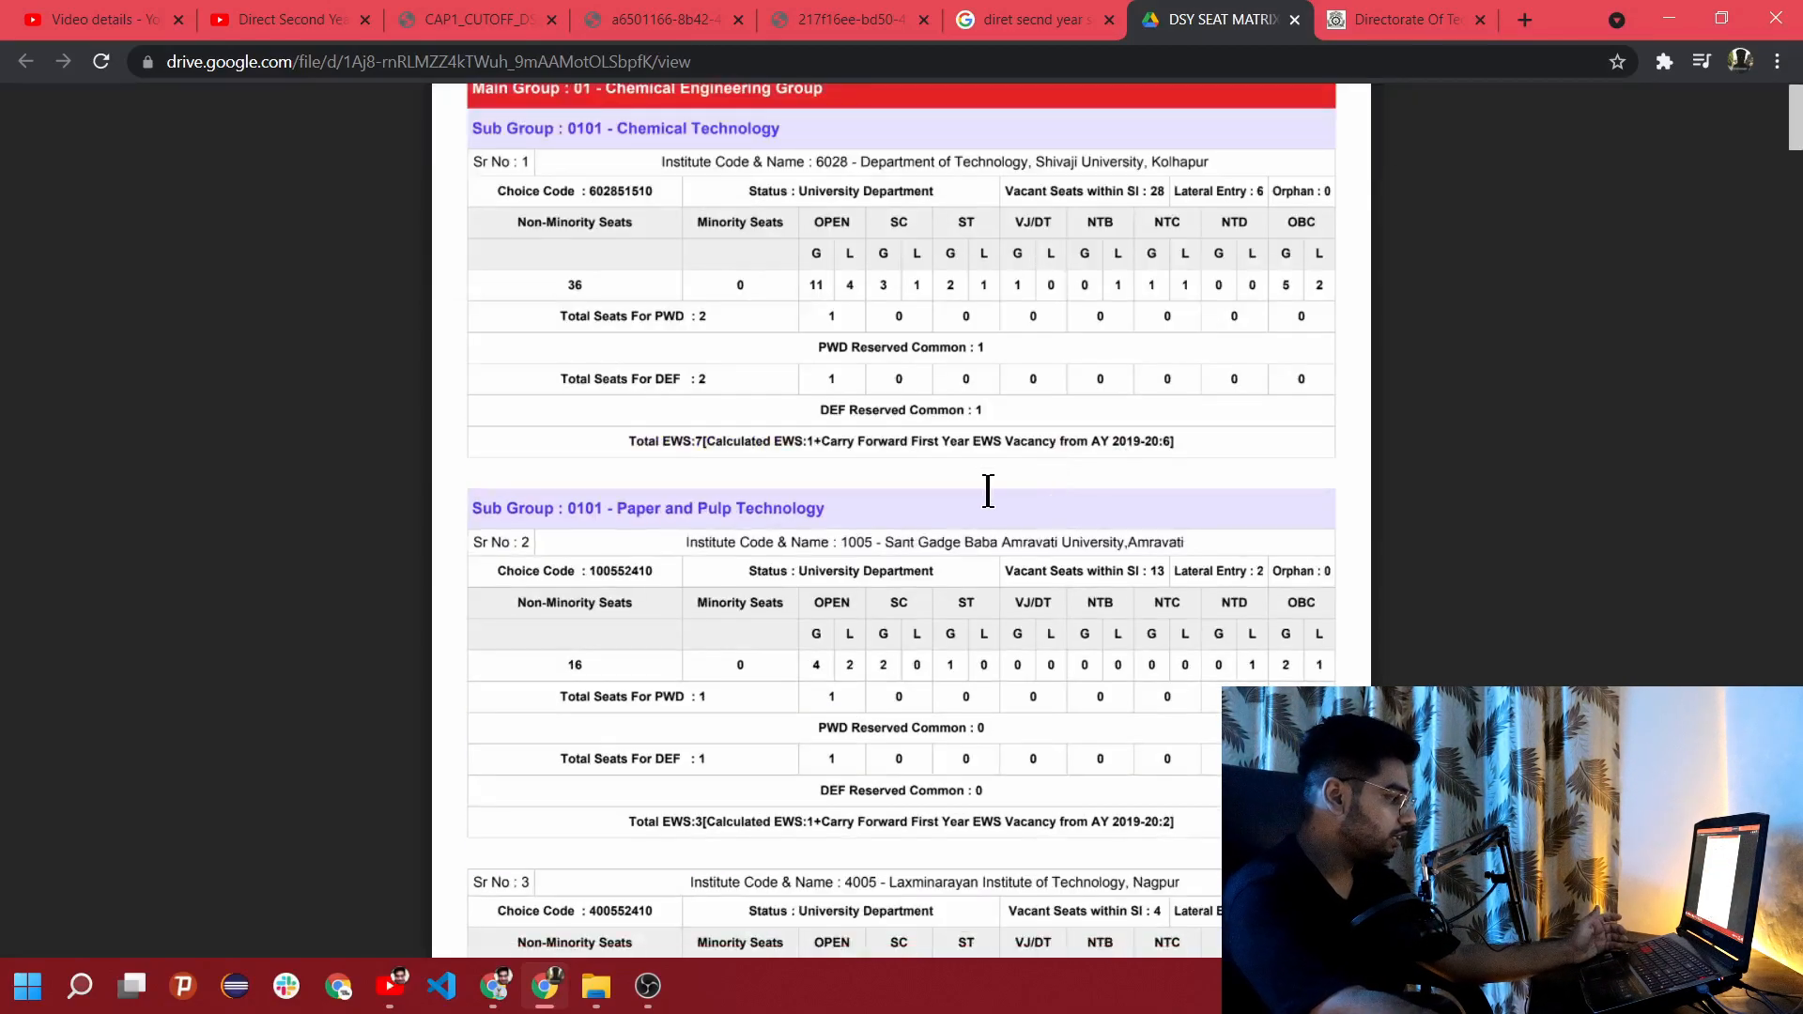